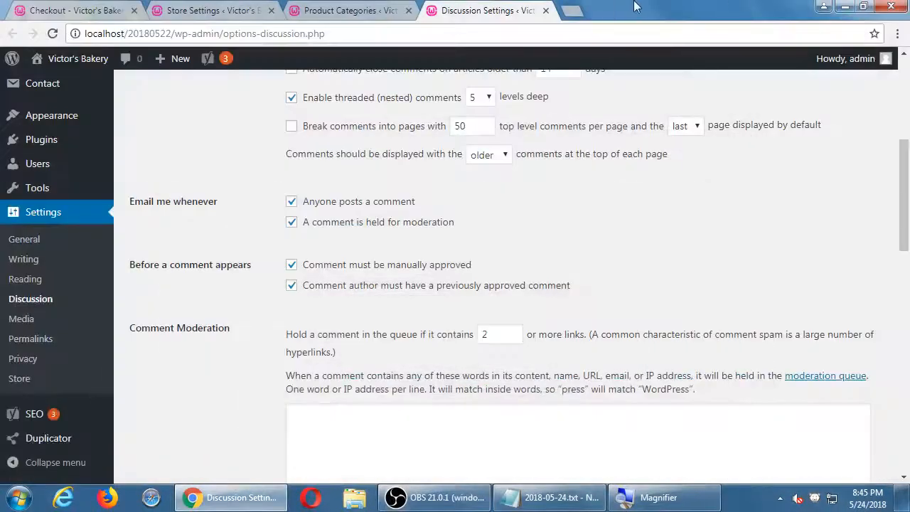
pyautogui.moveTo(76, 58)
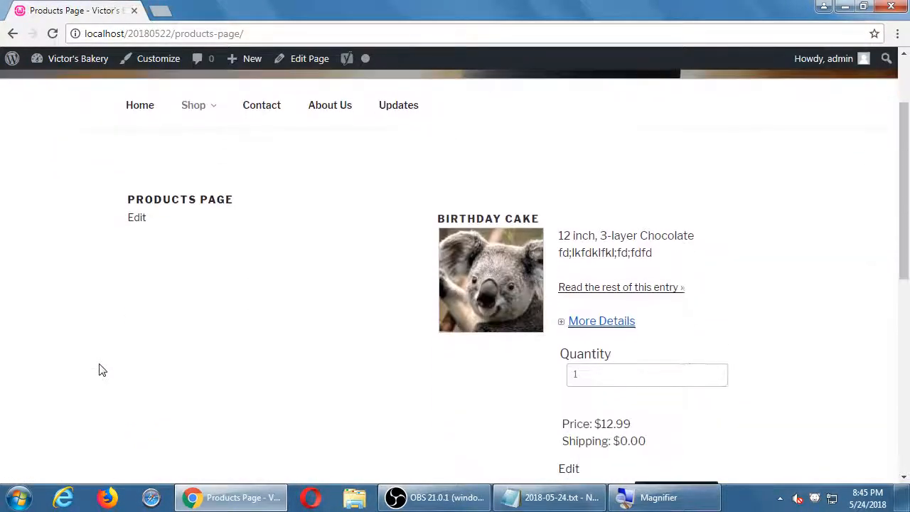
# On the storefront Products Page, change the Birthday Cake quantity from 1 to 3.
pyautogui.scroll(-3)
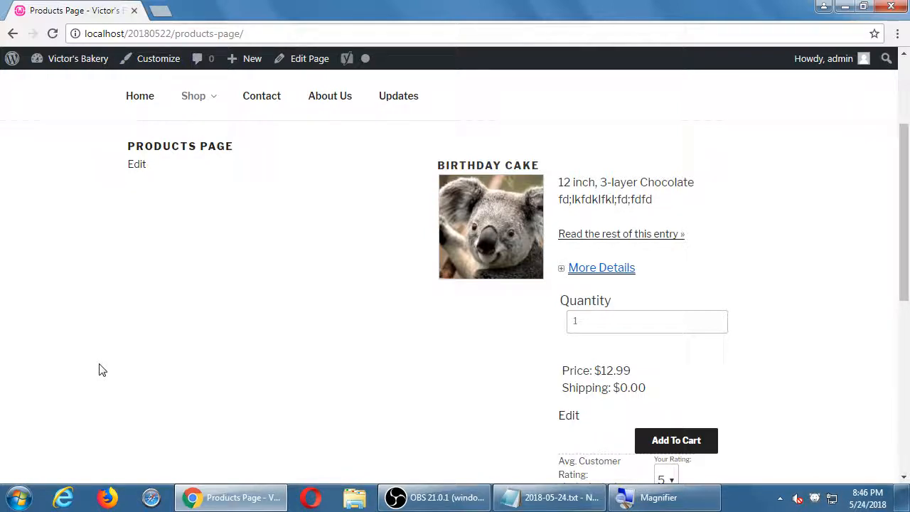
pyautogui.click(646, 321)
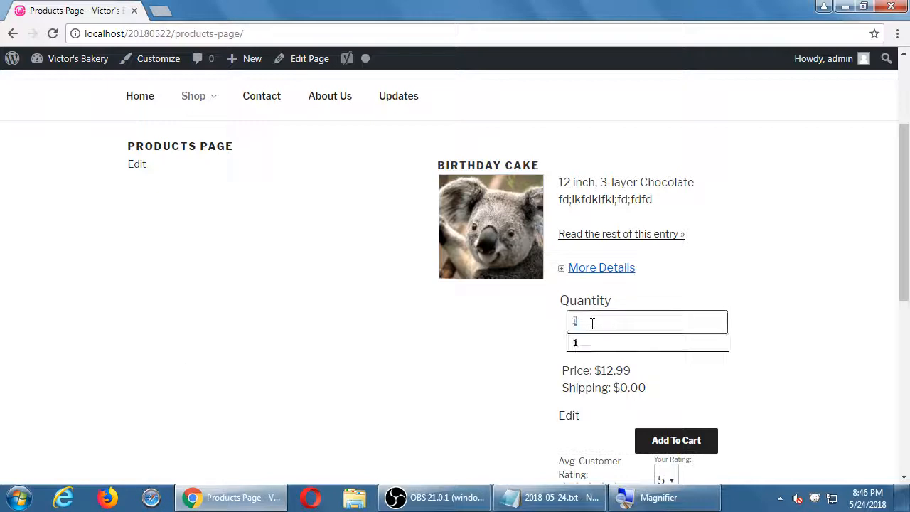
pyautogui.write('3')
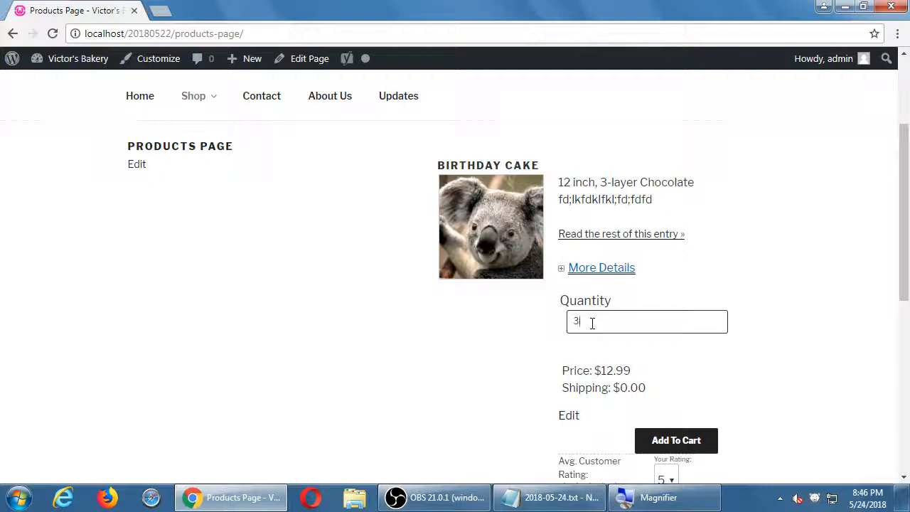
pyautogui.moveTo(671, 297)
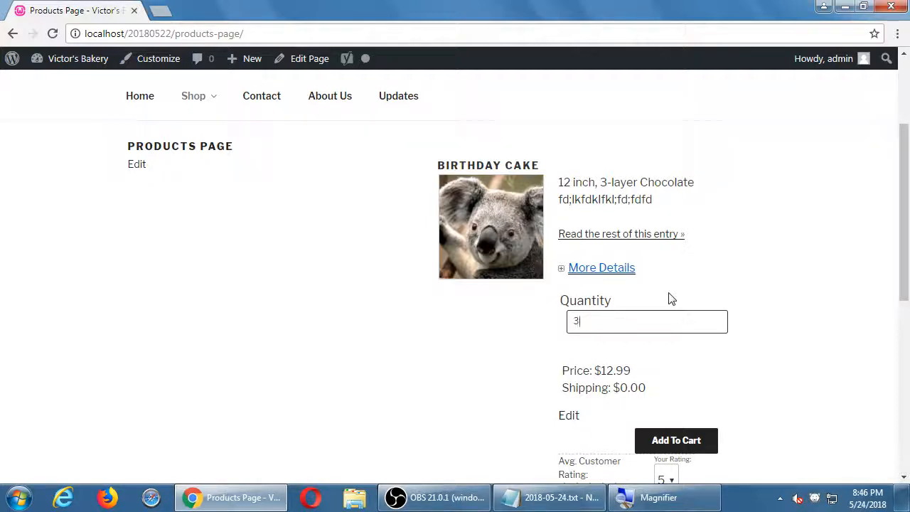
# Go to the admin Dashboard from the site-name admin-bar menu, then into the Products submenu.
pyautogui.click(75, 59)
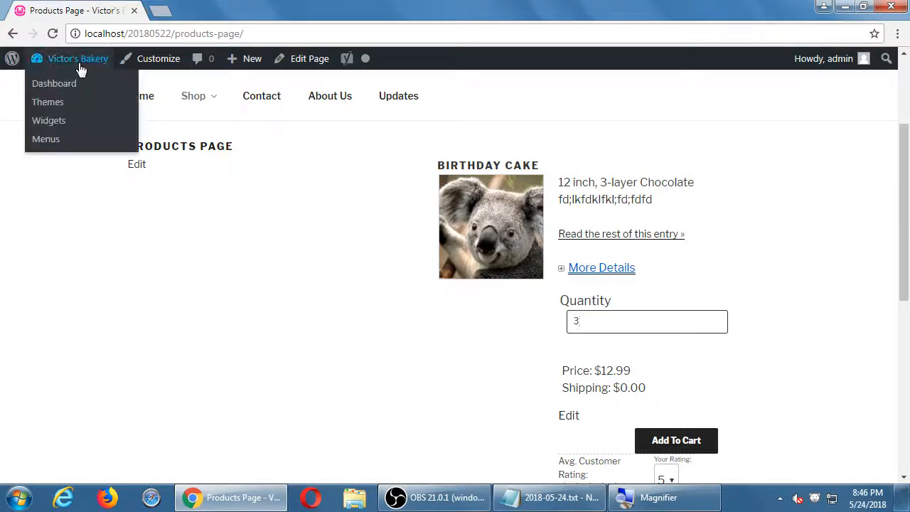
pyautogui.moveTo(54, 83)
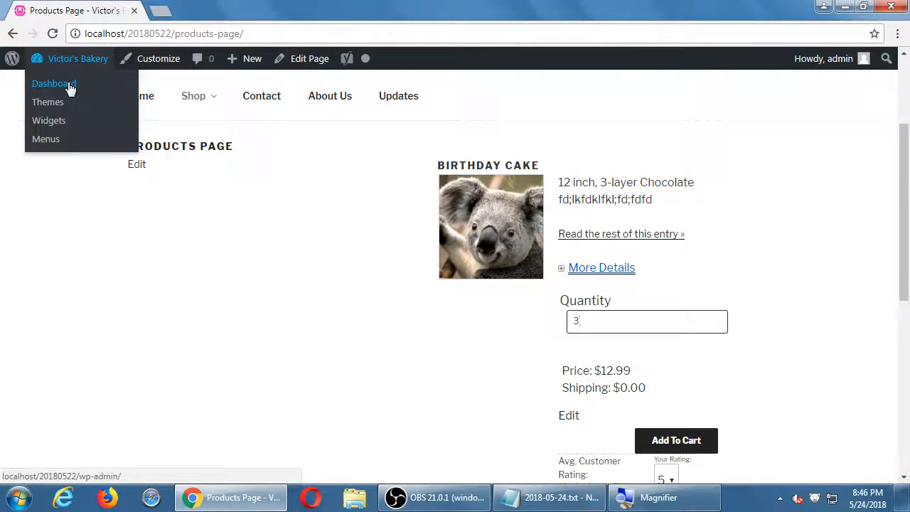
pyautogui.click(53, 83)
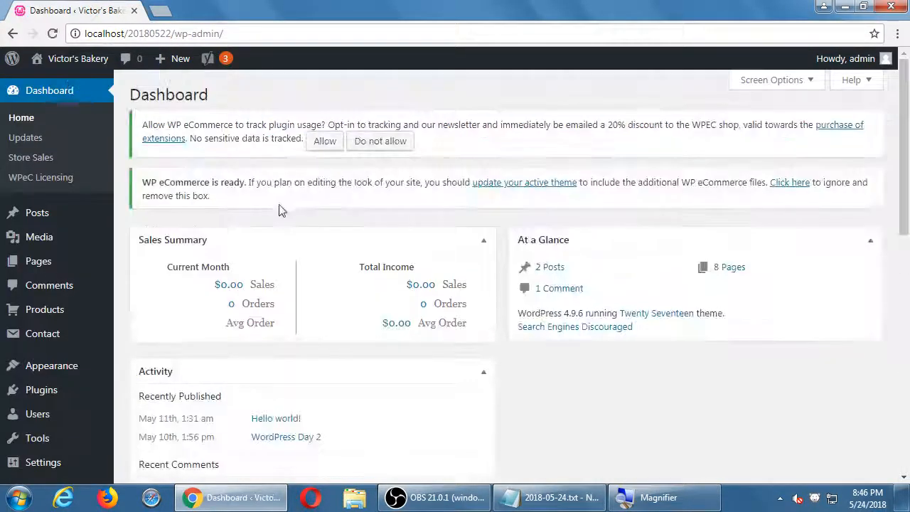
pyautogui.moveTo(110, 78)
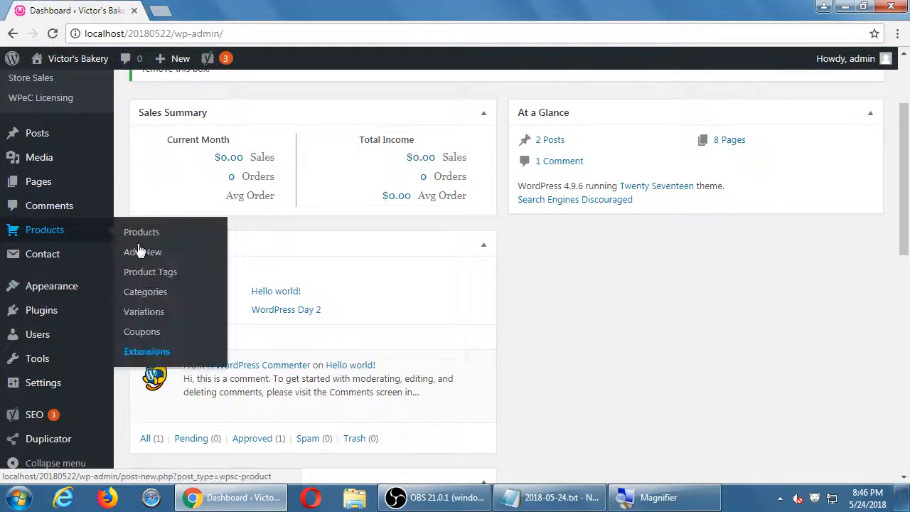
pyautogui.click(144, 312)
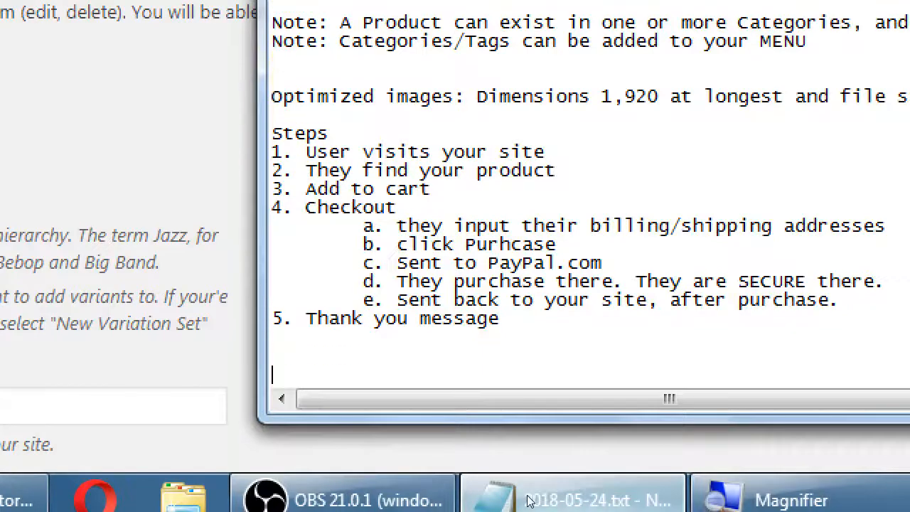
# Note that variations are product versions: T-shirts S, M, L; Cookies 3, 6, 12; Pies 8inch, 10inch.
pyautogui.write('Varian')
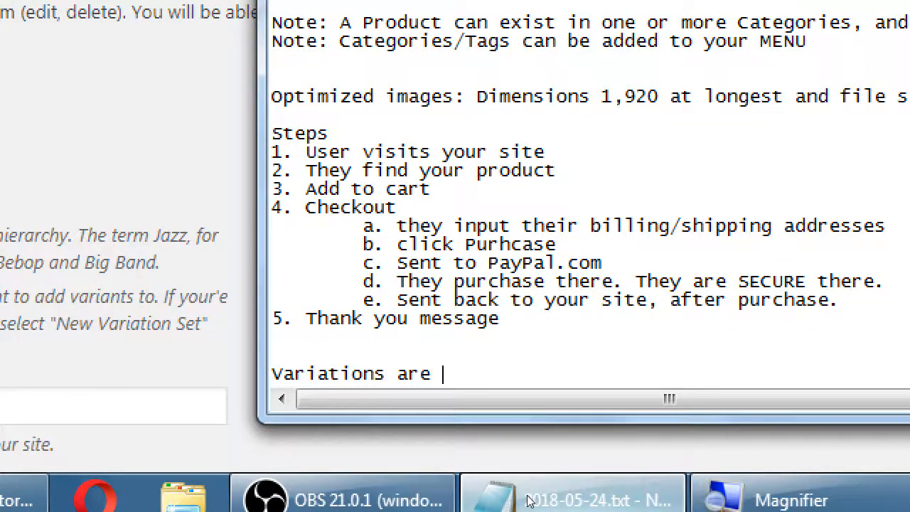
pyautogui.write('dversion')
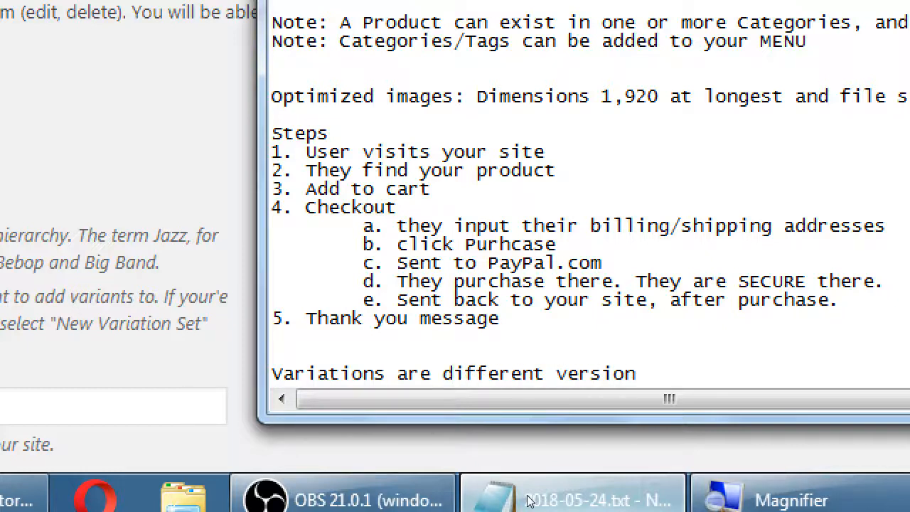
pyautogui.write('s of your products')
pyautogui.write('Exampl')
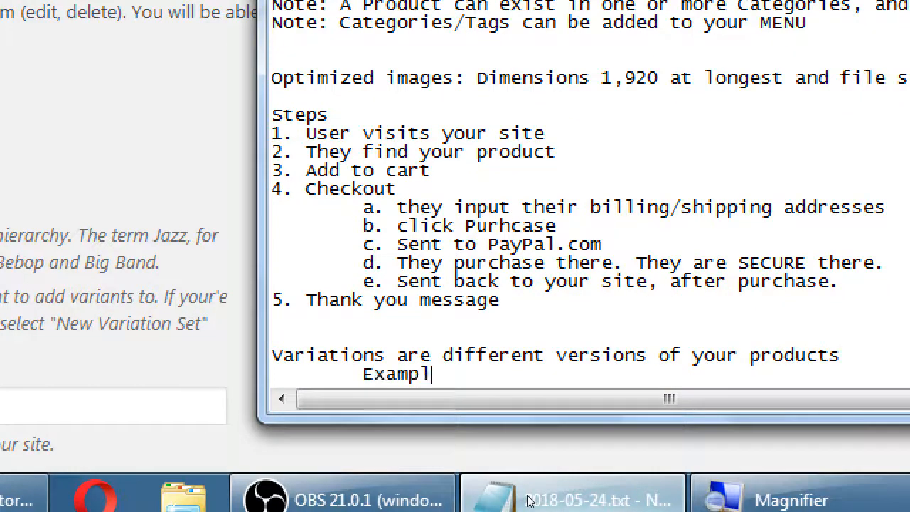
pyautogui.write('e: T-shirts  - X')
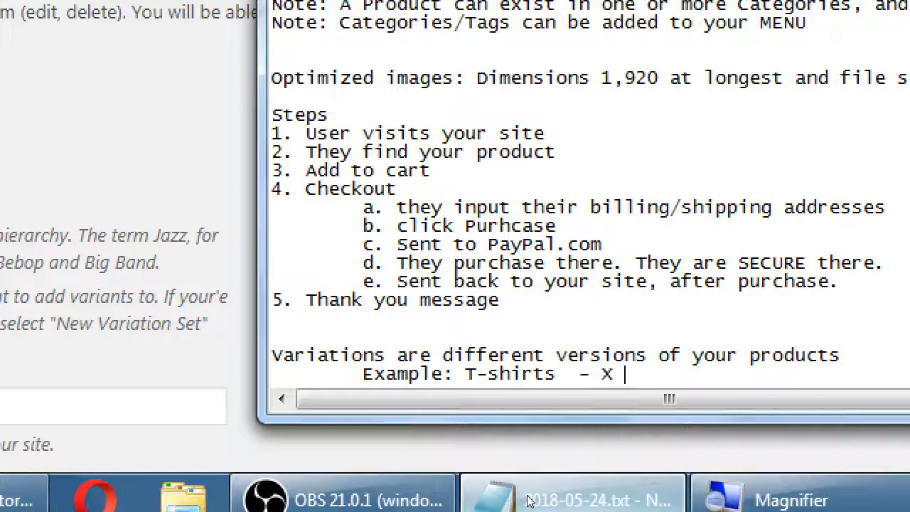
pyautogui.write('S, M, L')
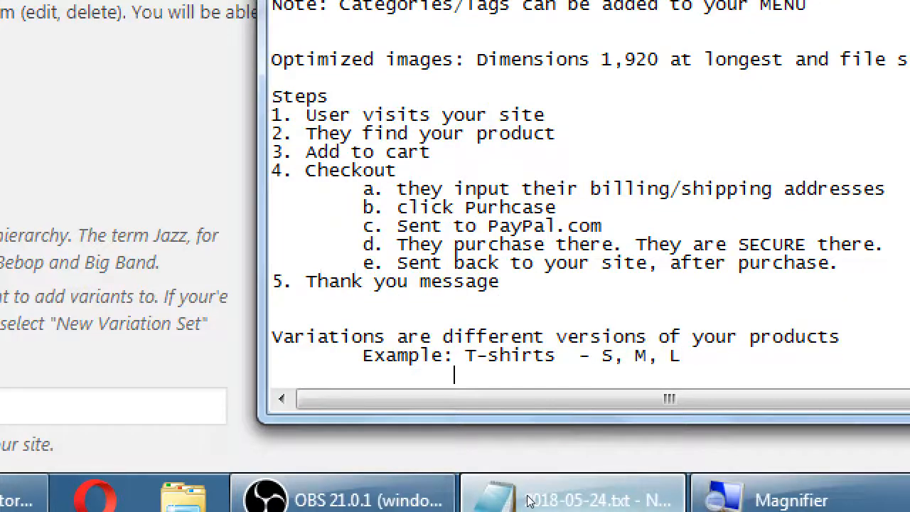
pyautogui.write('Cook9e')
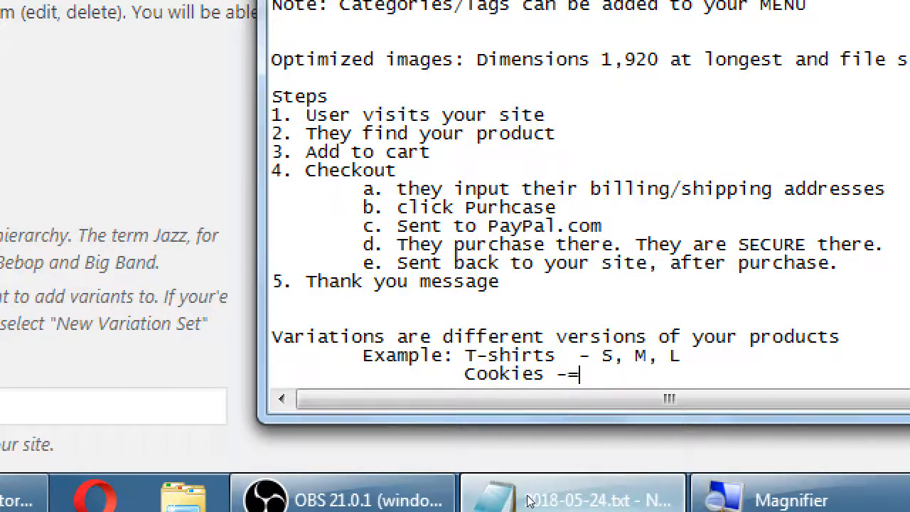
pyautogui.write('3')
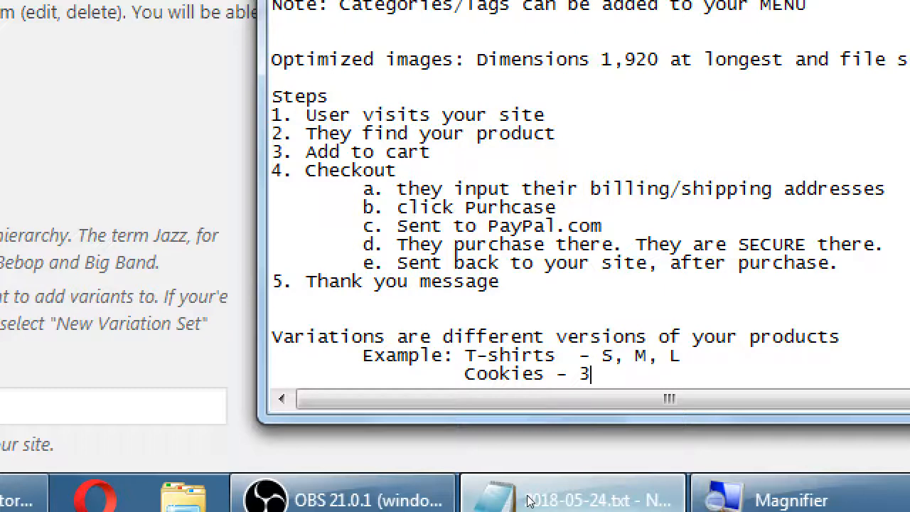
pyautogui.write(',6,')
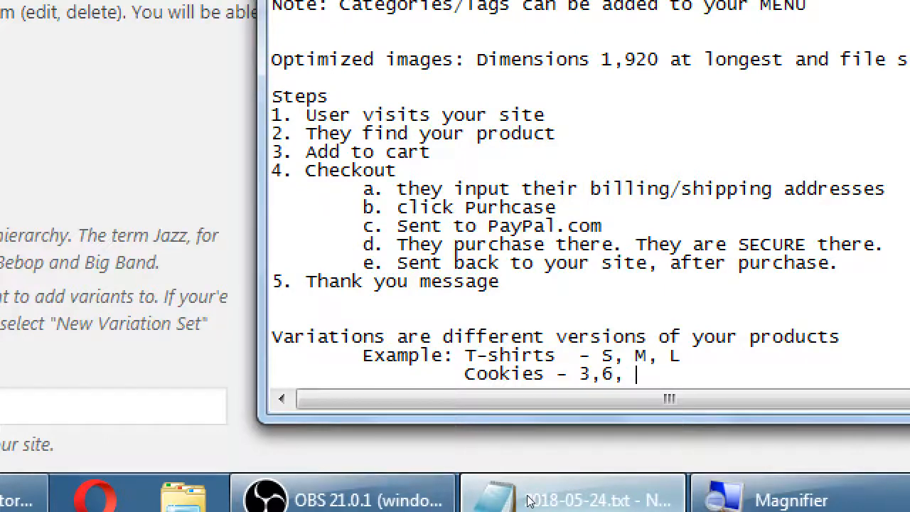
pyautogui.write('12')
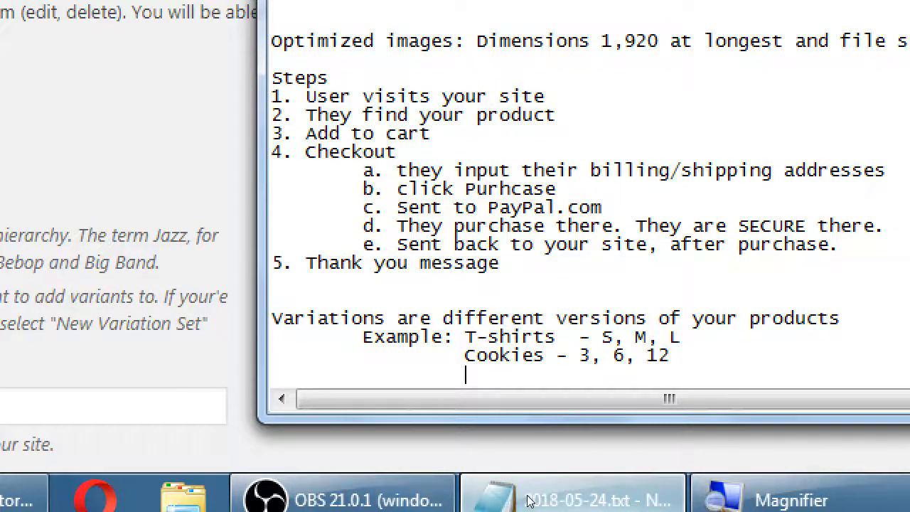
pyautogui.write('Pies')
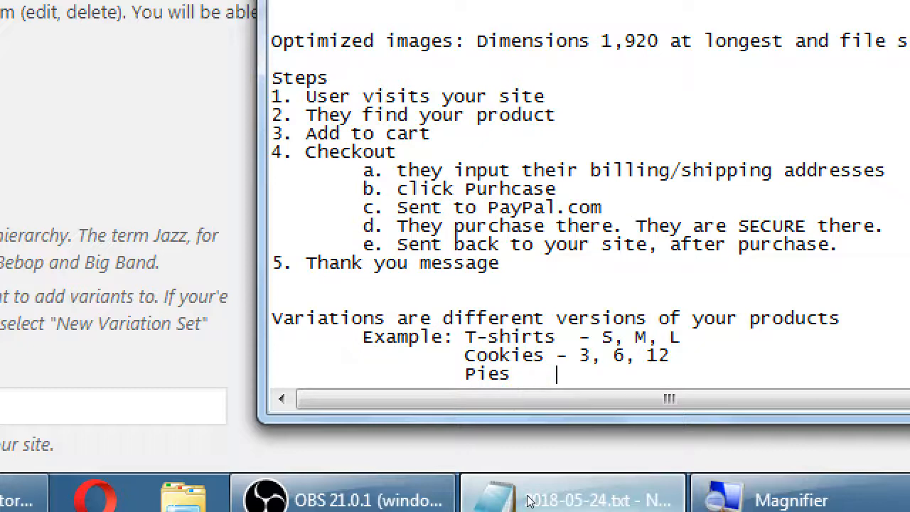
pyautogui.write('- 8')
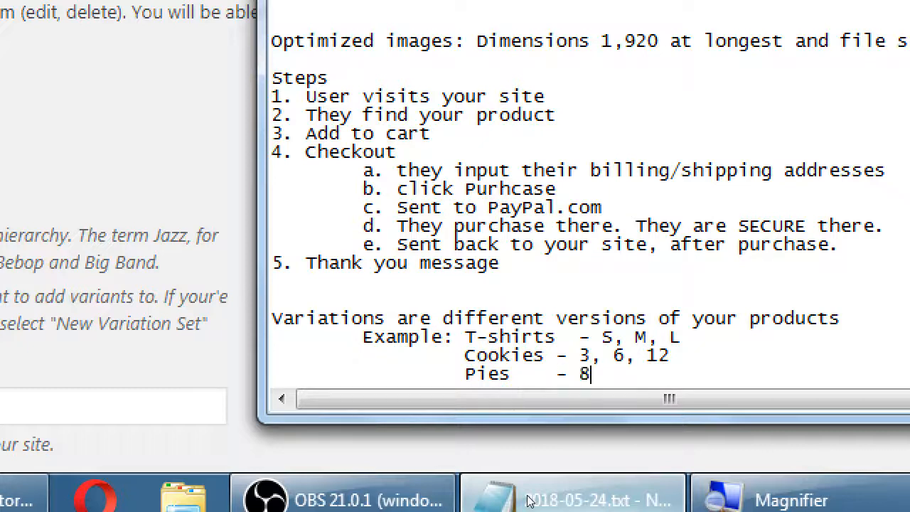
pyautogui.write('inch')
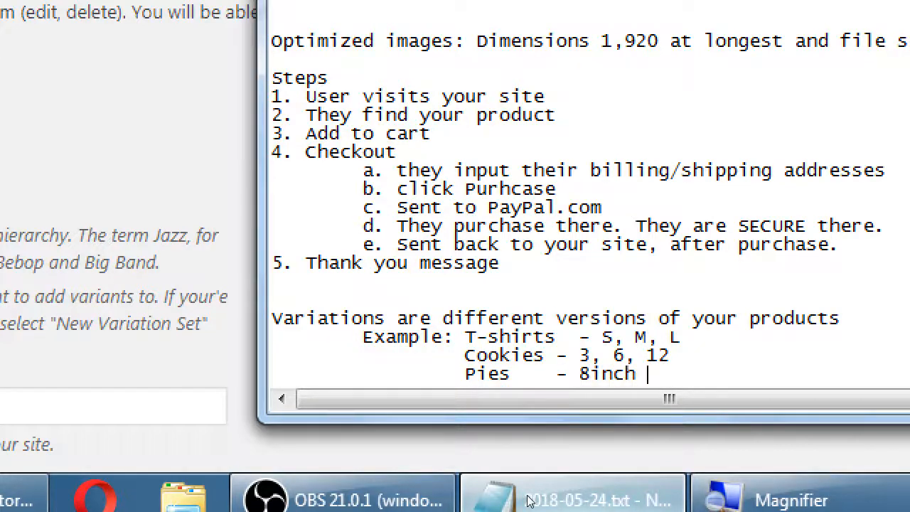
pyautogui.write(', 1')
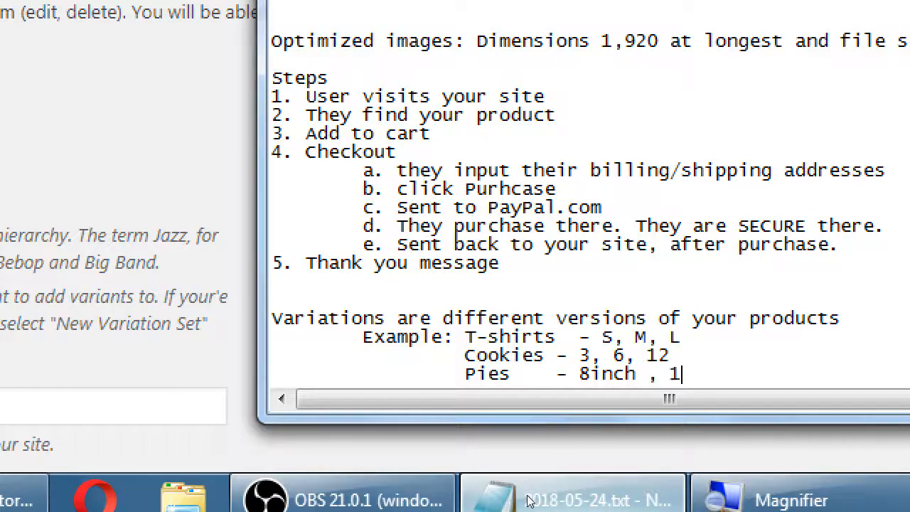
pyautogui.write('0inch')
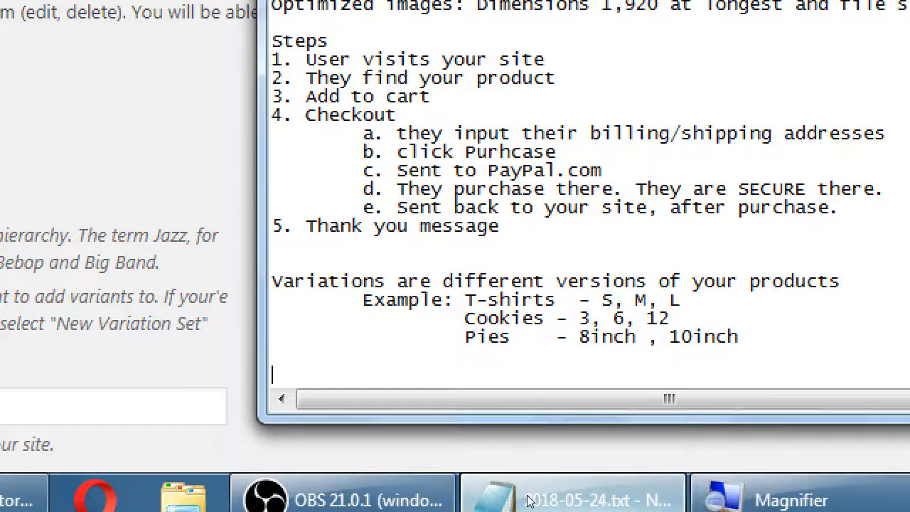
# Note the first option: add variants to a product when you create it.
pyautogui.write('Either add')
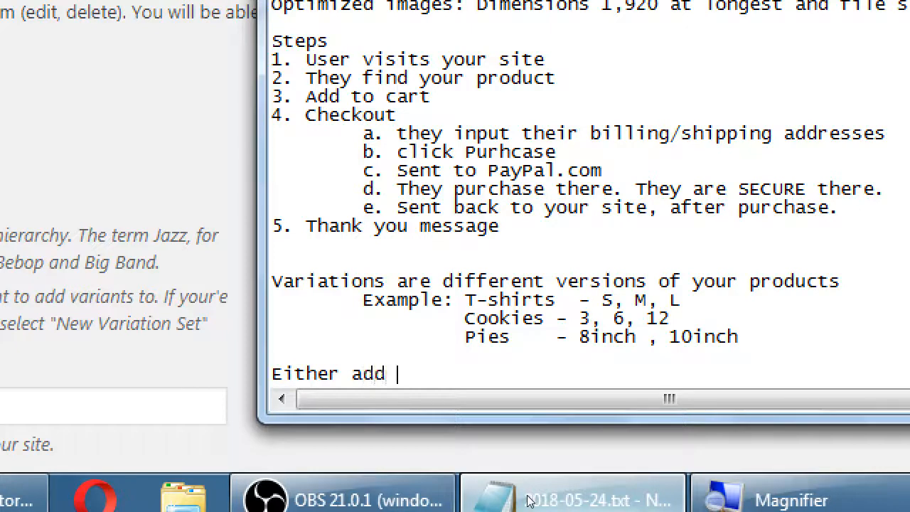
pyautogui.write('Variants to a')
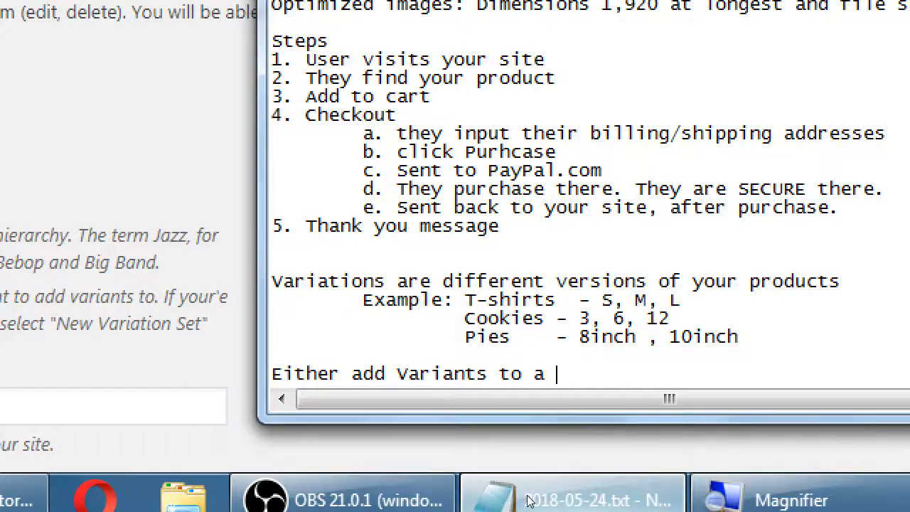
pyautogui.write('product when you c')
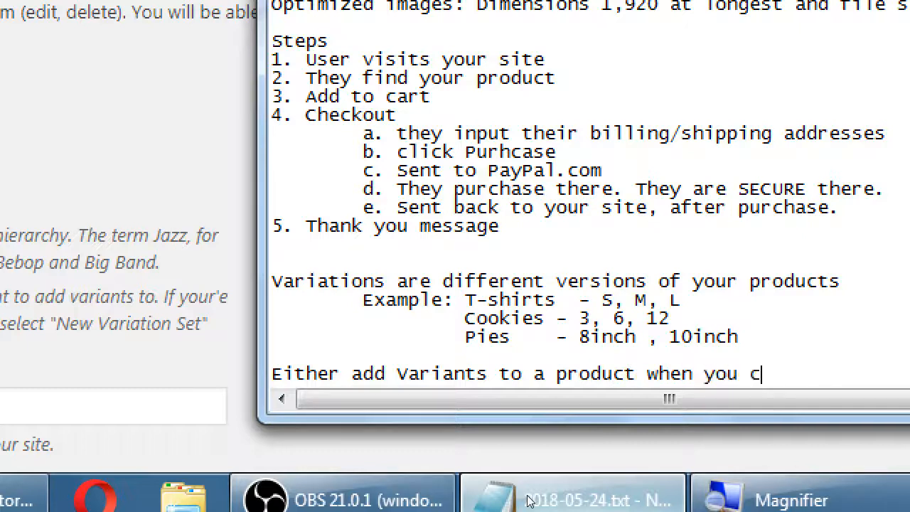
pyautogui.write('reate it')
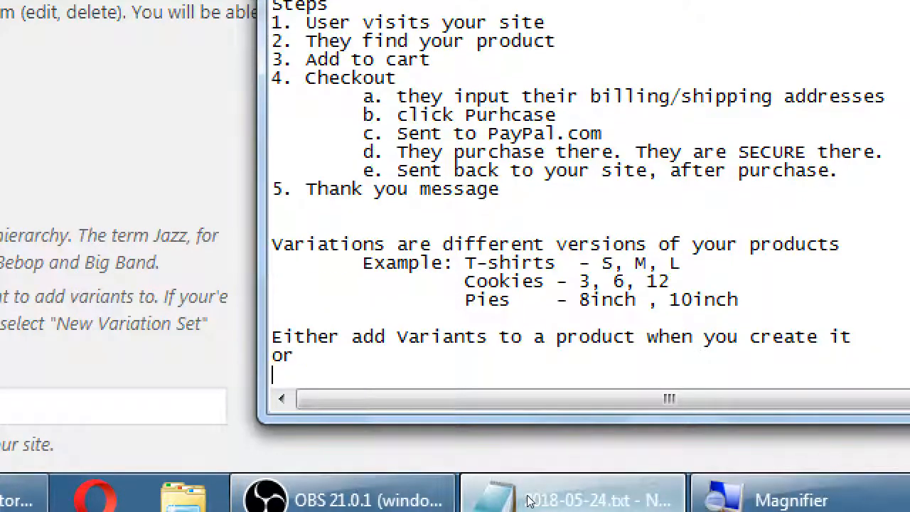
# Add 'Create variations first, then add to a product', number the options #1 and #2, then return to the browser.
pyautogui.write('Create variant')
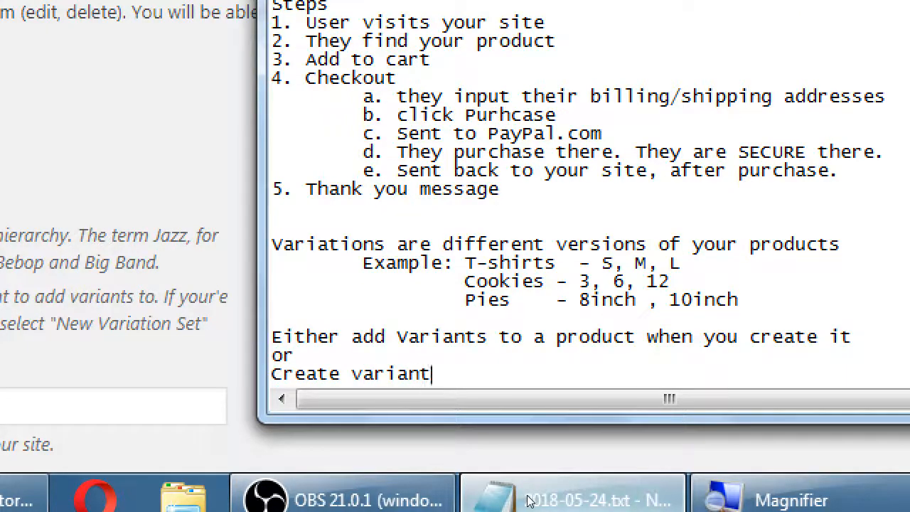
pyautogui.press('Backspace')
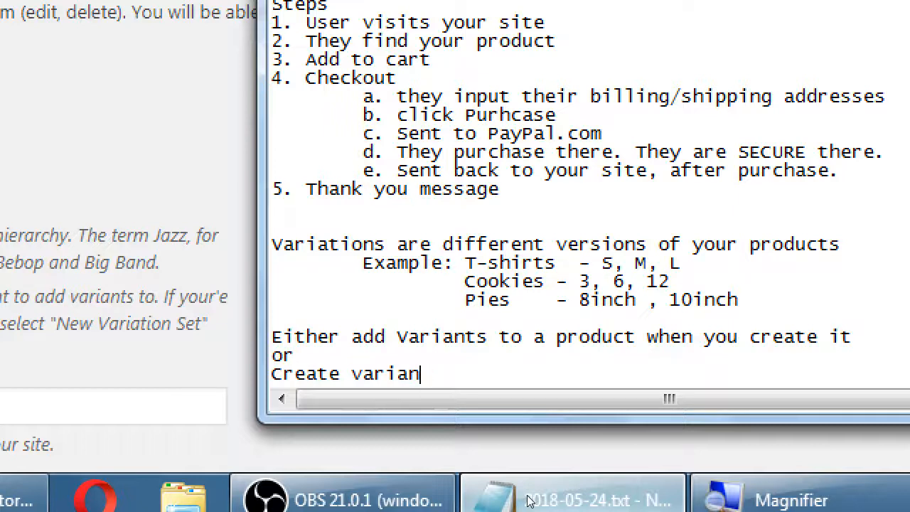
pyautogui.write('tions first')
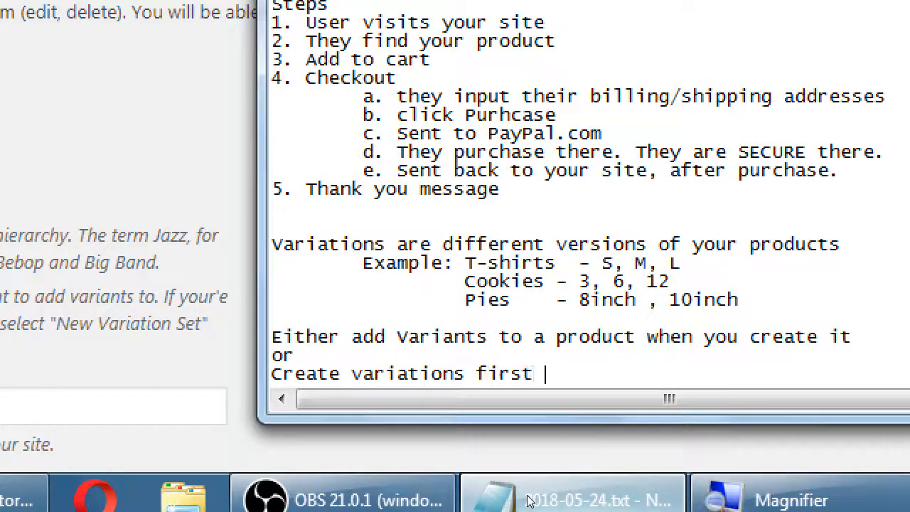
pyautogui.write('then add to a')
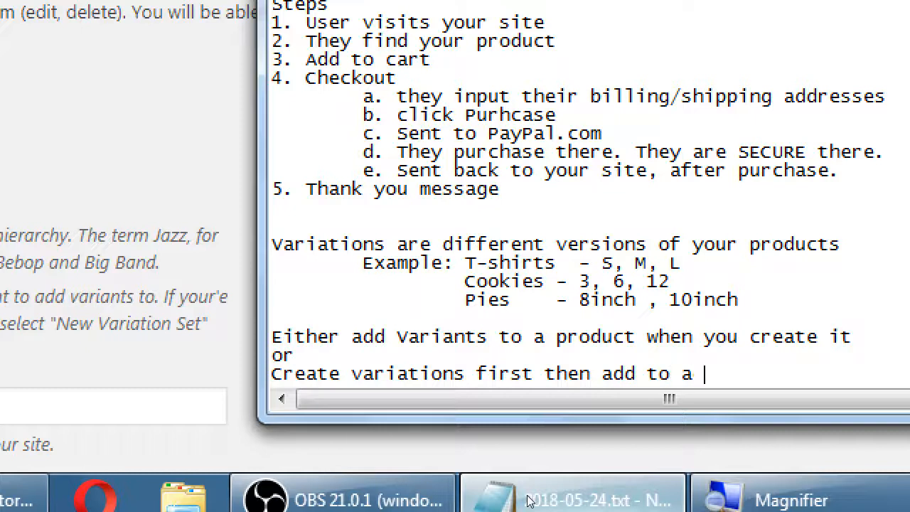
pyautogui.write('product')
pyautogui.write('Rec: ')
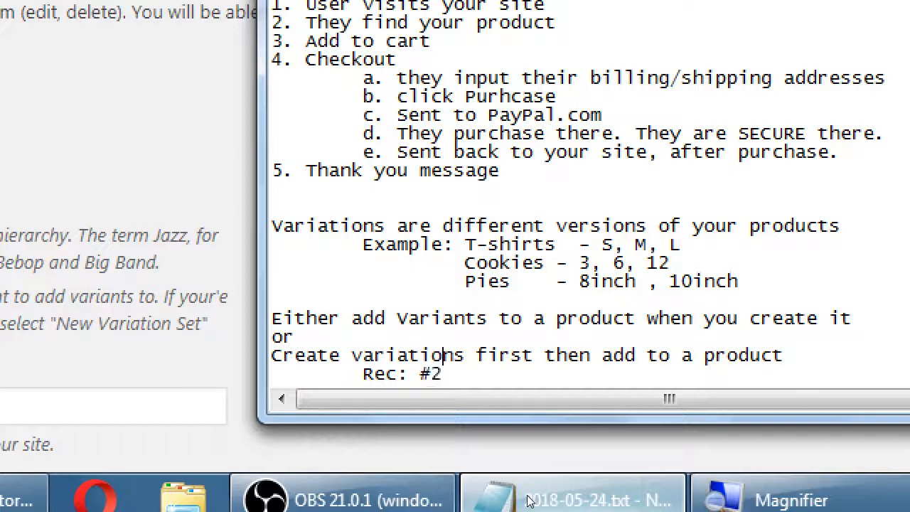
pyautogui.write('#2')
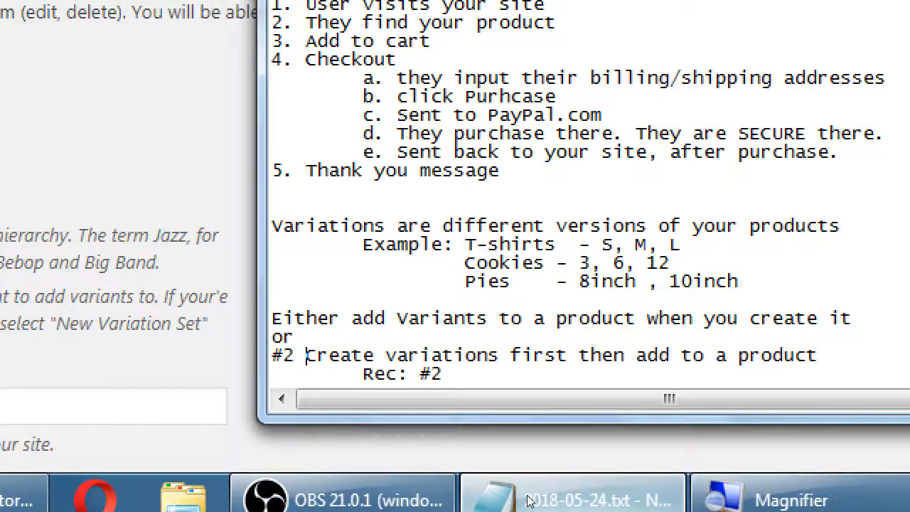
pyautogui.write('#1')
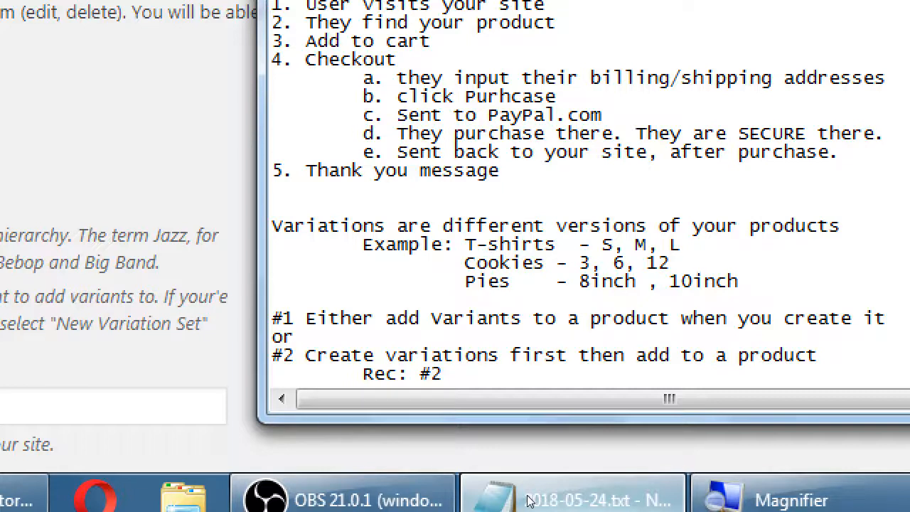
pyautogui.click(308, 318)
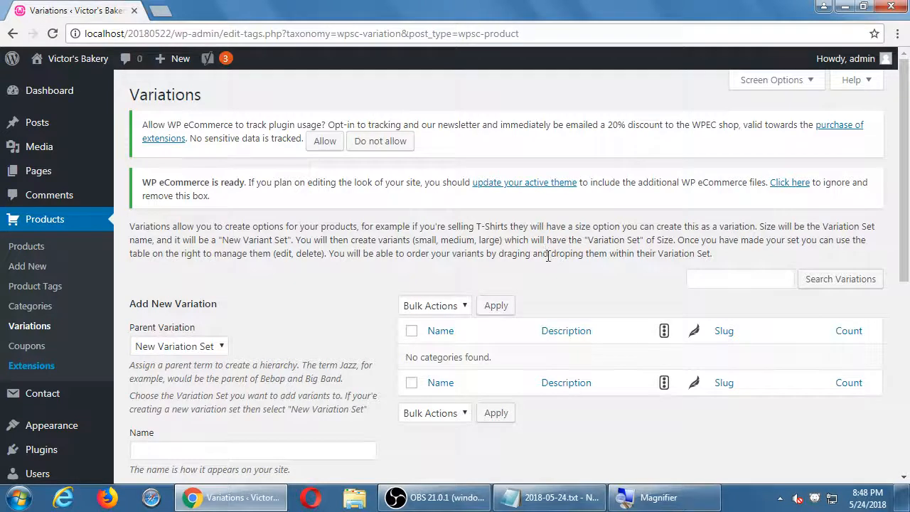
# Enter 'Batch' as the new variation set's name, keeping Parent Variation as New Variation Set.
pyautogui.scroll(-3)
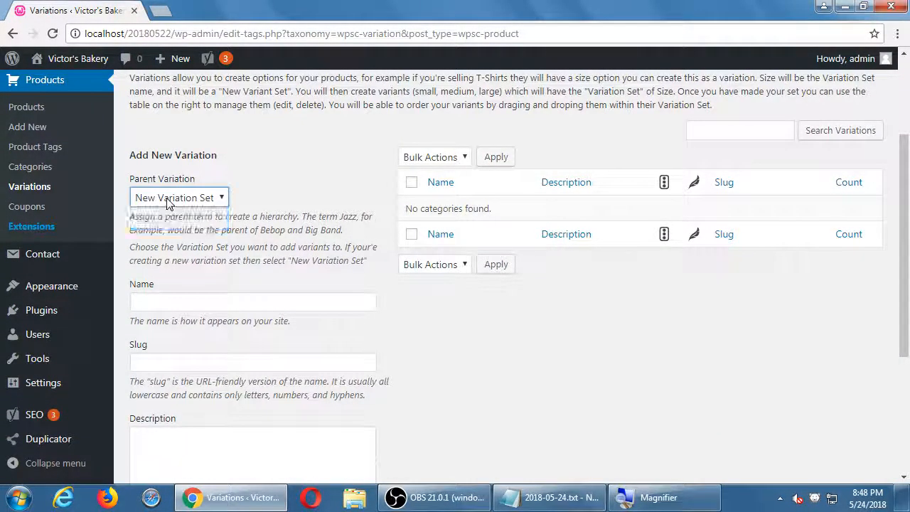
pyautogui.click(253, 362)
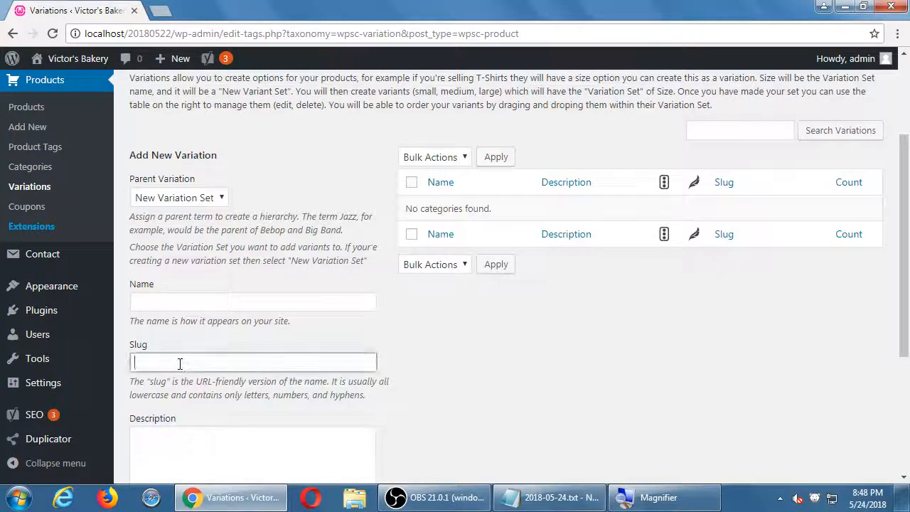
pyautogui.scroll(-3)
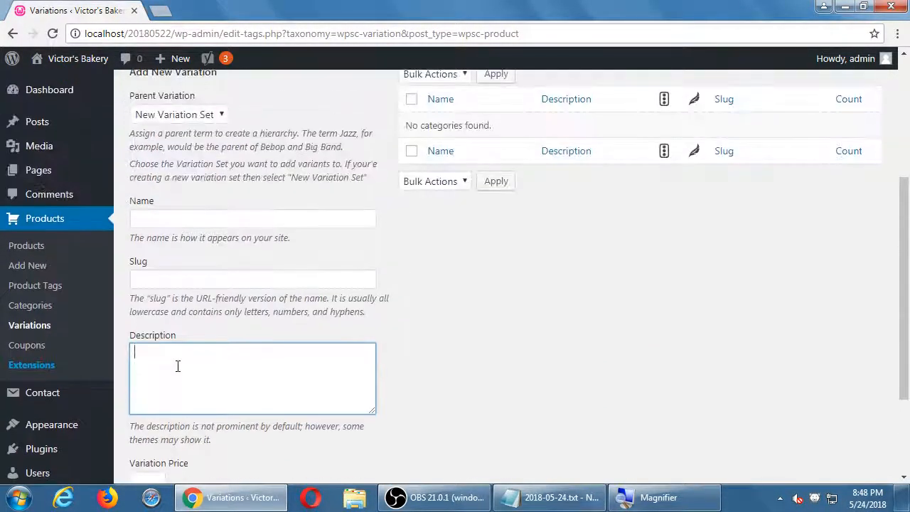
pyautogui.click(253, 219)
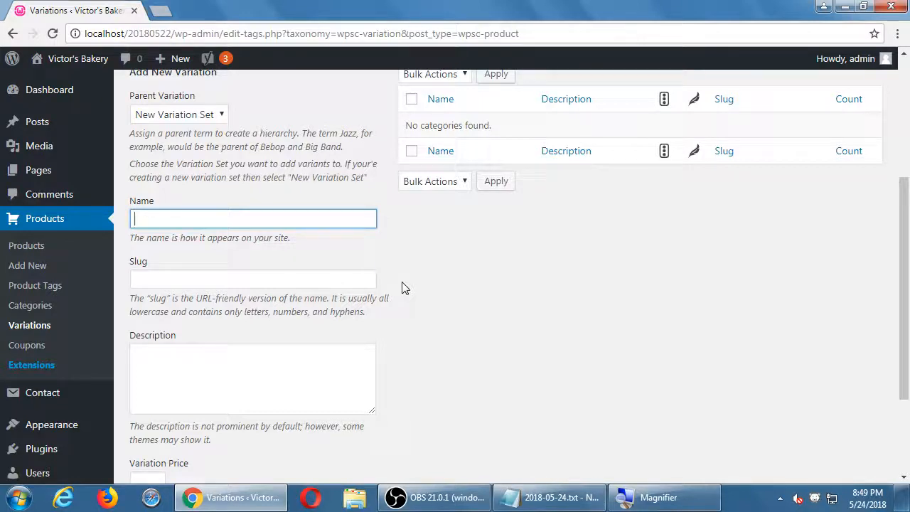
pyautogui.write('One Dozen Cookies')
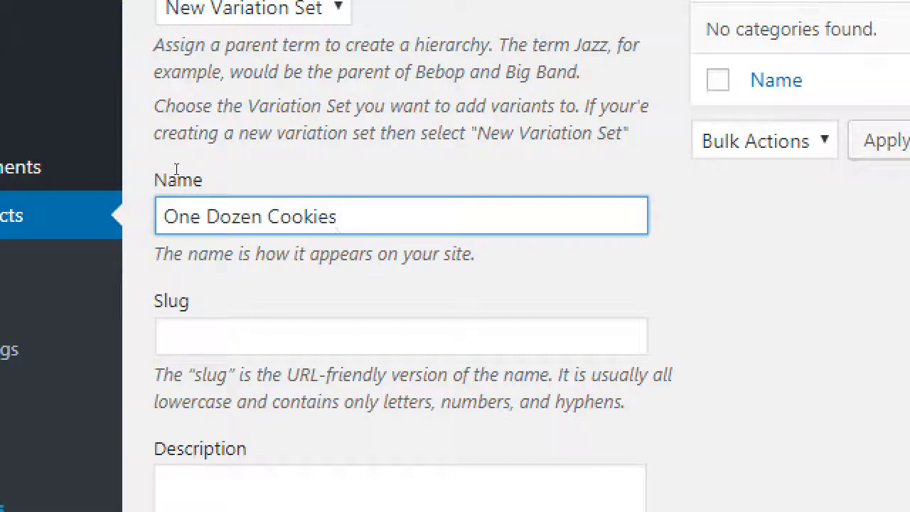
pyautogui.press('Backspace')
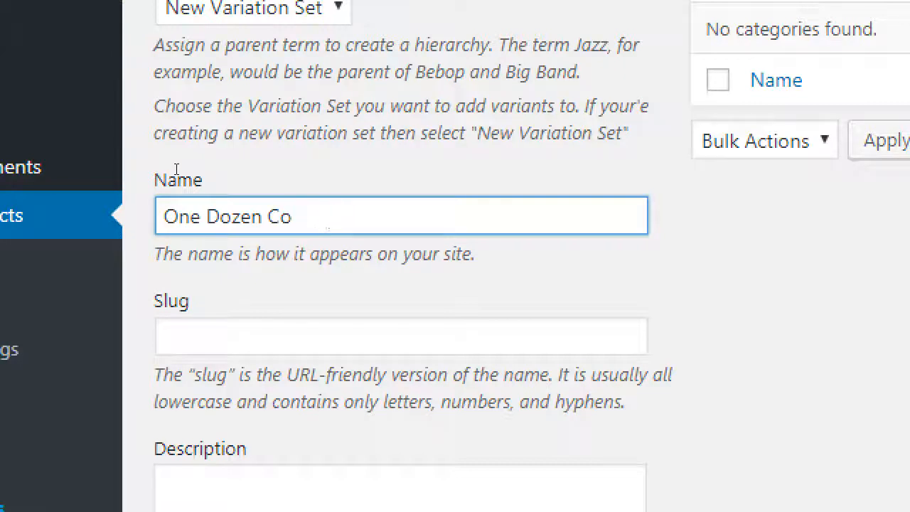
pyautogui.press('BackSpace')
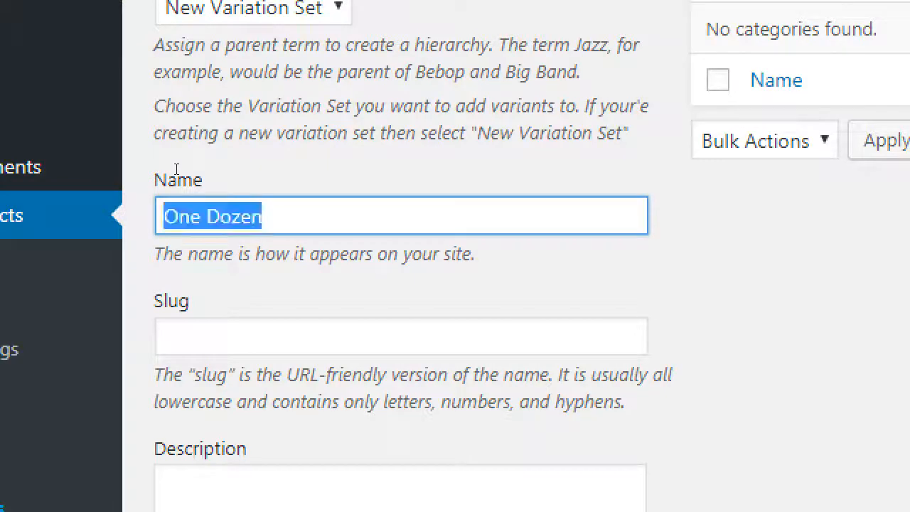
pyautogui.write('Batch')
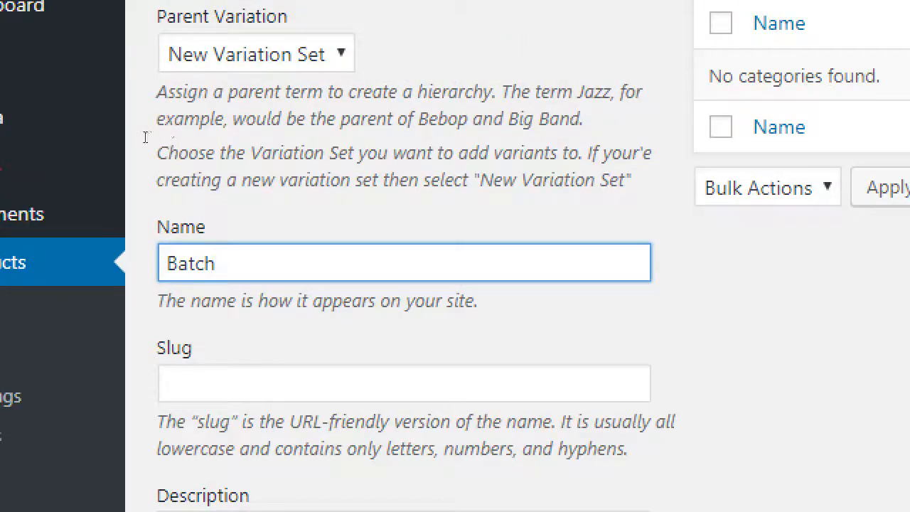
pyautogui.moveTo(182, 91); pyautogui.dragTo(398, 91)
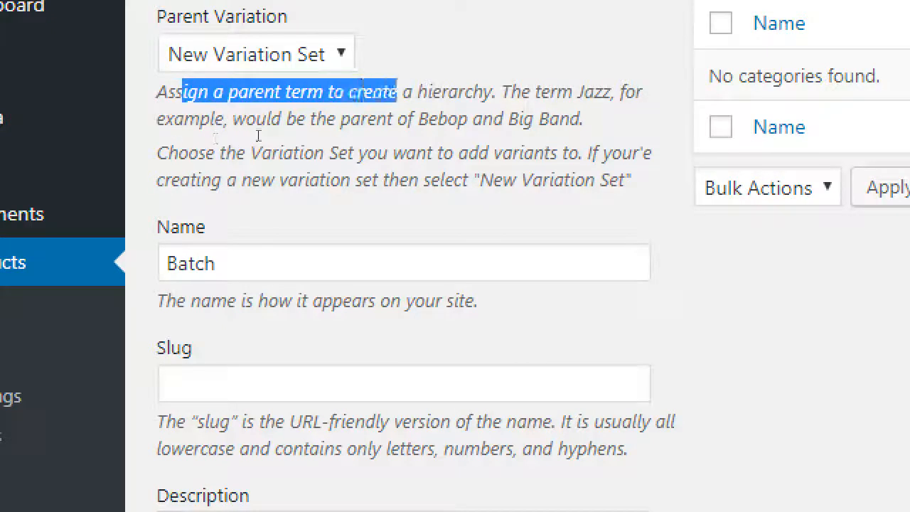
pyautogui.click(346, 142)
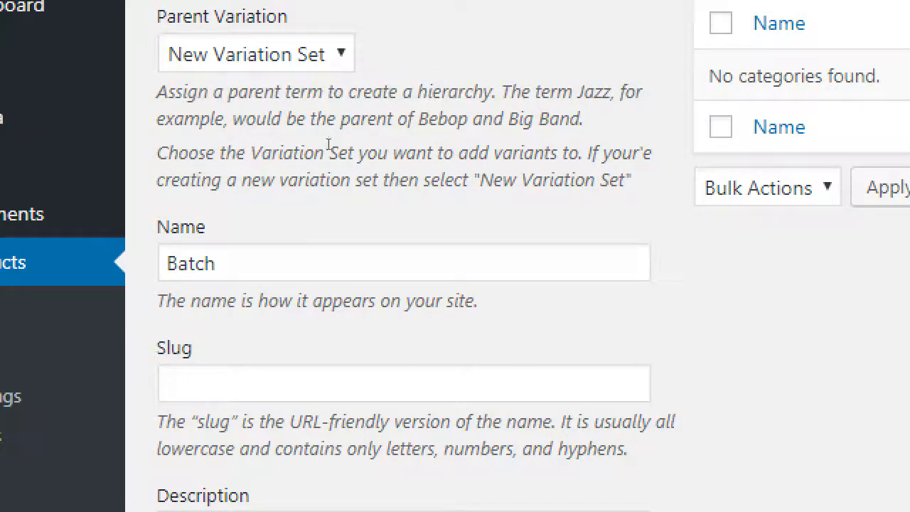
pyautogui.moveTo(299, 192)
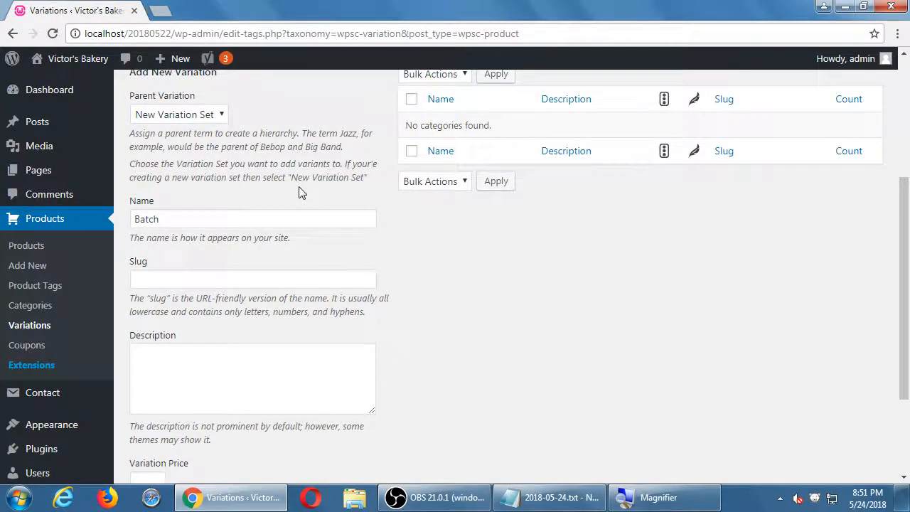
pyautogui.moveTo(445, 341)
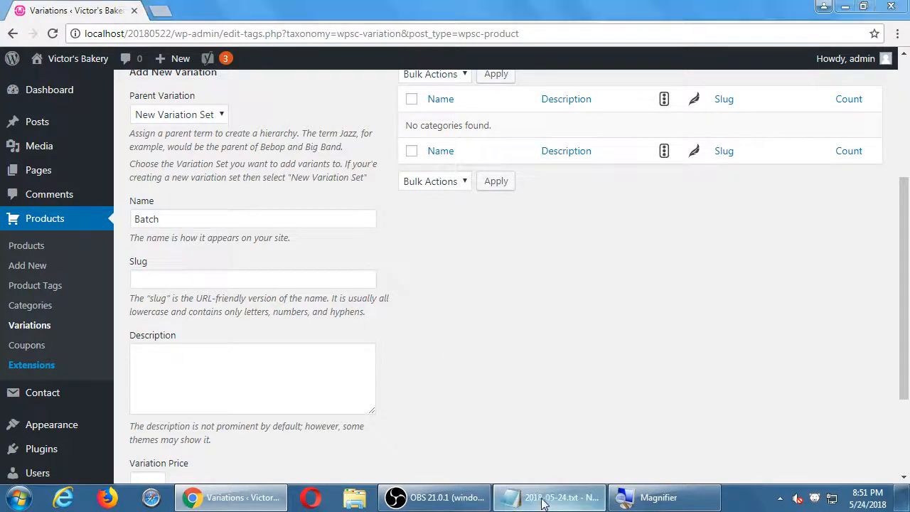
# Note that you first add a parent grouping (the Variant Set), then child elements (the Variations).
pyautogui.click(549, 497)
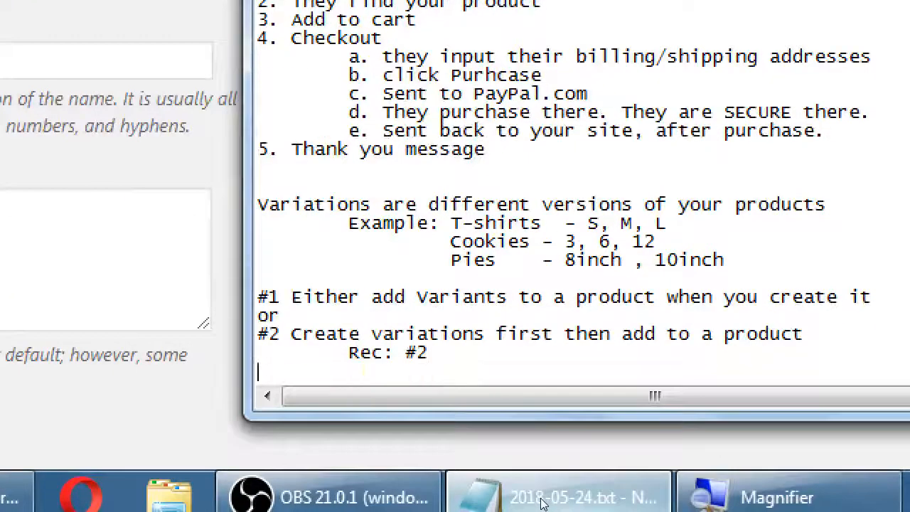
pyautogui.write('1st a')
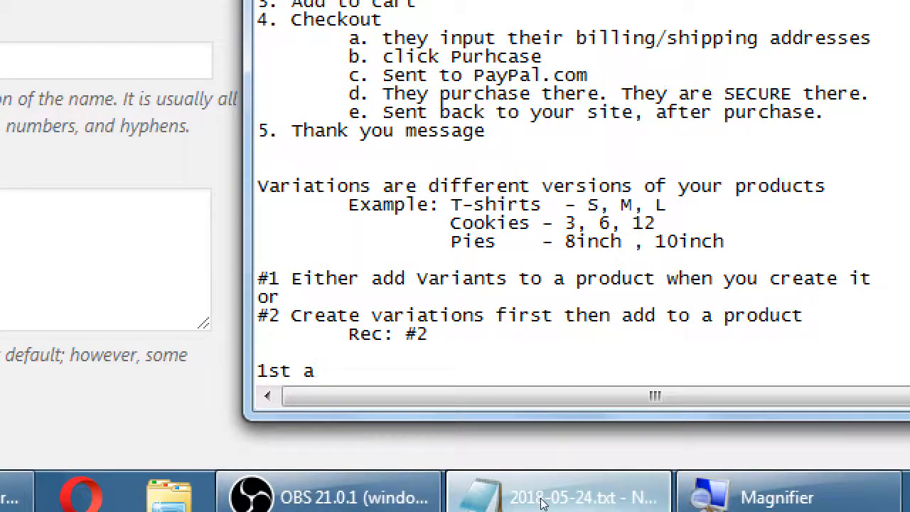
pyautogui.write('Parent group')
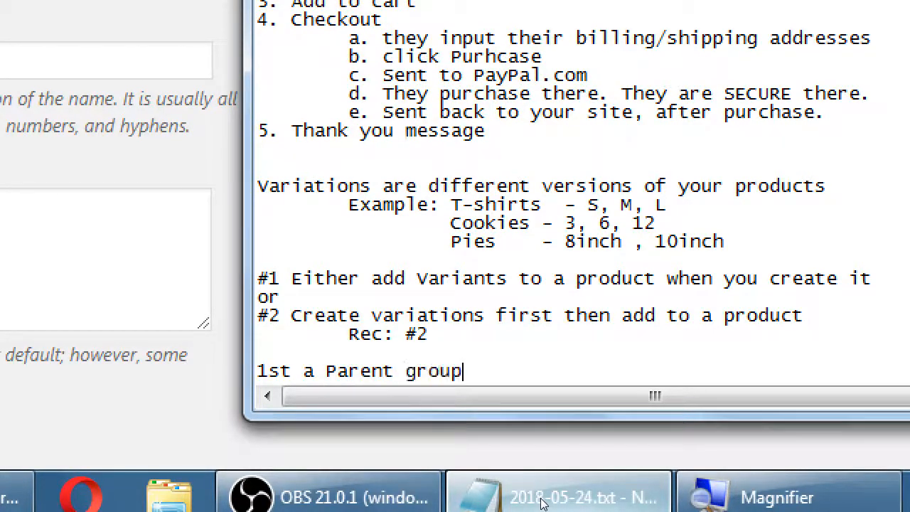
pyautogui.write('ing (the')
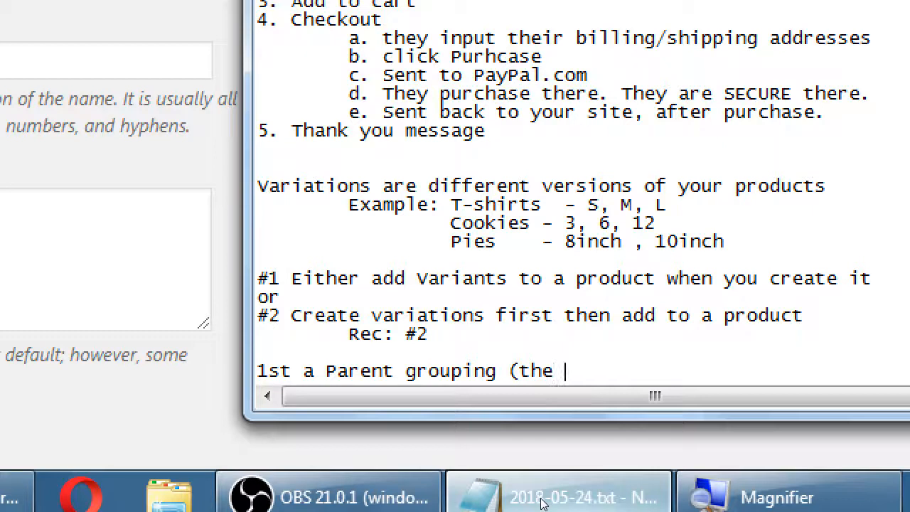
pyautogui.write('var')
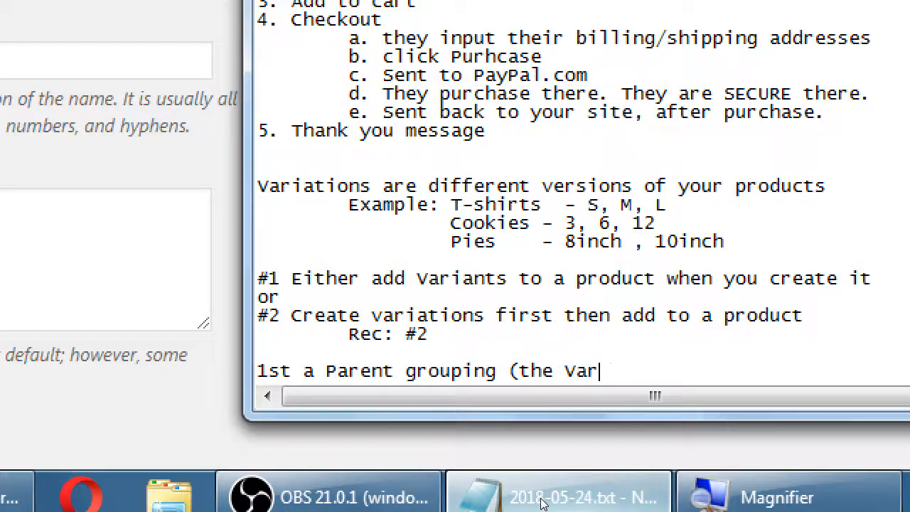
pyautogui.write('iant Set)')
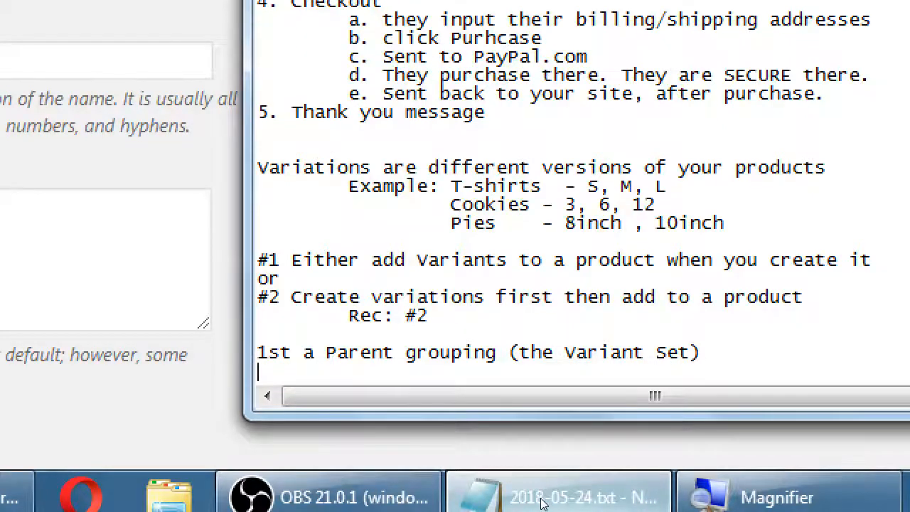
pyautogui.write('2nd a Chi')
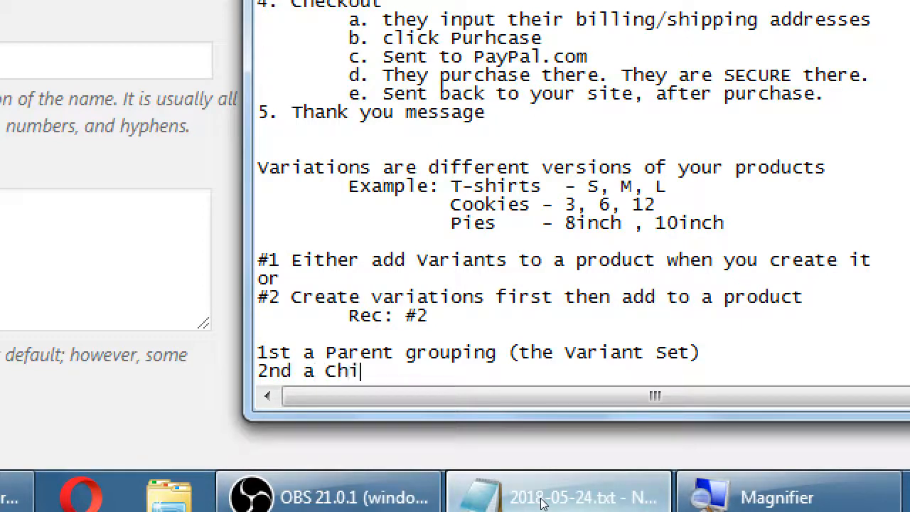
pyautogui.write('ld eleme')
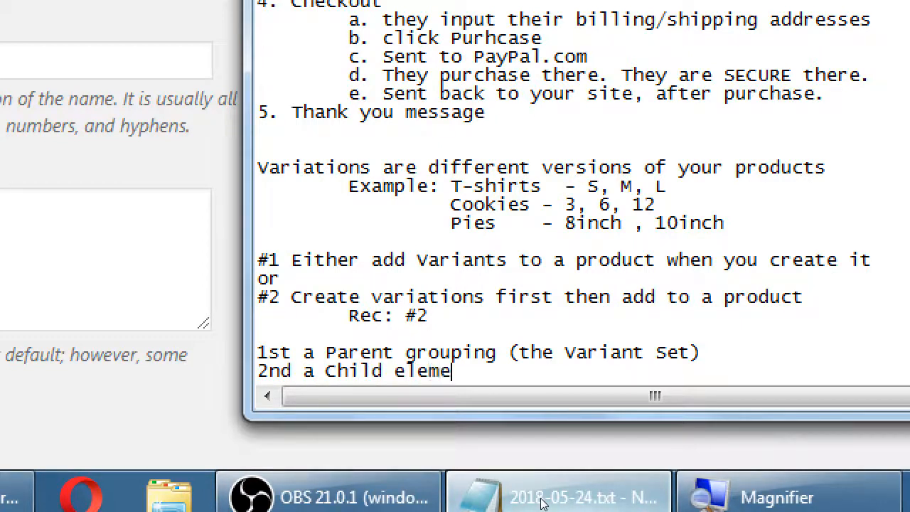
pyautogui.write('nt (the Vari')
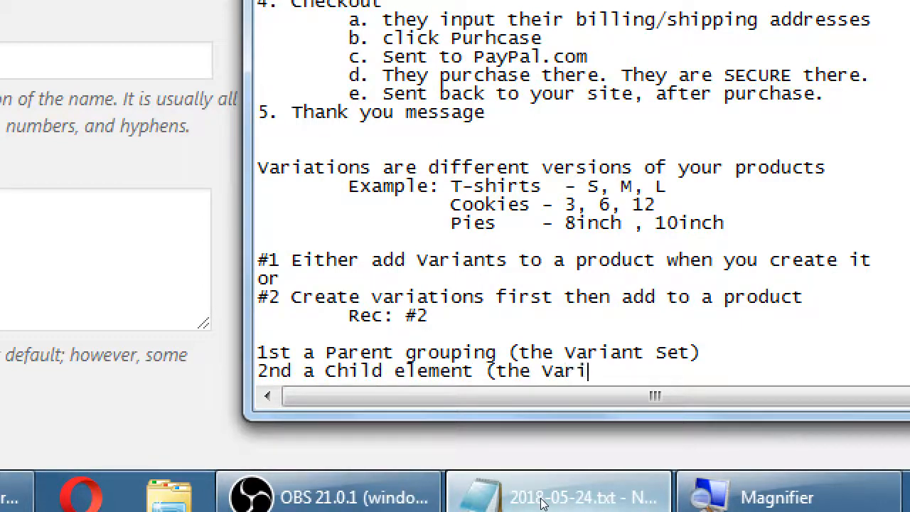
pyautogui.write('ation)')
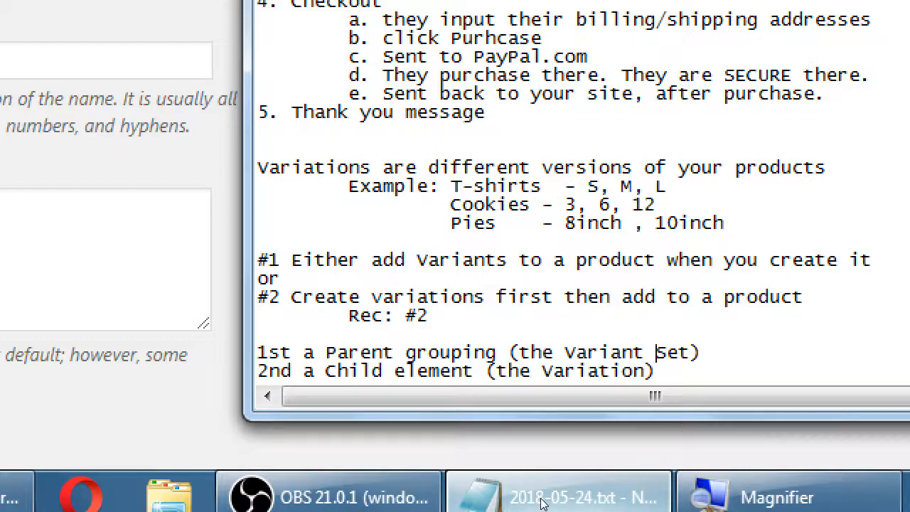
# Add the example: Batch with children 1 doz, 2 doz, 1/2 doz.
pyautogui.write('Batch')
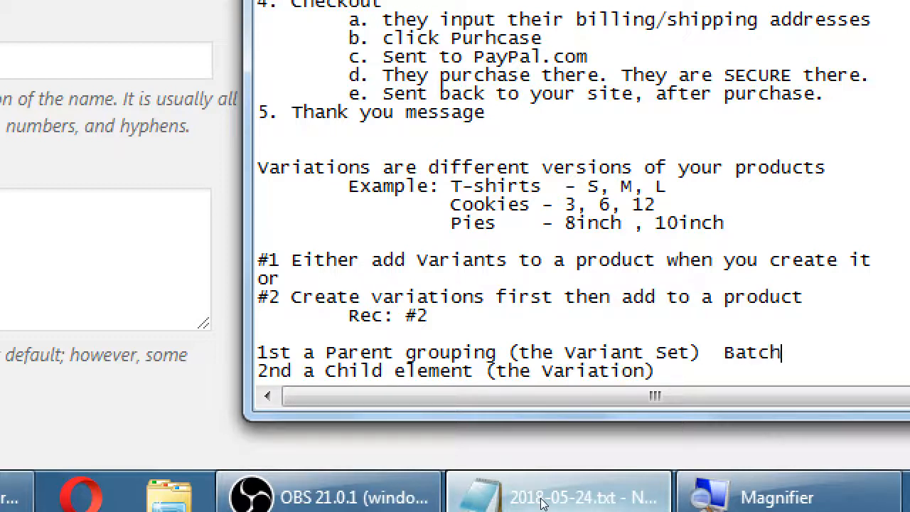
pyautogui.write('1 d')
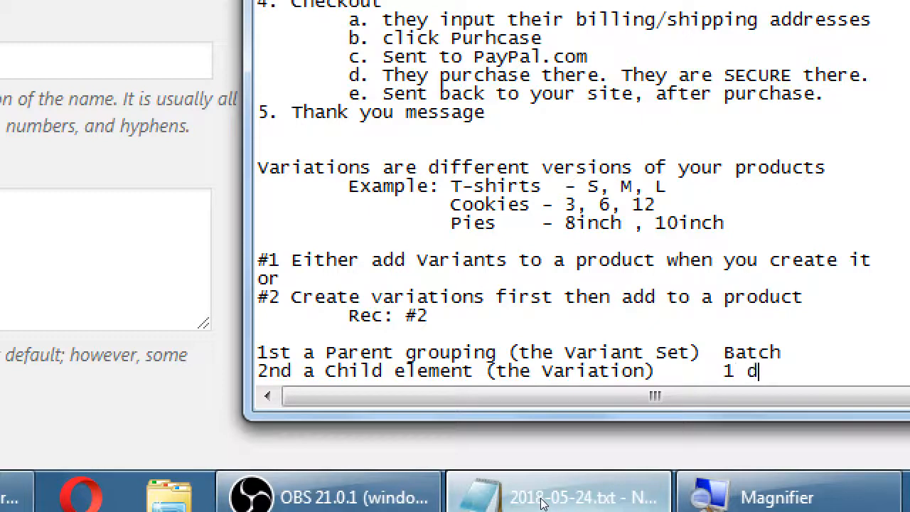
pyautogui.write('oz, 2,')
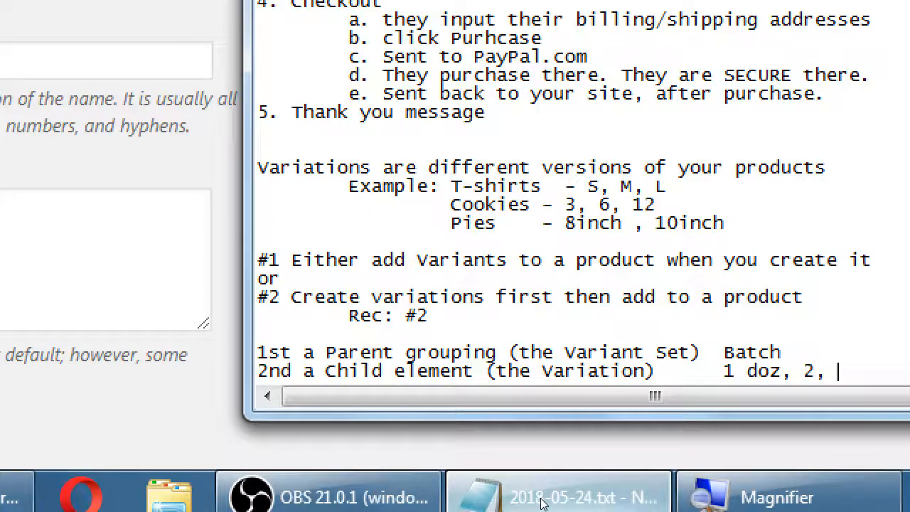
pyautogui.write('doz, 1')
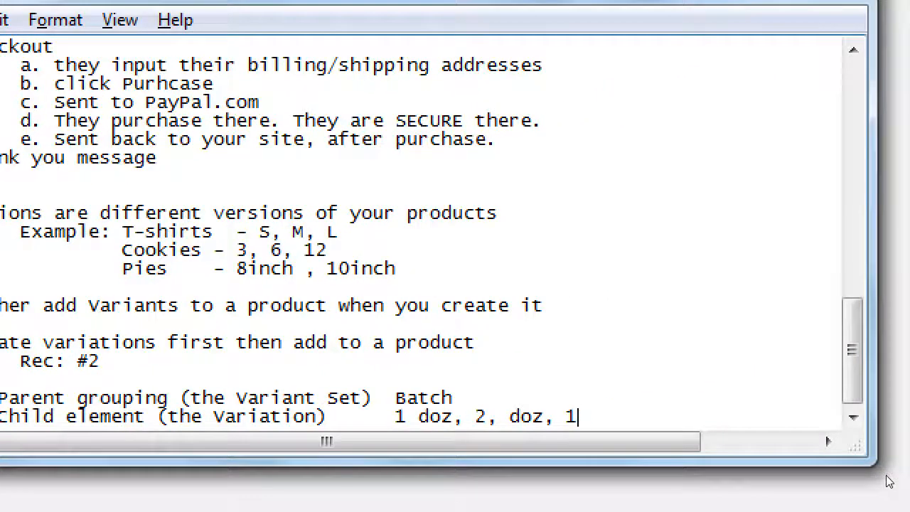
pyautogui.write('/2 doz')
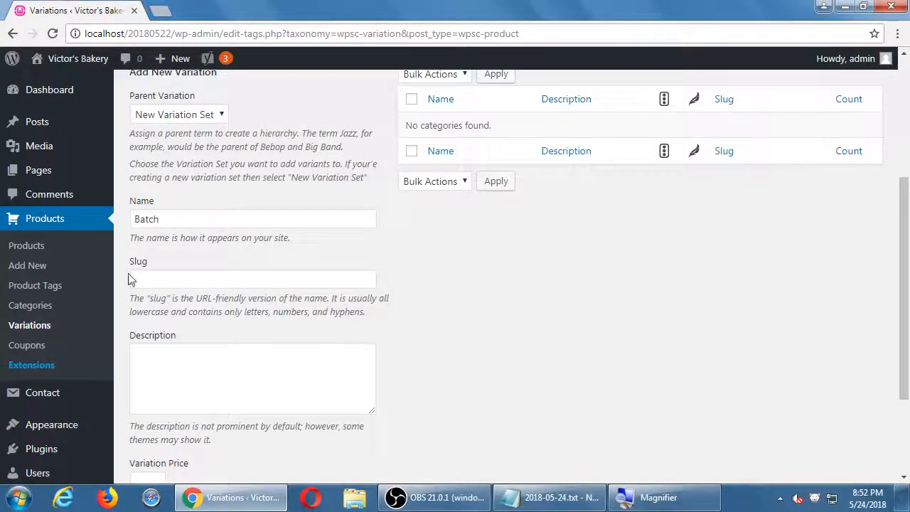
# Save Batch as a new variation set with Add New Variation.
pyautogui.scroll(-3)
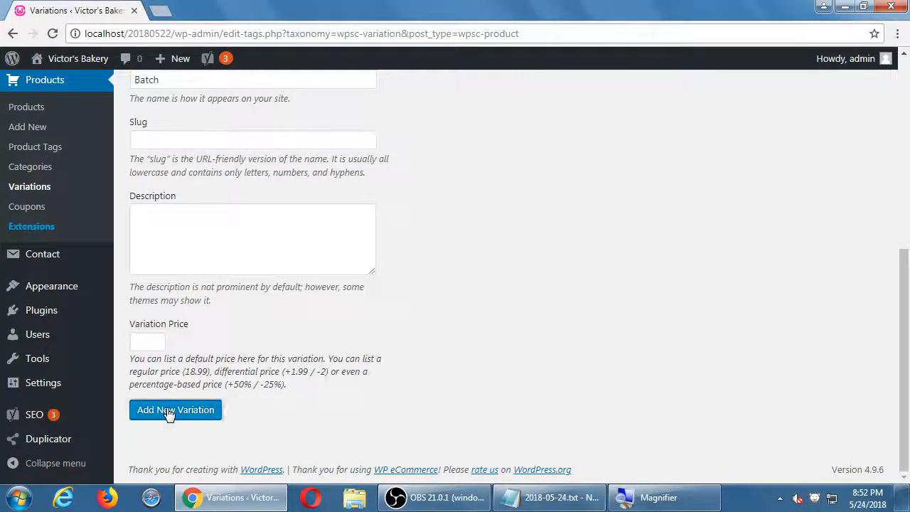
pyautogui.click(175, 409)
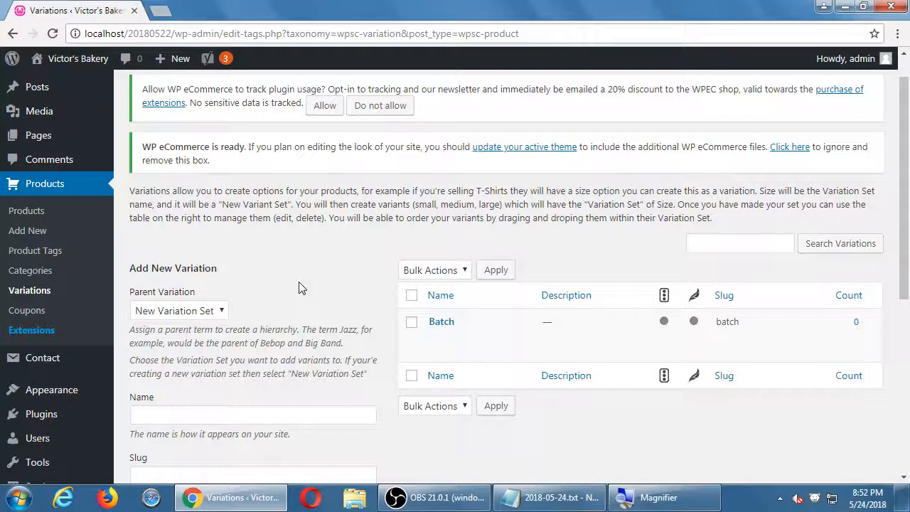
# Add a '1 Dozen' variation under parent Batch, described as 'Twelve items'.
pyautogui.click(179, 310)
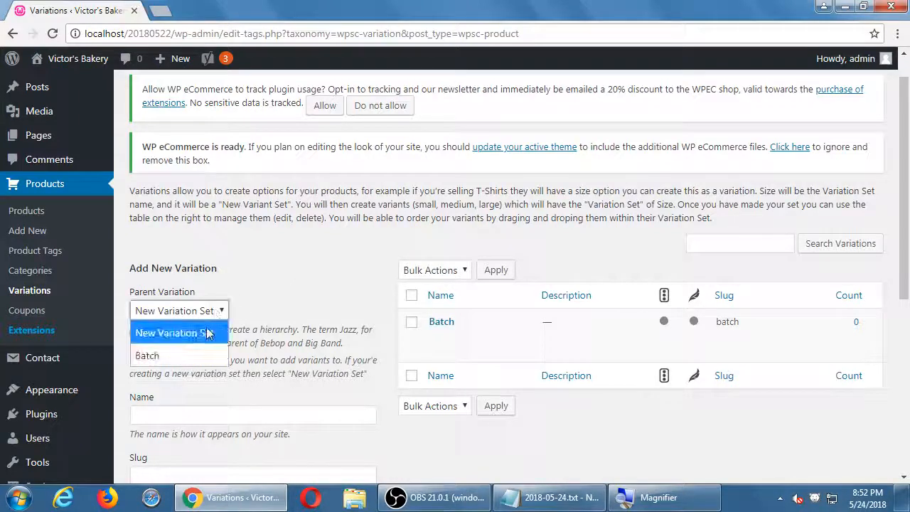
pyautogui.click(148, 354)
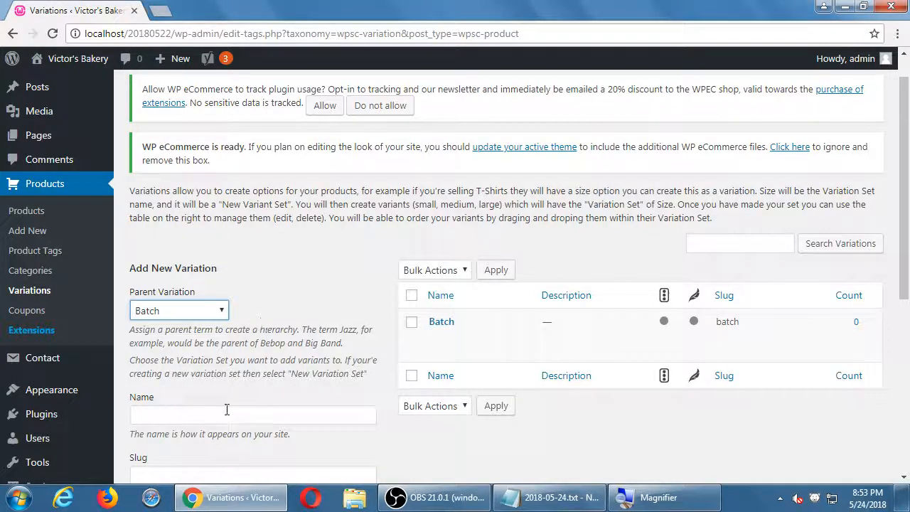
pyautogui.write('1 Dozen')
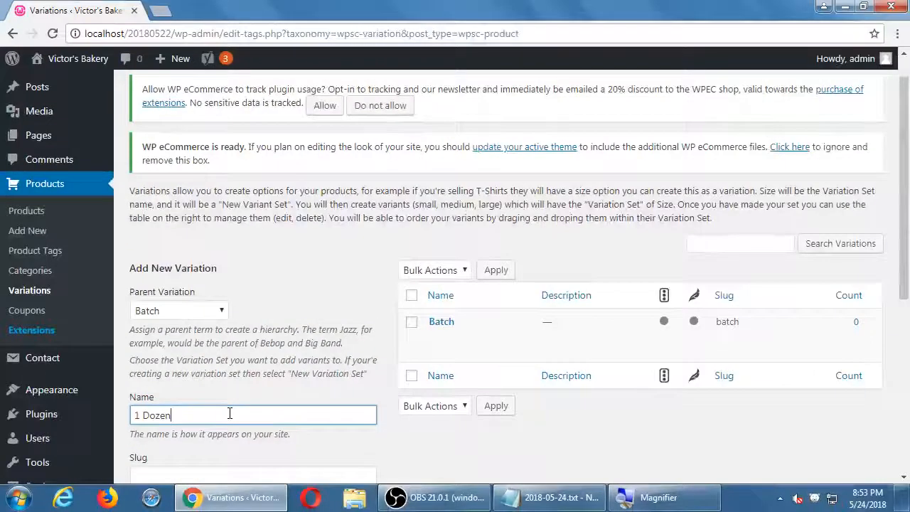
pyautogui.scroll(-3)
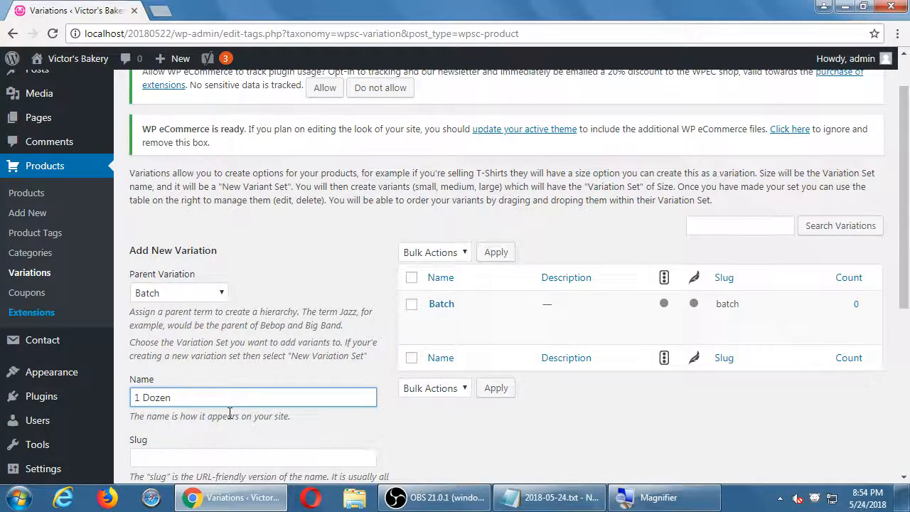
pyautogui.scroll(-3)
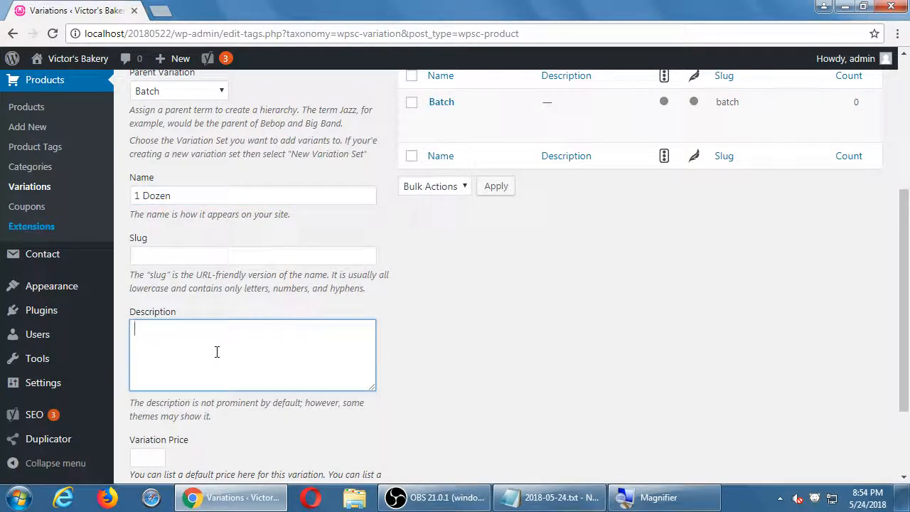
pyautogui.write('Twelve items')
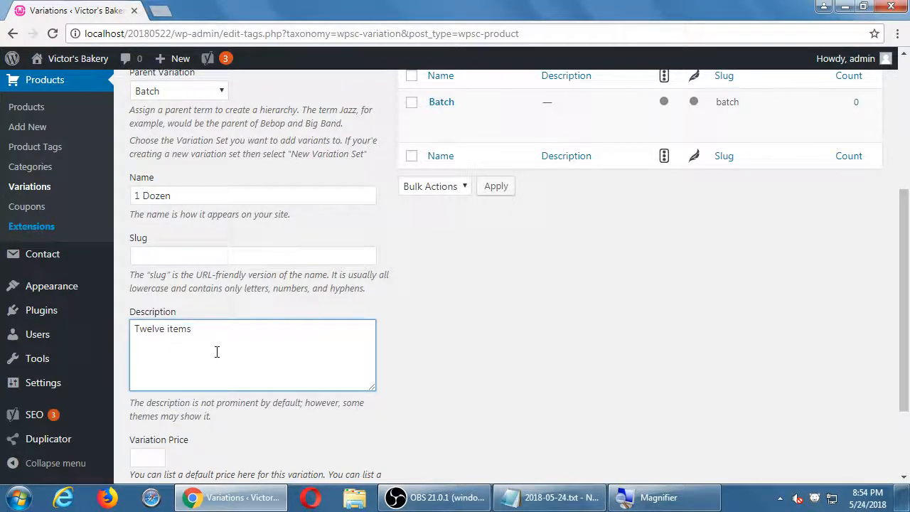
pyautogui.scroll(-3)
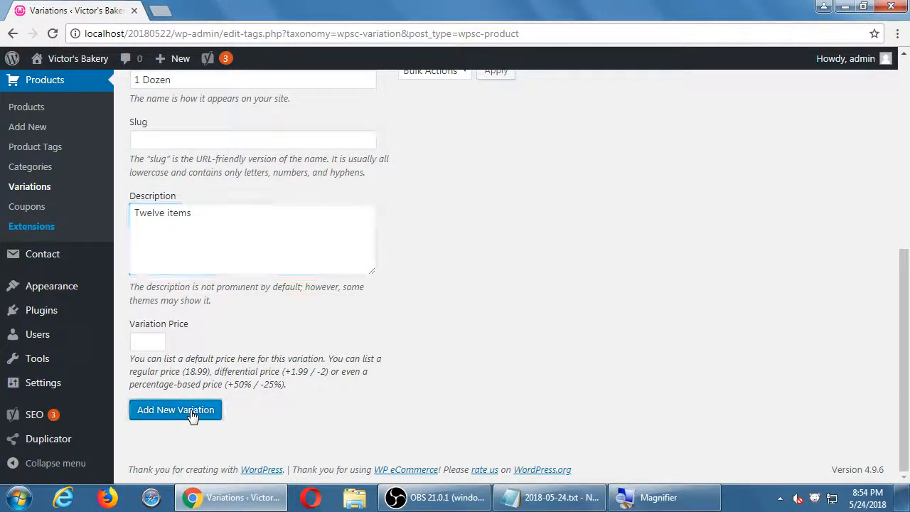
pyautogui.click(175, 410)
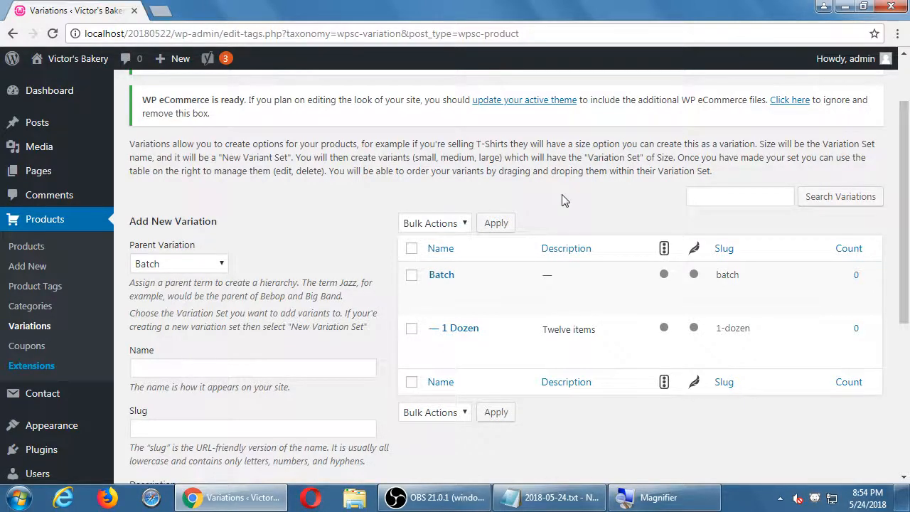
pyautogui.moveTo(561, 254)
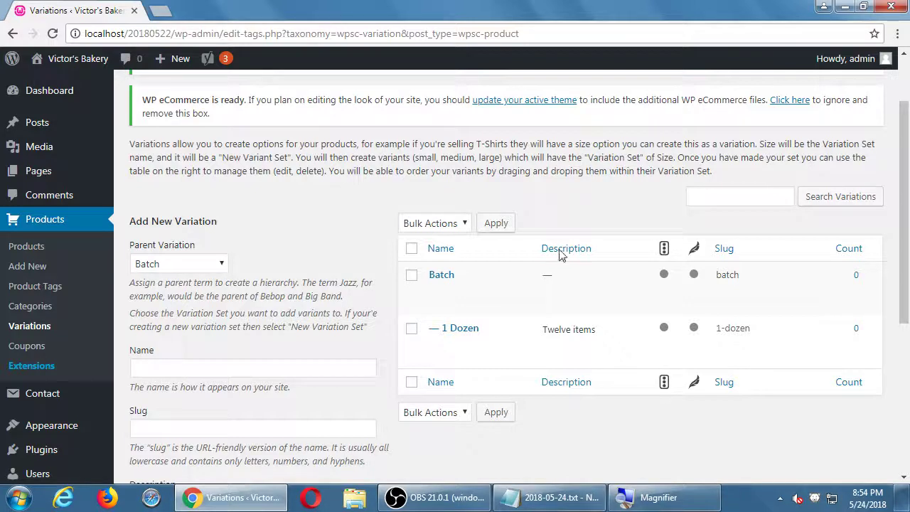
# Add a '2 Dozen' Batch variation described as '24 items'.
pyautogui.click(252, 368)
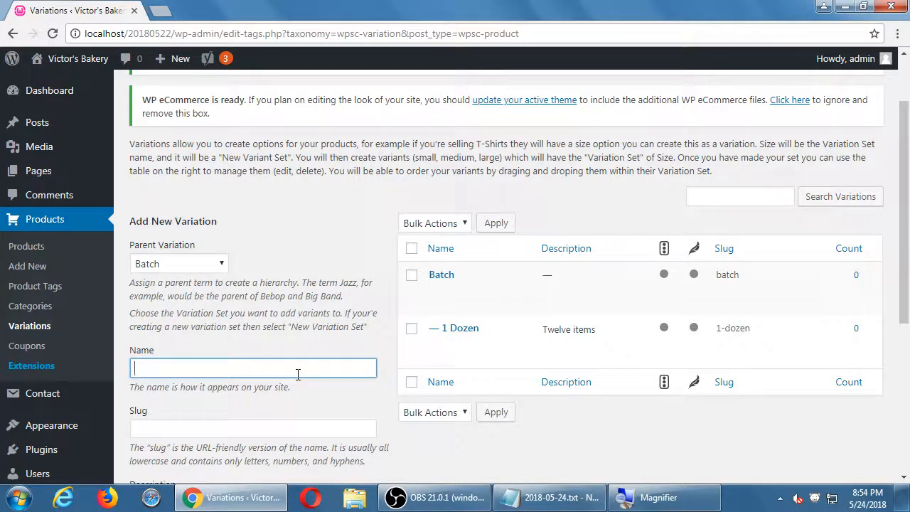
pyautogui.write('2 dozen')
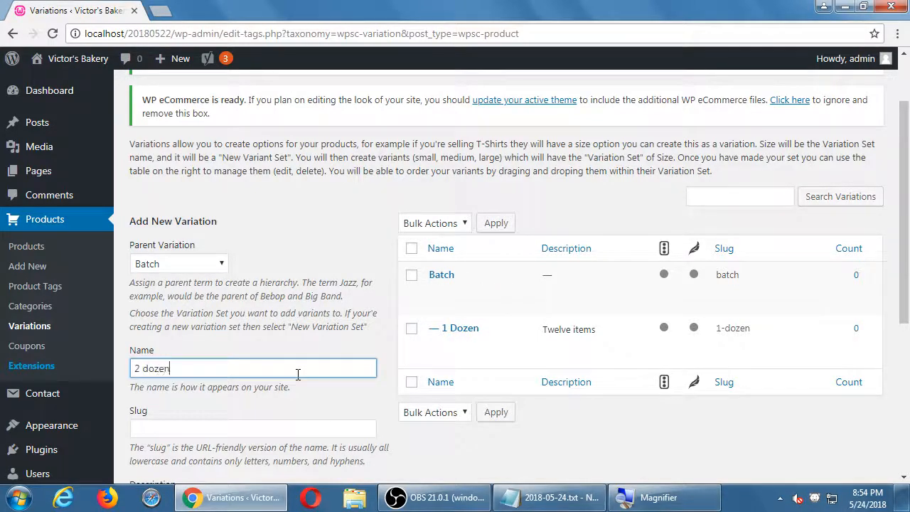
pyautogui.scroll(-3)
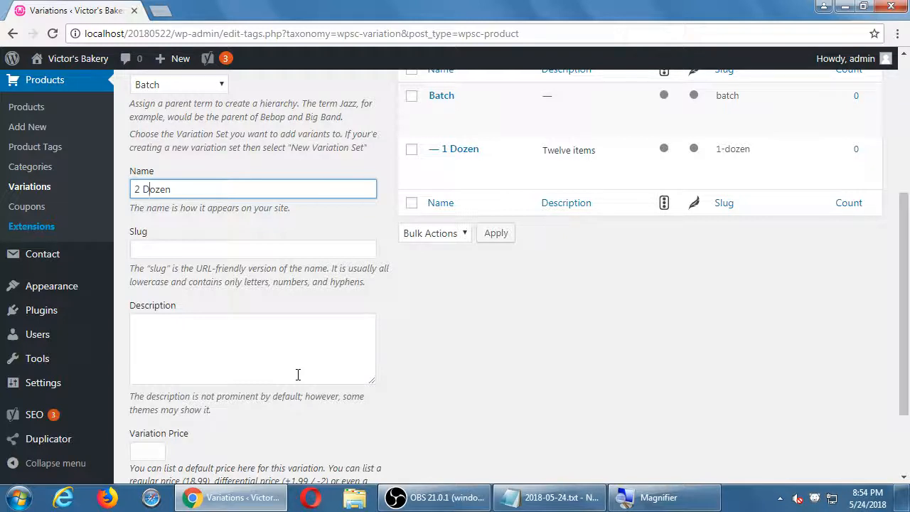
pyautogui.click(253, 348)
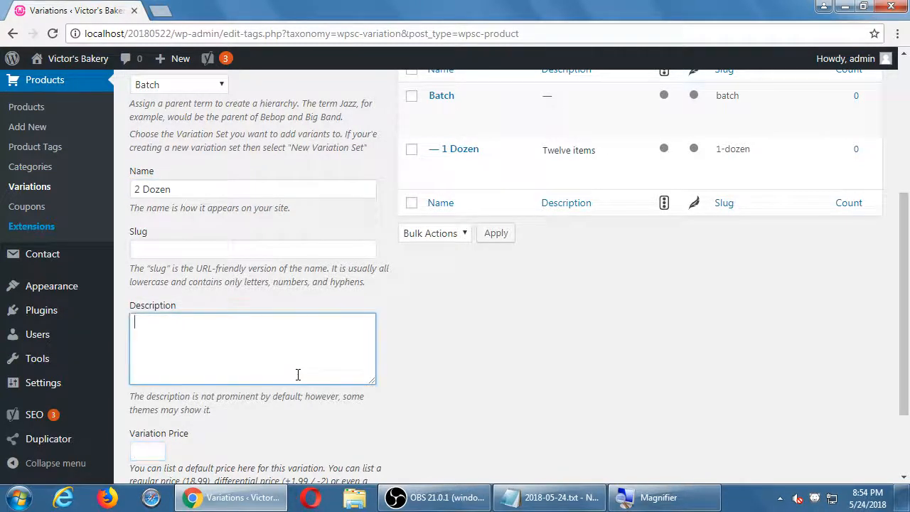
pyautogui.write('24')
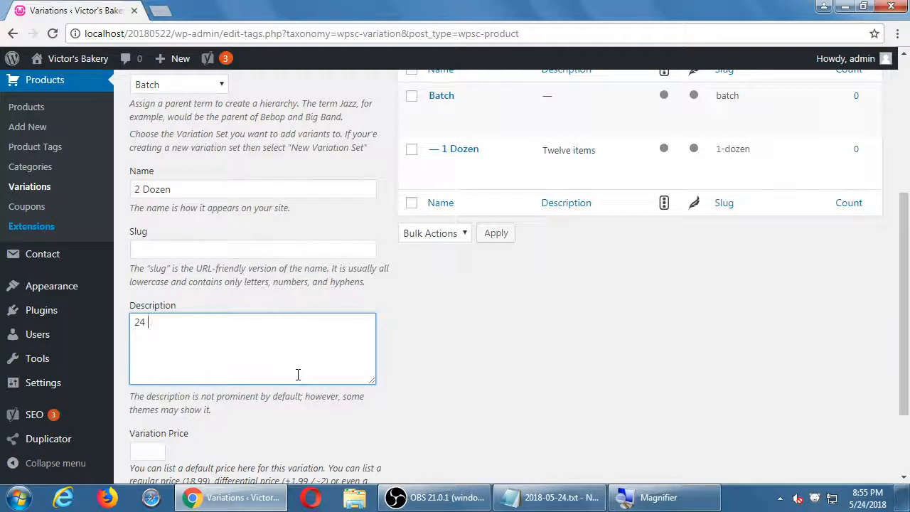
pyautogui.write('items')
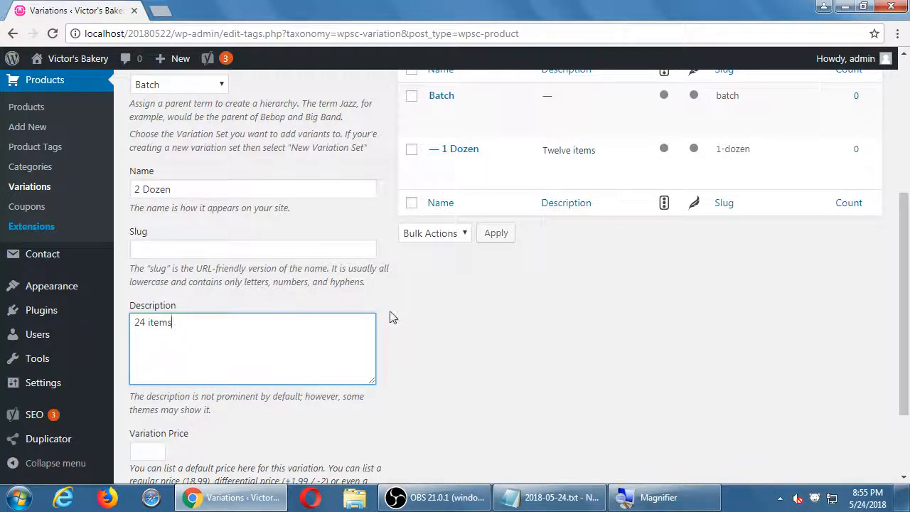
pyautogui.scroll(-3)
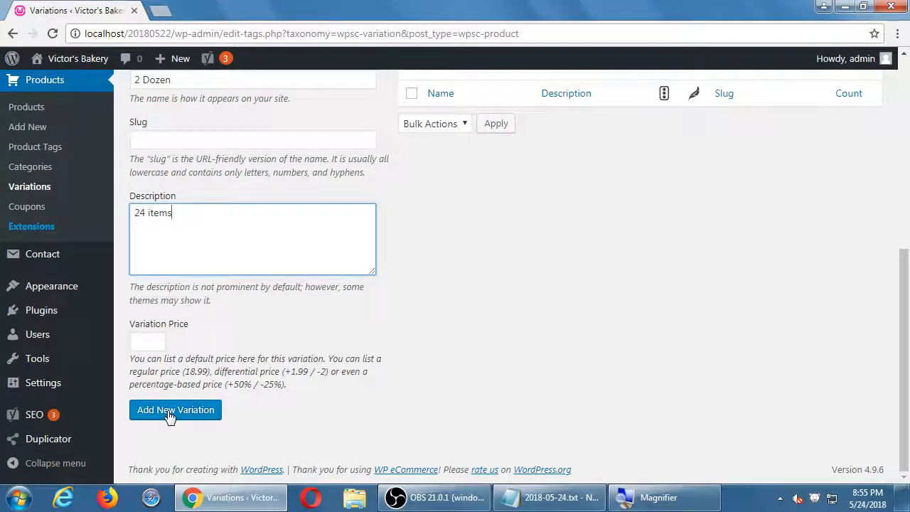
pyautogui.click(175, 410)
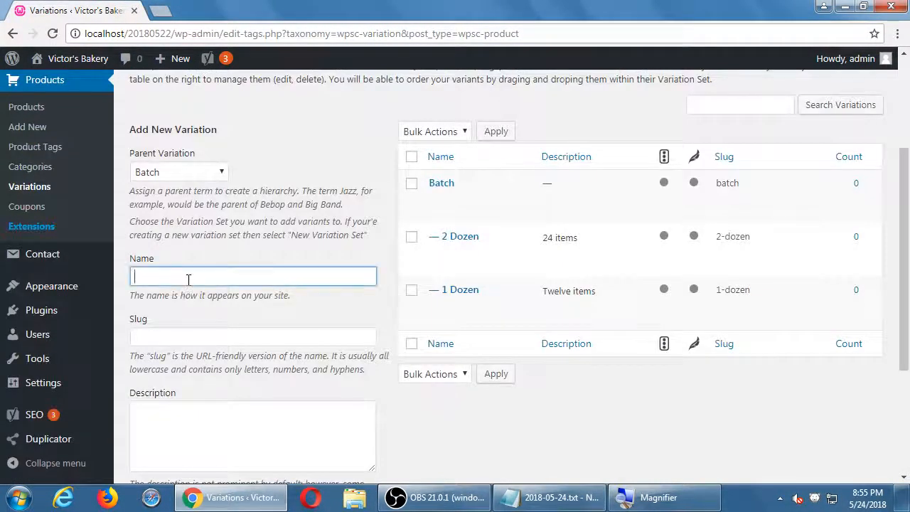
# Enter name '1/2 Dozen' and description '6 items' in the add-variation form.
pyautogui.write('1/2 Dozen')
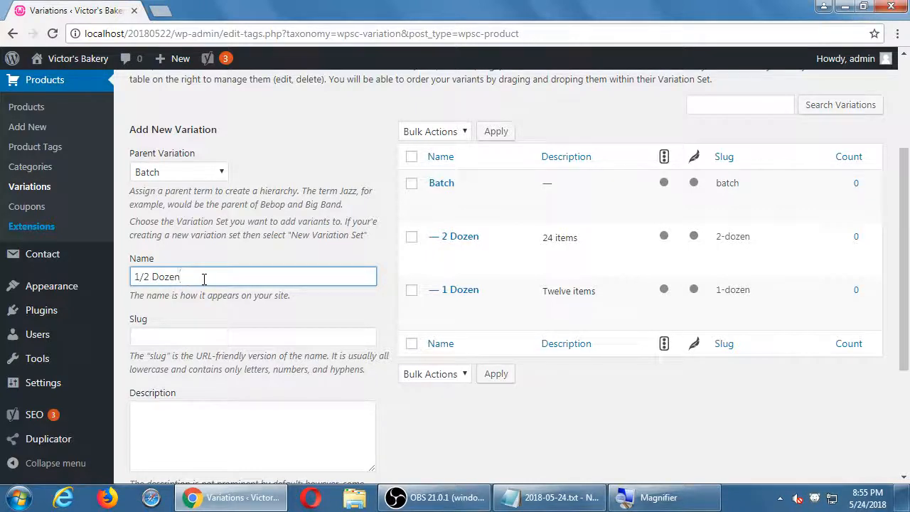
pyautogui.click(220, 435)
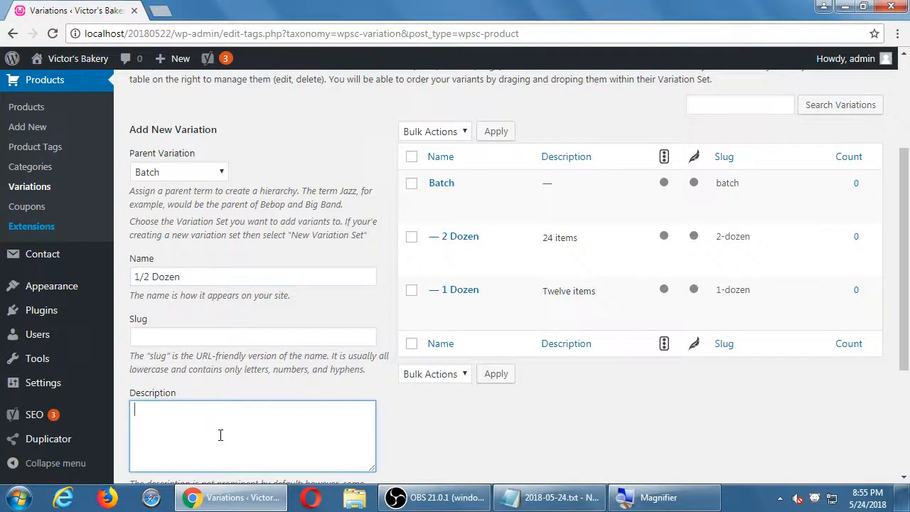
pyautogui.write('6')
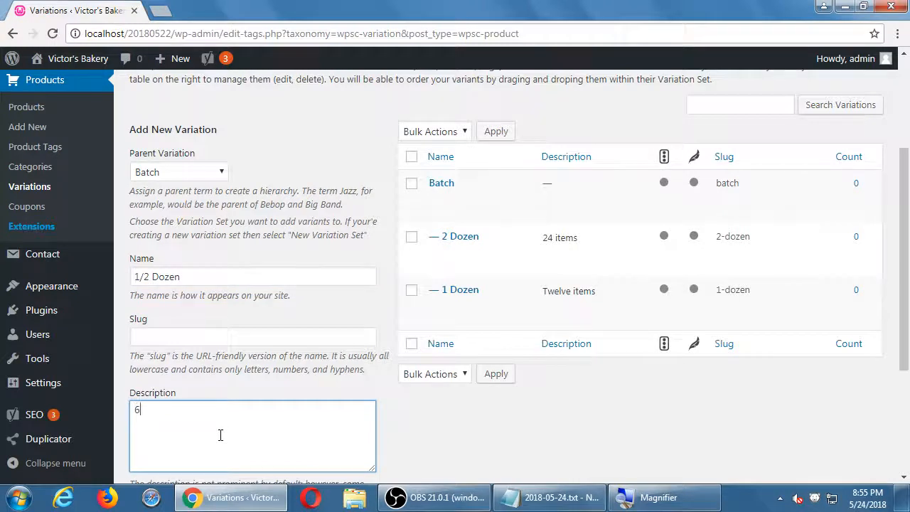
pyautogui.write('items')
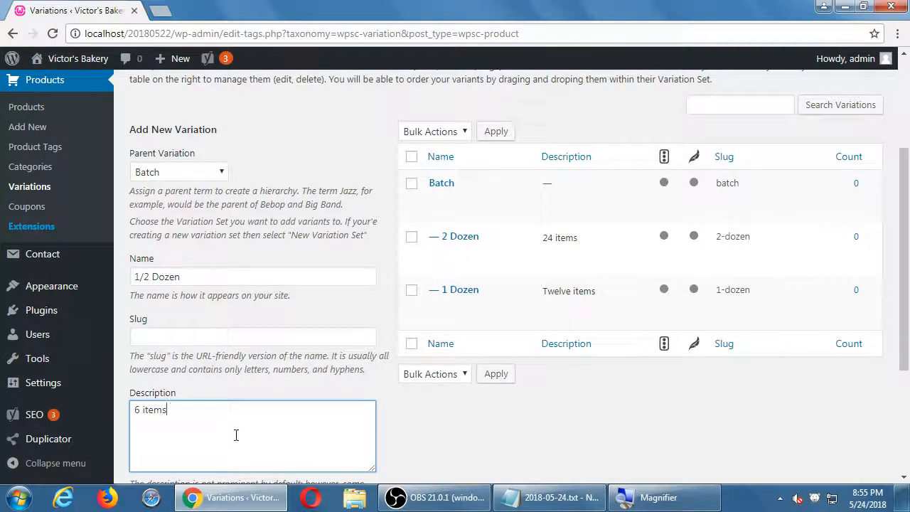
pyautogui.moveTo(454, 419)
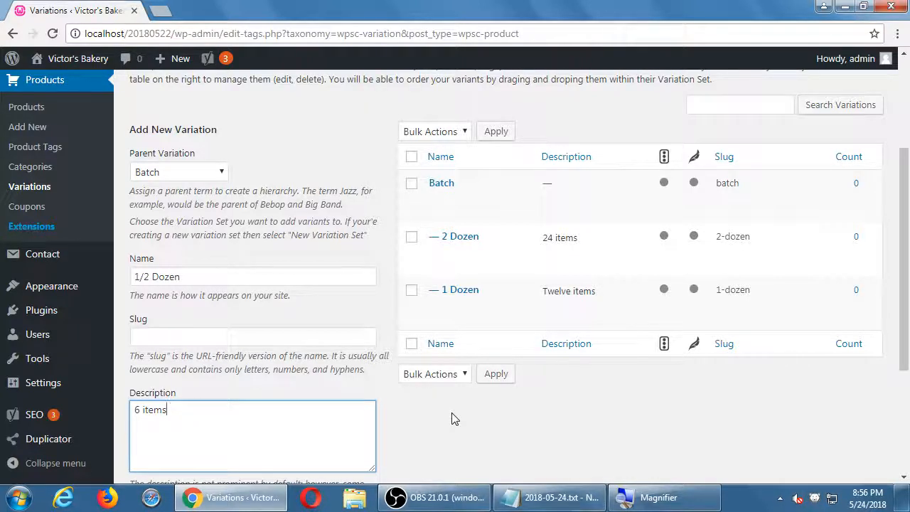
pyautogui.scroll(-3)
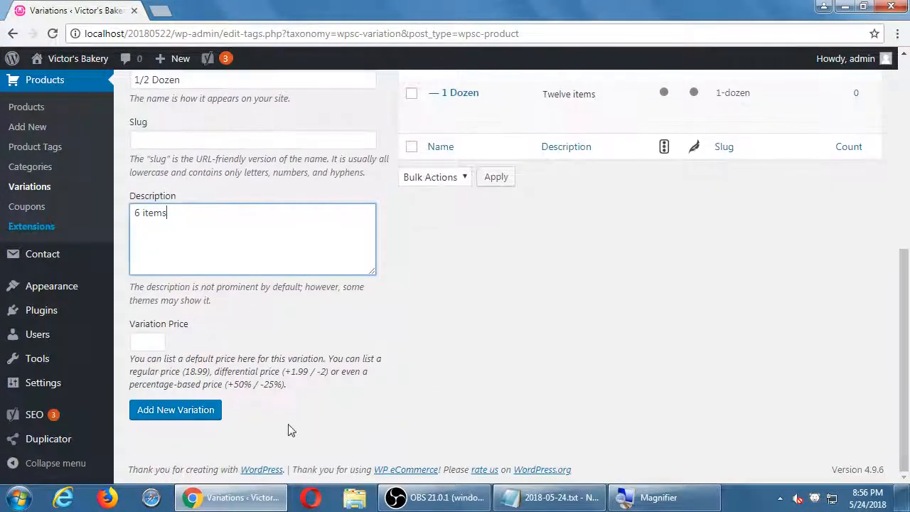
# Save 1/2 Dozen (6 items, slug 1-2-dozen) under Batch and review the variations table.
pyautogui.click(175, 410)
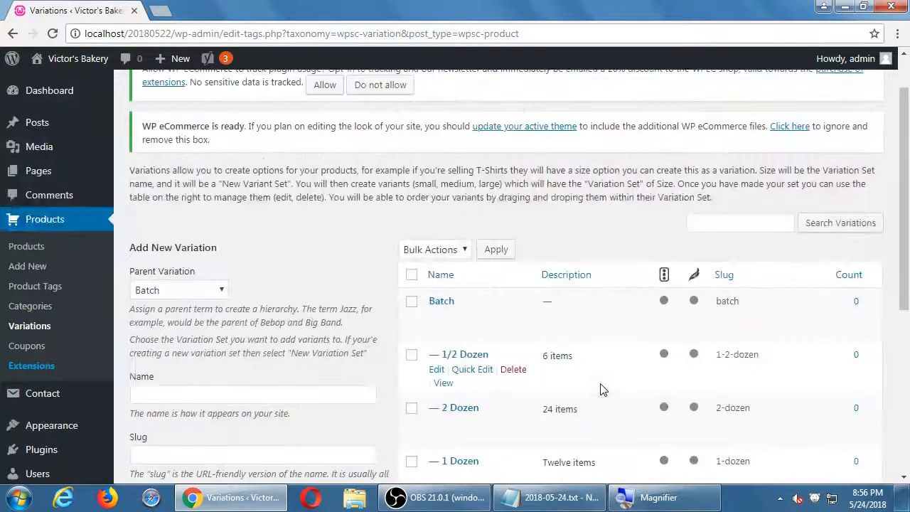
pyautogui.scroll(-3)
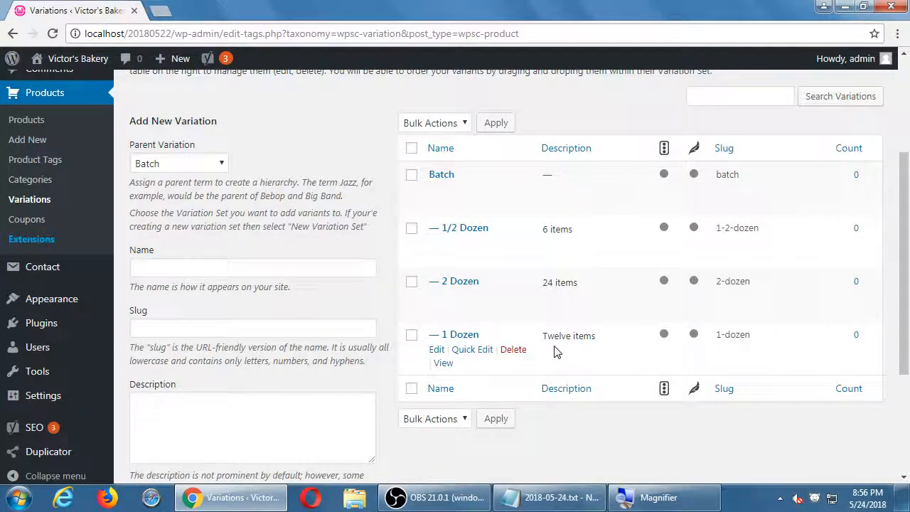
pyautogui.moveTo(617, 377)
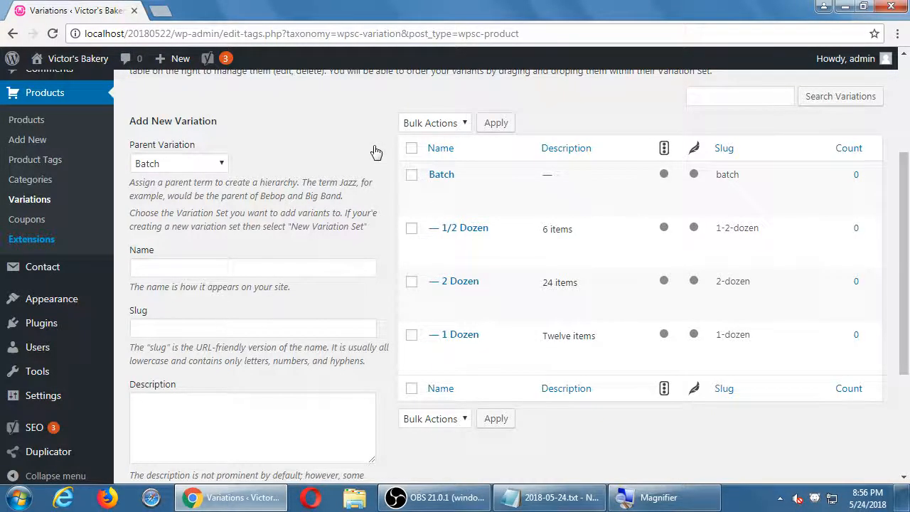
# Switch to Notepad and highlight 'Create variations first then' on line 2.
pyautogui.click(569, 497)
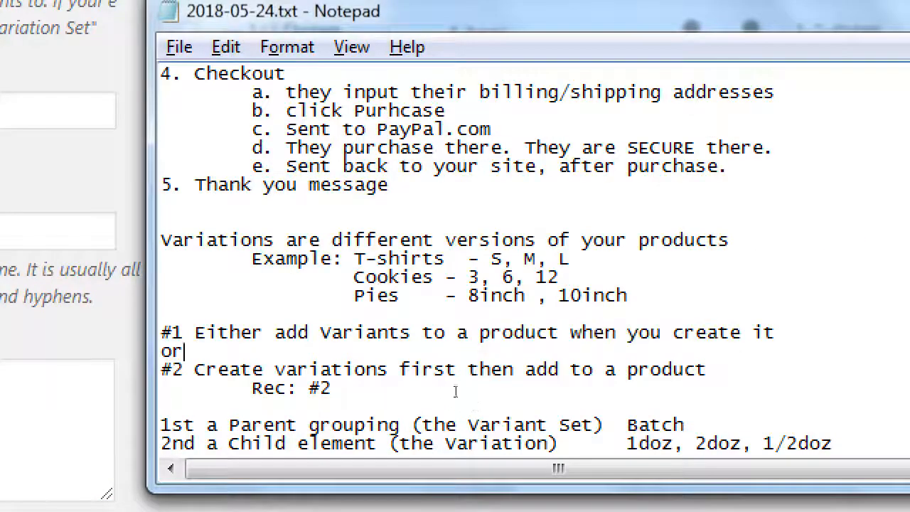
pyautogui.moveTo(160, 369); pyautogui.dragTo(637, 369)
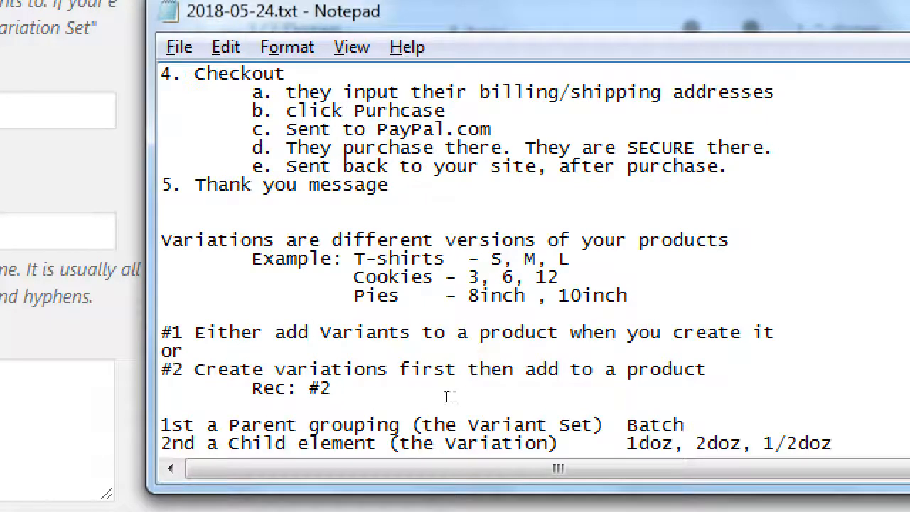
pyautogui.moveTo(252, 368); pyautogui.dragTo(505, 368)
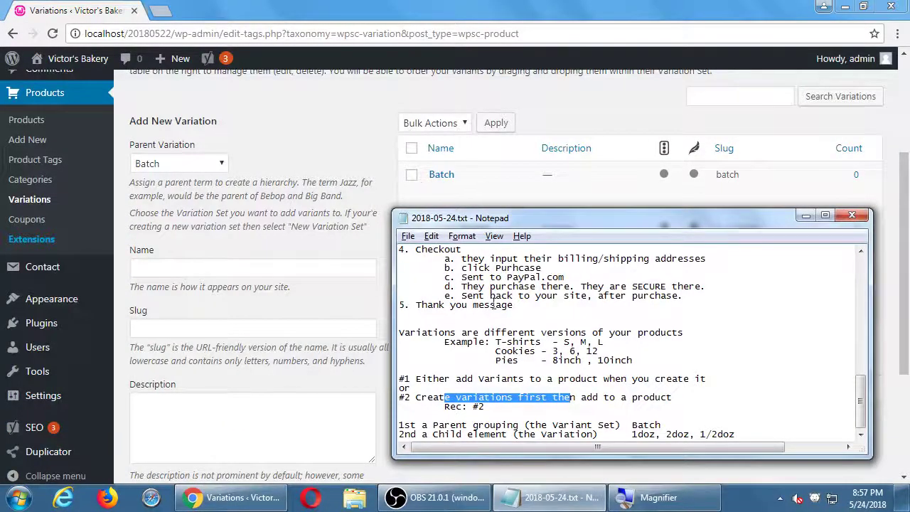
# Return to the Chrome Variations page showing Batch with 1/2 Dozen, 2 Dozen and 1 Dozen.
pyautogui.click(852, 215)
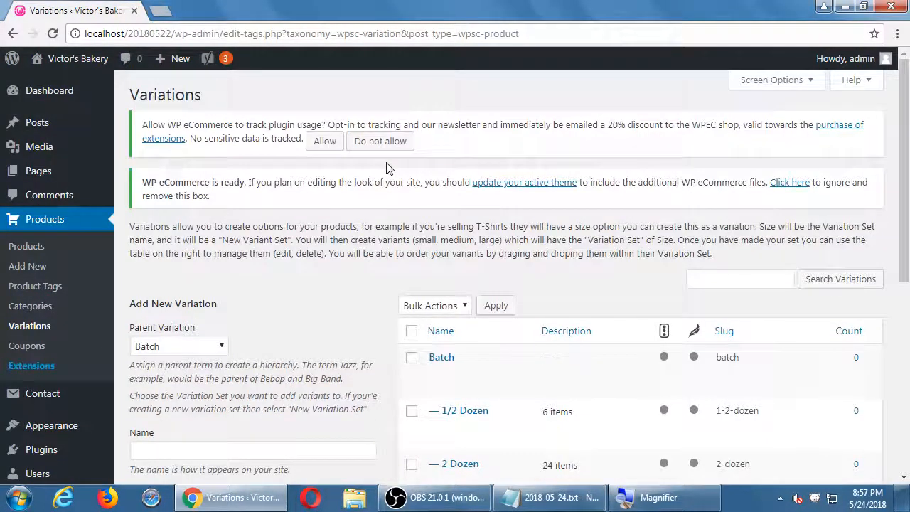
pyautogui.scroll(-3)
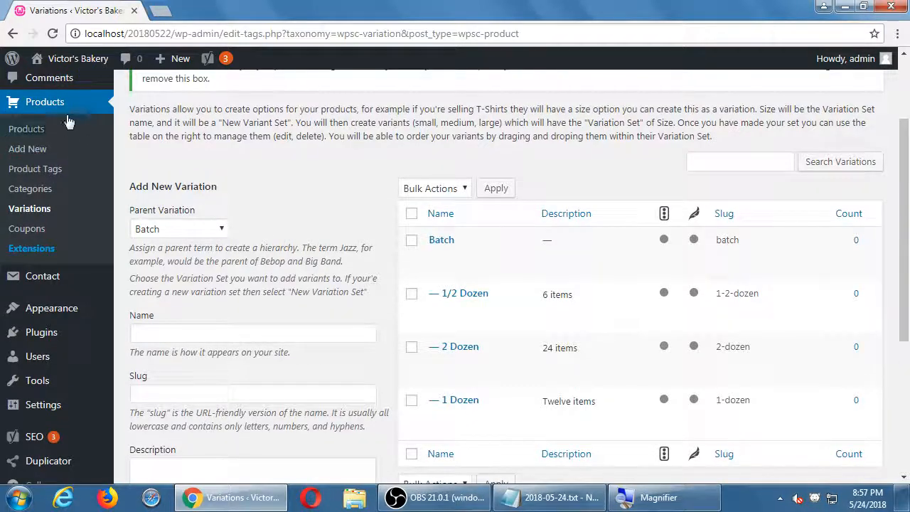
pyautogui.moveTo(56, 106)
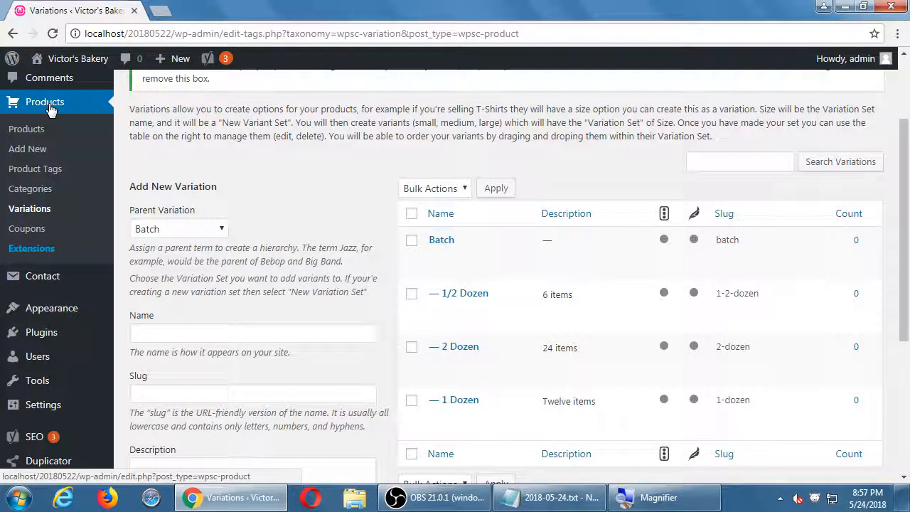
pyautogui.moveTo(39, 150)
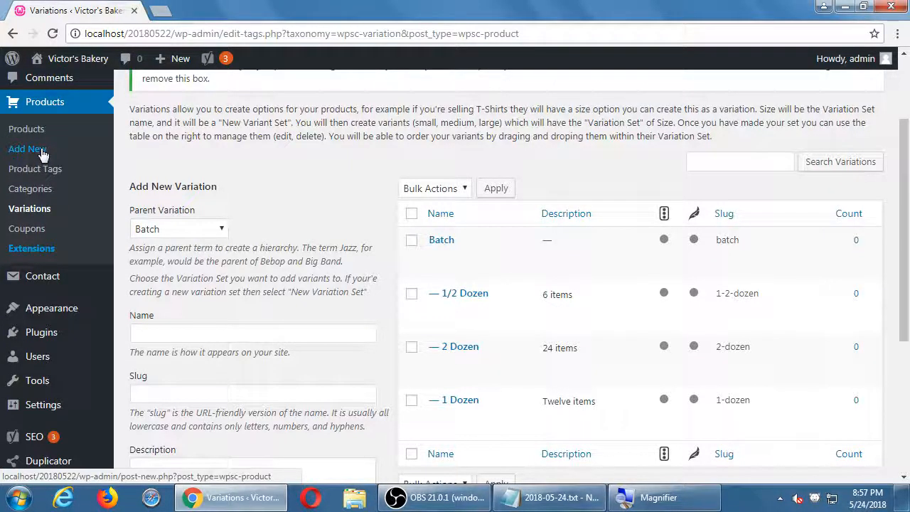
# Start a new product titled 'Chocolate Chip Cookies'.
pyautogui.click(27, 148)
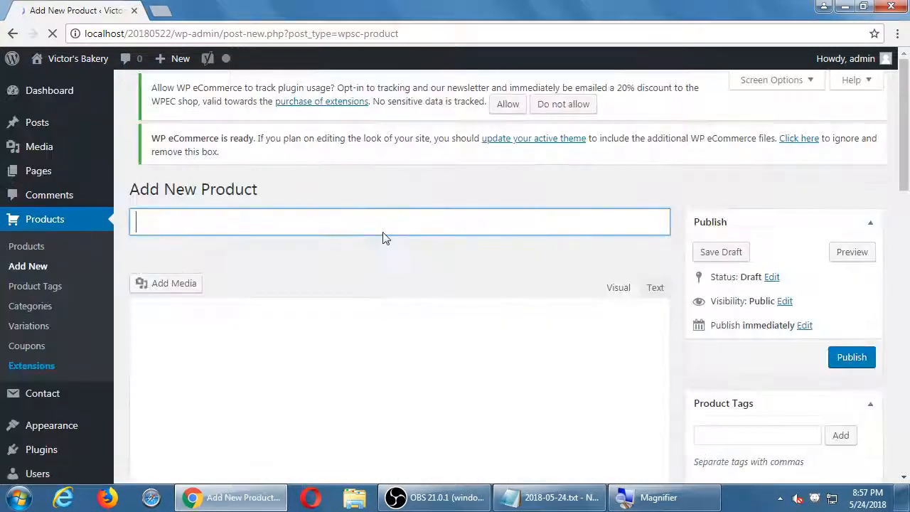
pyautogui.write('C')
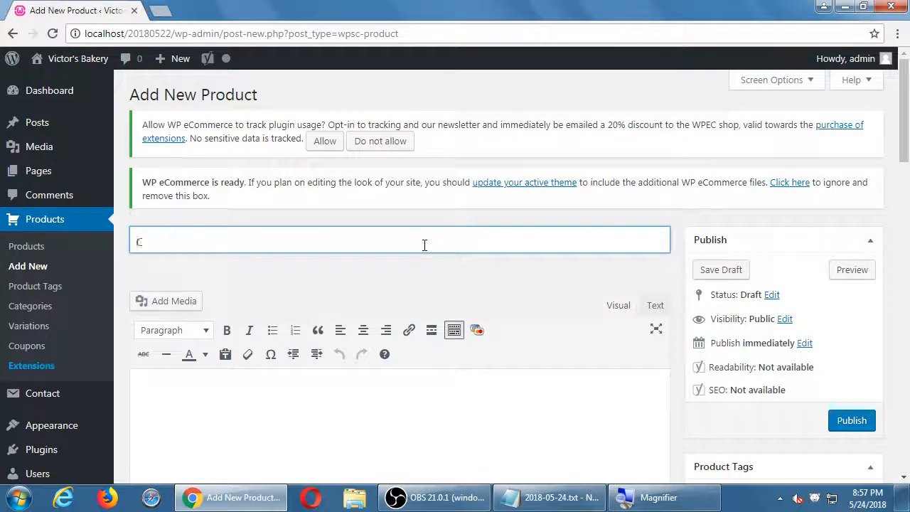
pyautogui.write('hocolate Chip')
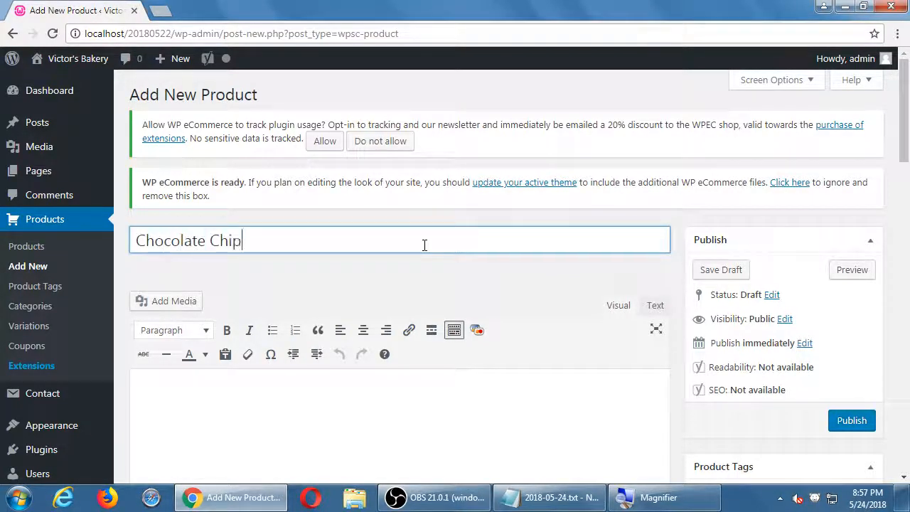
pyautogui.write('Cooki')
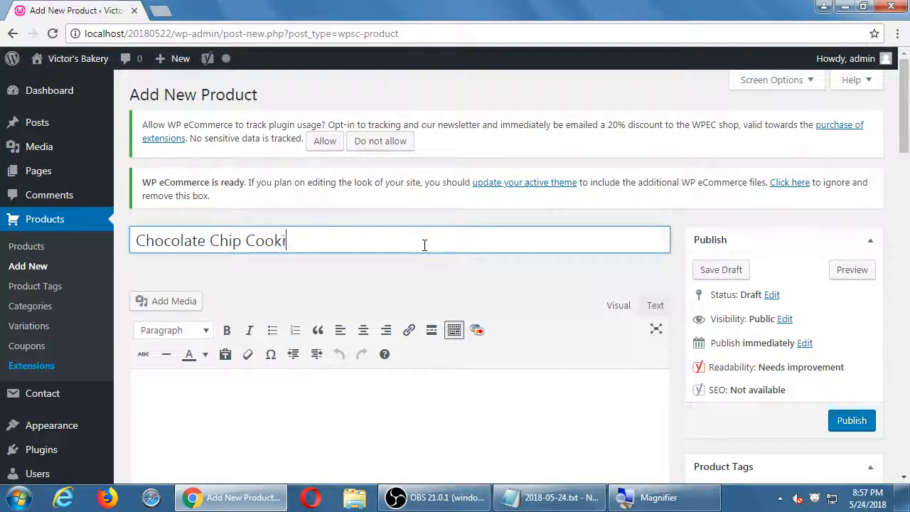
pyautogui.write('es')
pyautogui.click(400, 426)
pyautogui.write('dlfkld klda slfkdslaf k')
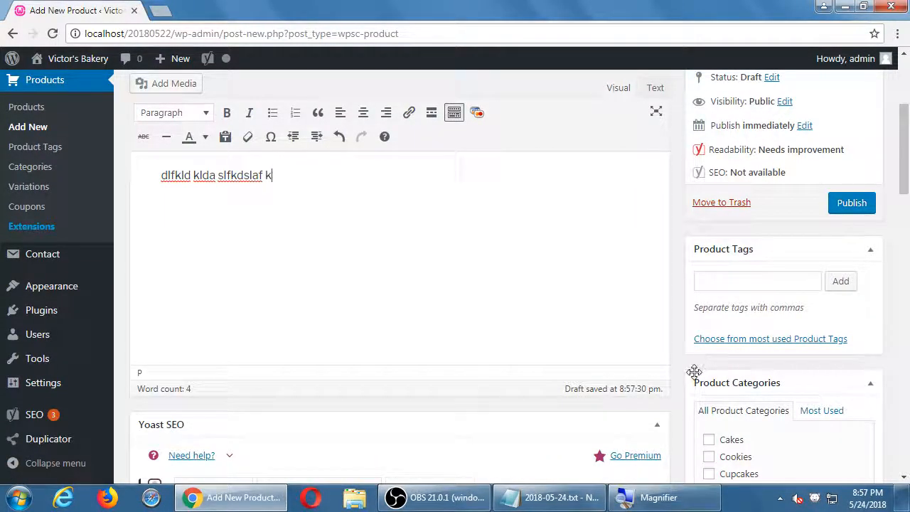
# Put the product in the Cookies category and tag it Chocolate.
pyautogui.scroll(-3)
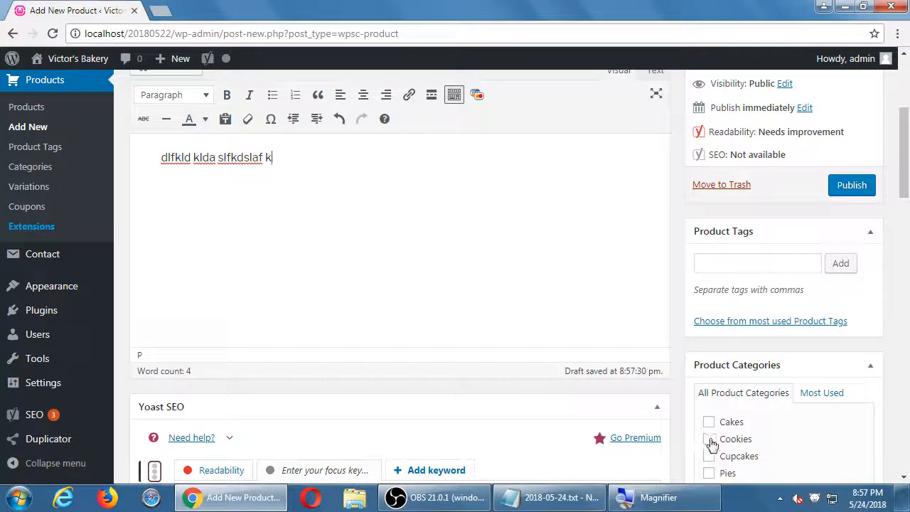
pyautogui.click(708, 439)
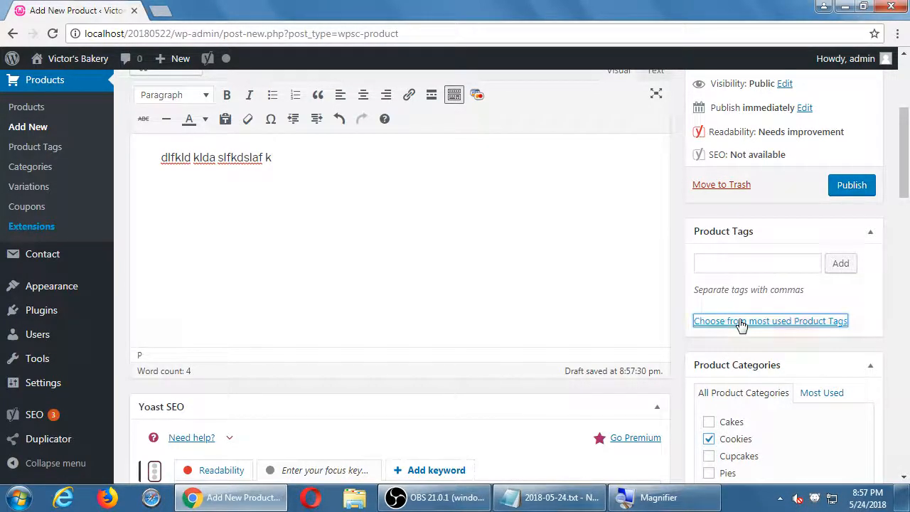
pyautogui.click(771, 321)
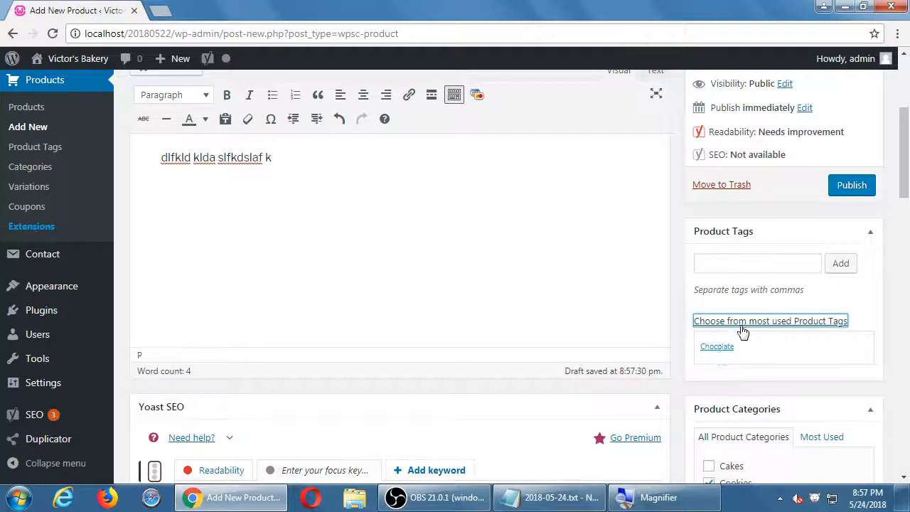
pyautogui.click(717, 346)
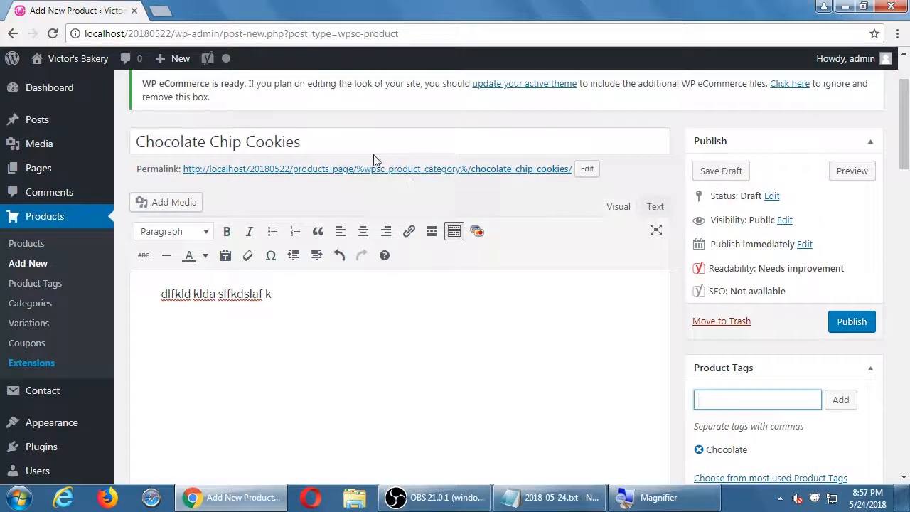
# In Variations Setup, tick the Batch set with its 1 Dozen, 1/2 Dozen and 2 Dozen variants.
pyautogui.scroll(-3)
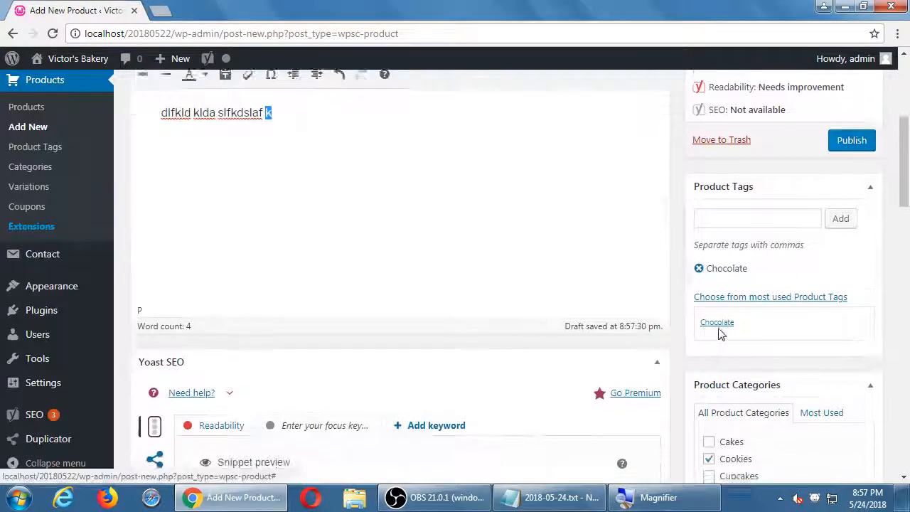
pyautogui.scroll(-3)
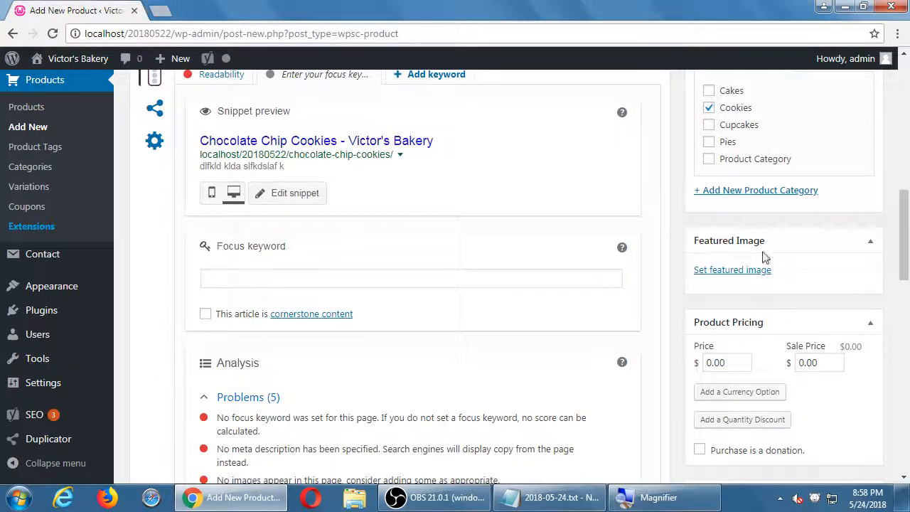
pyautogui.scroll(-3)
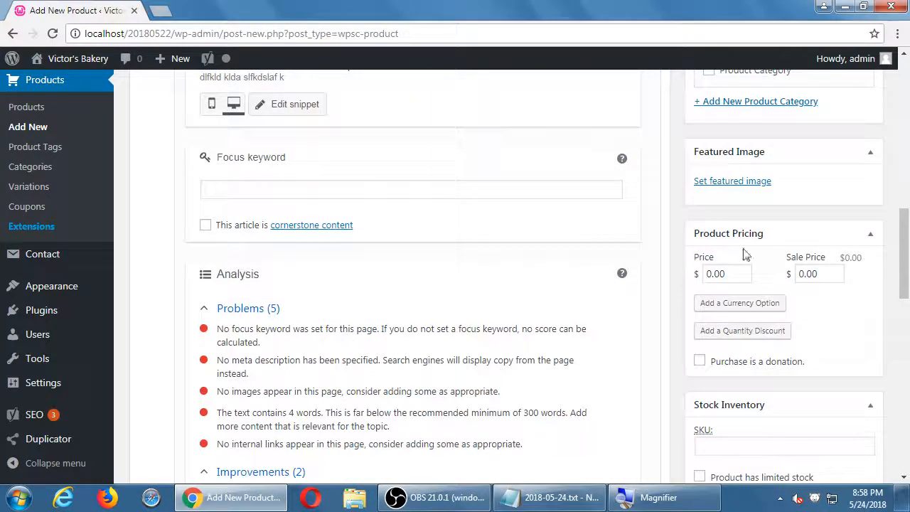
pyautogui.scroll(-3)
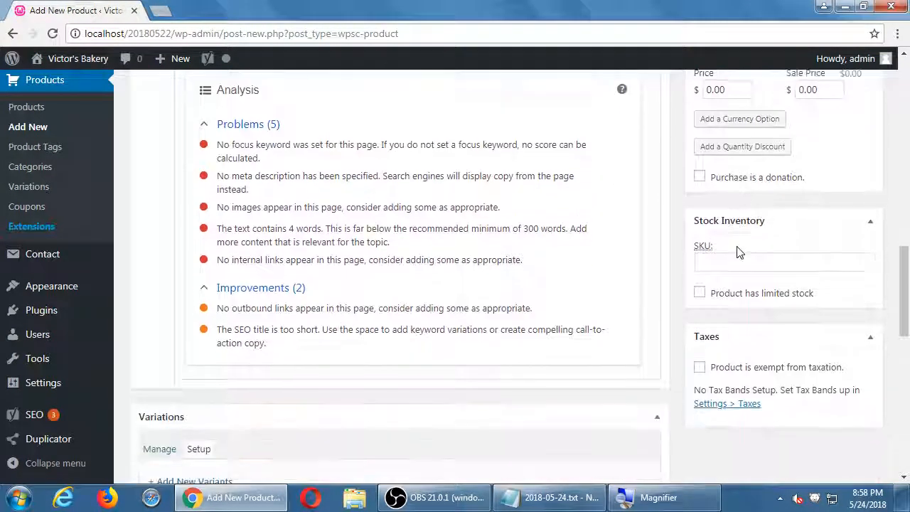
pyautogui.scroll(-3)
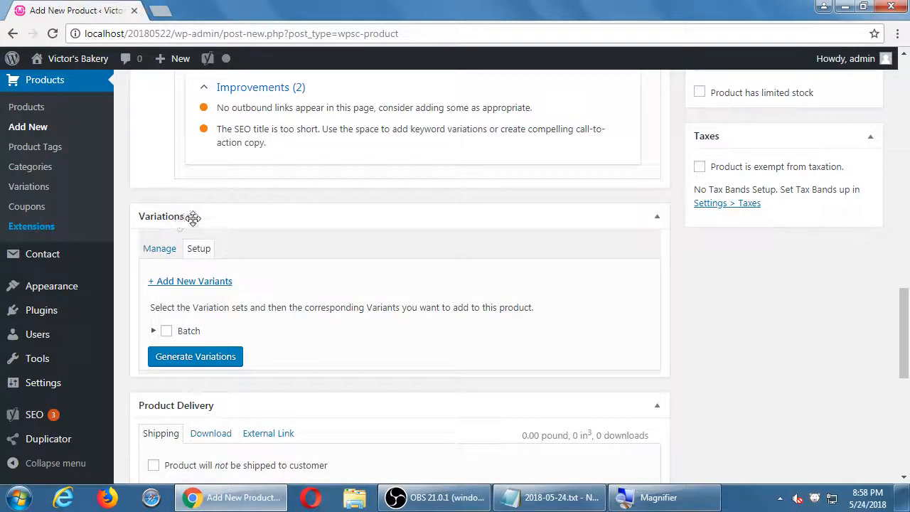
pyautogui.moveTo(316, 327)
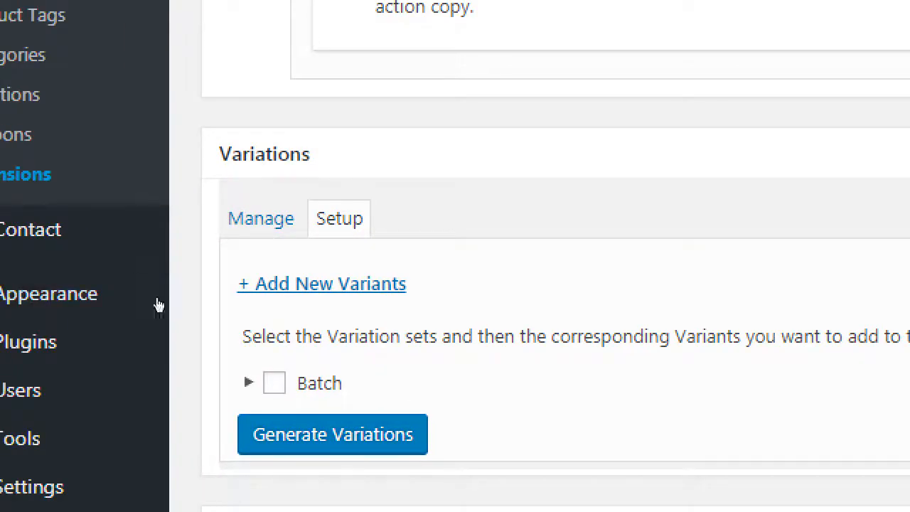
pyautogui.moveTo(157, 251)
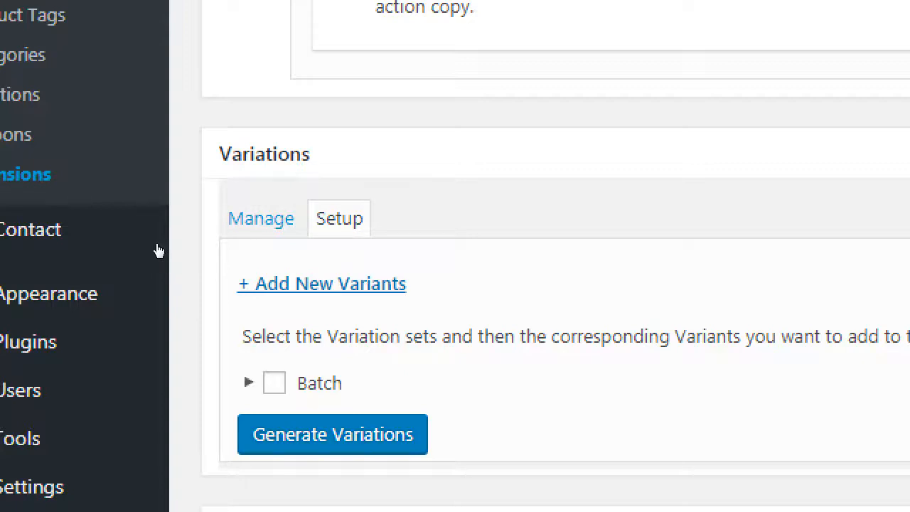
pyautogui.moveTo(224, 247)
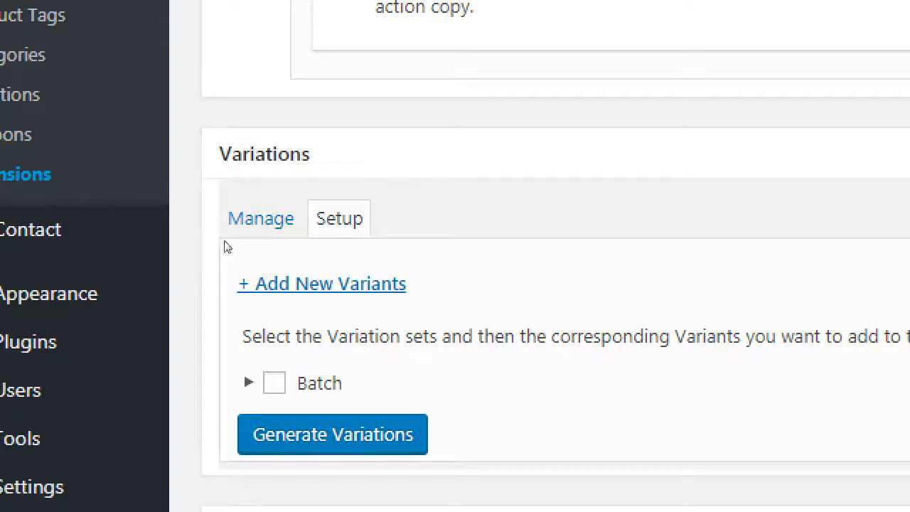
pyautogui.moveTo(213, 264)
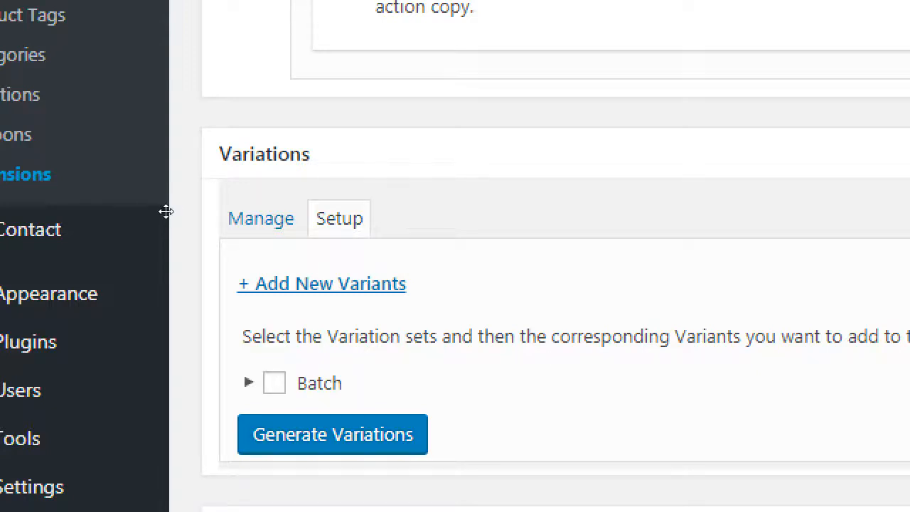
pyautogui.moveTo(203, 321)
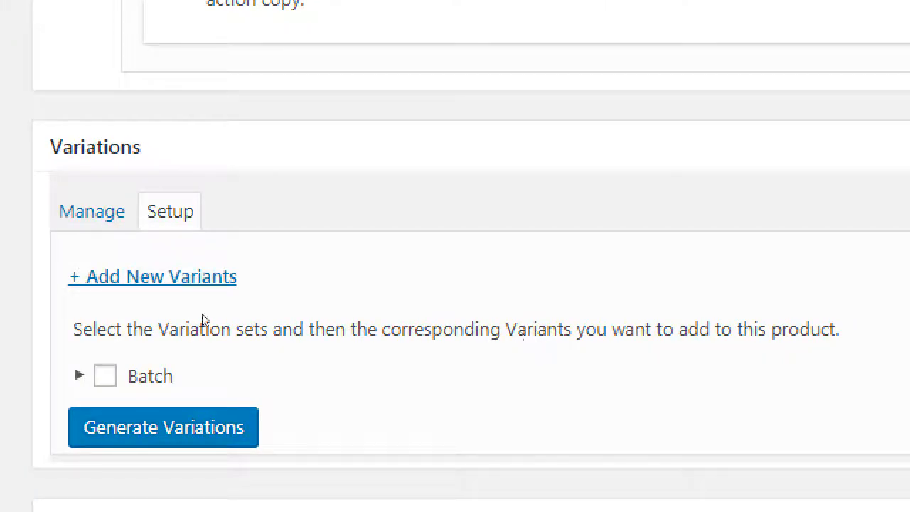
pyautogui.moveTo(199, 302)
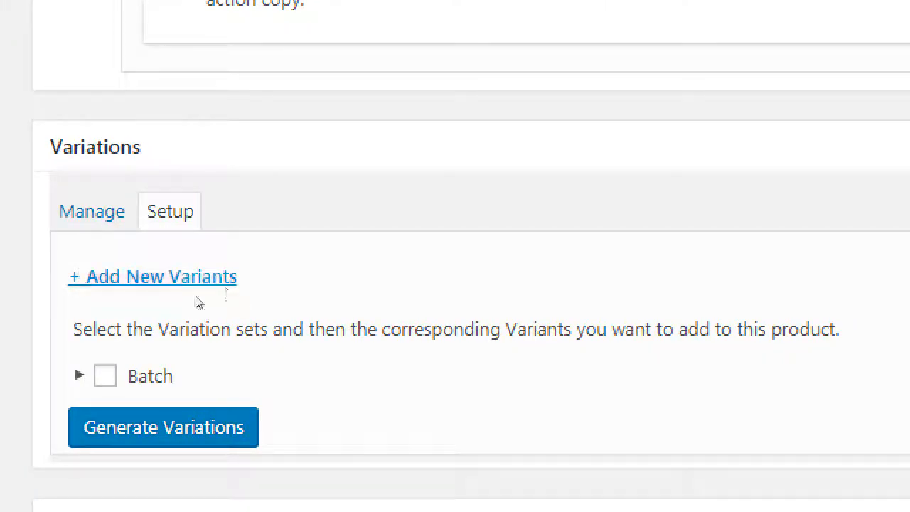
pyautogui.moveTo(189, 292)
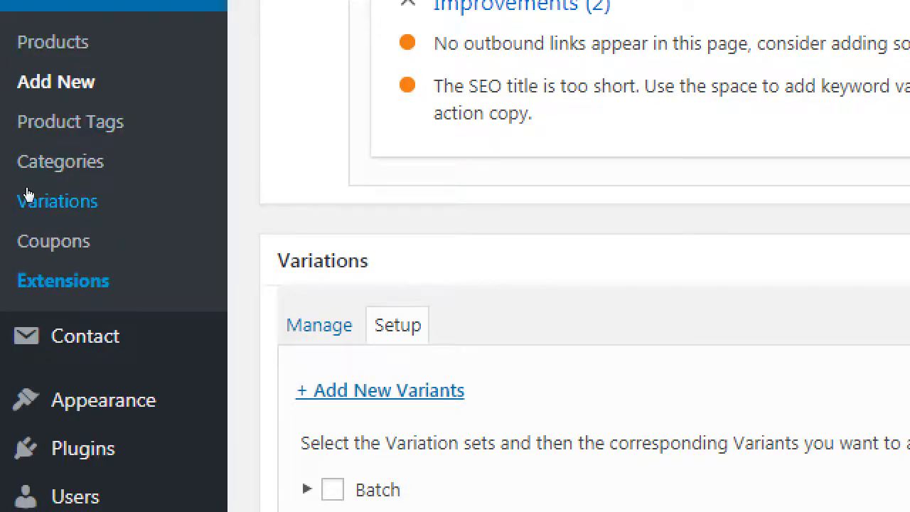
pyautogui.scroll(-3)
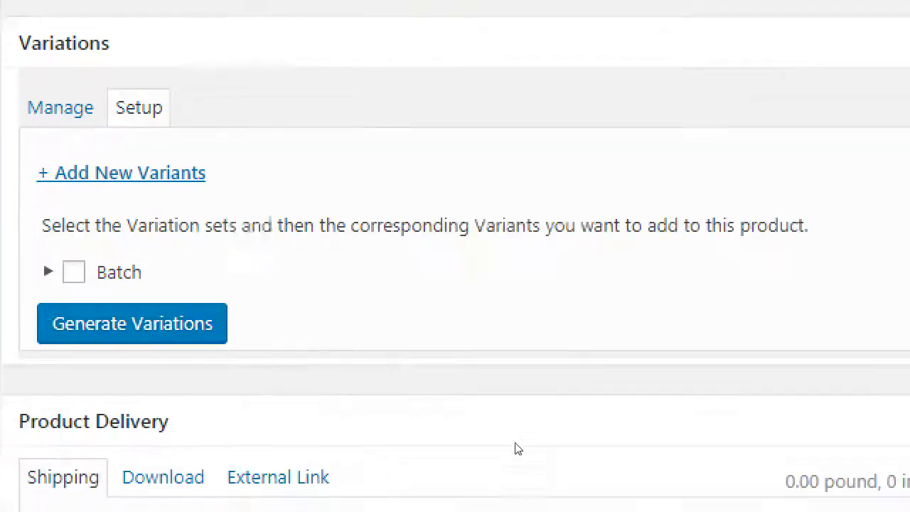
pyautogui.moveTo(152, 333)
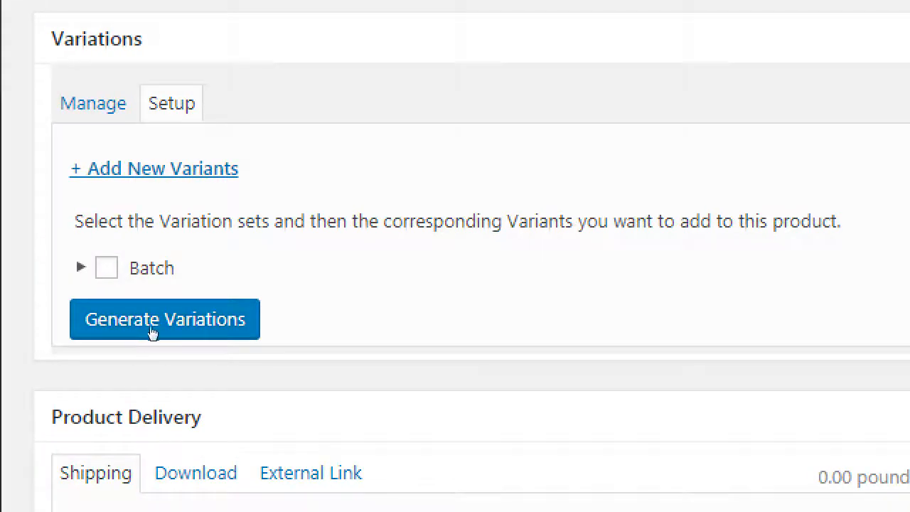
pyautogui.click(81, 267)
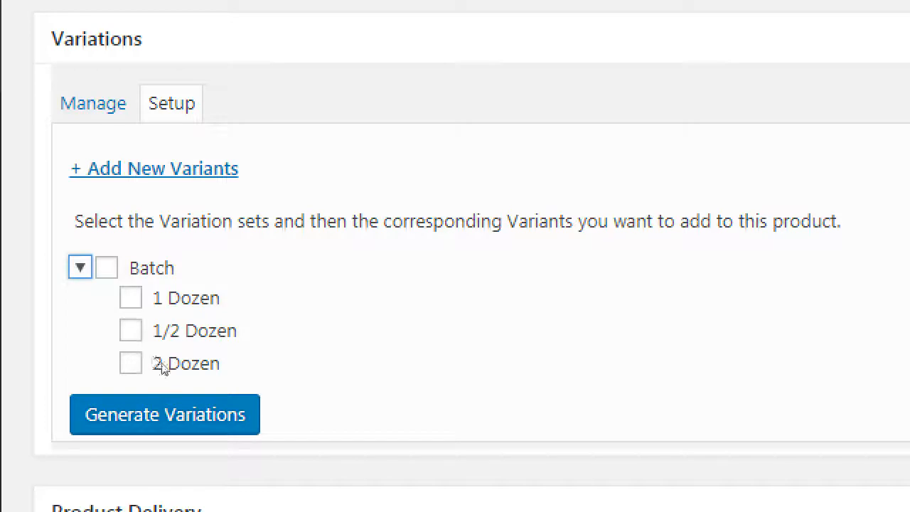
pyautogui.moveTo(174, 363)
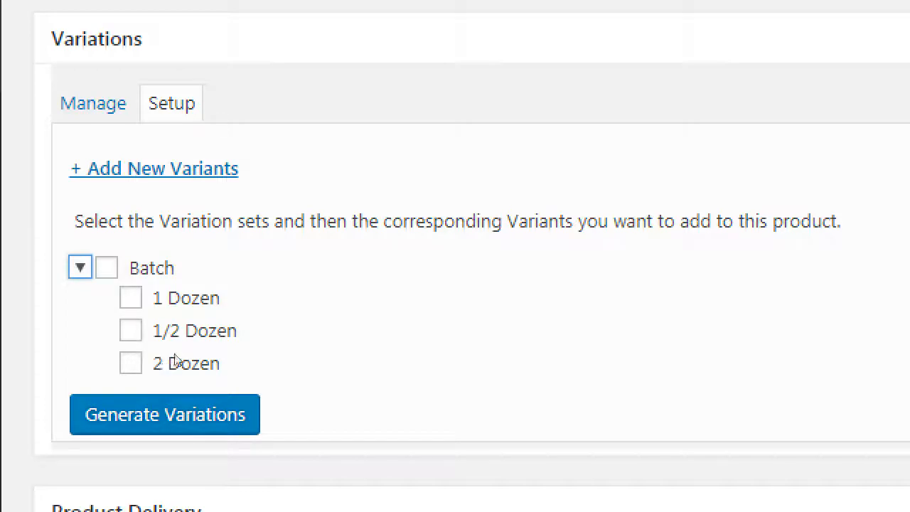
pyautogui.click(131, 363)
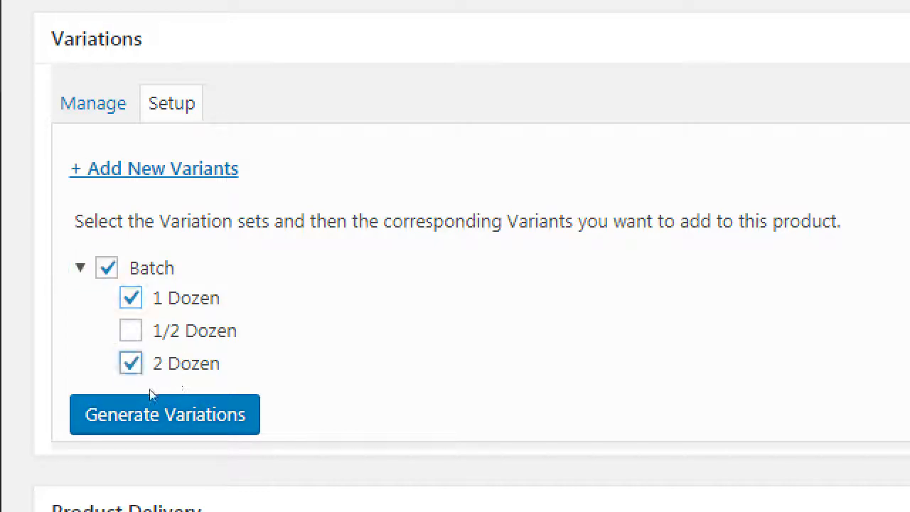
pyautogui.moveTo(179, 384)
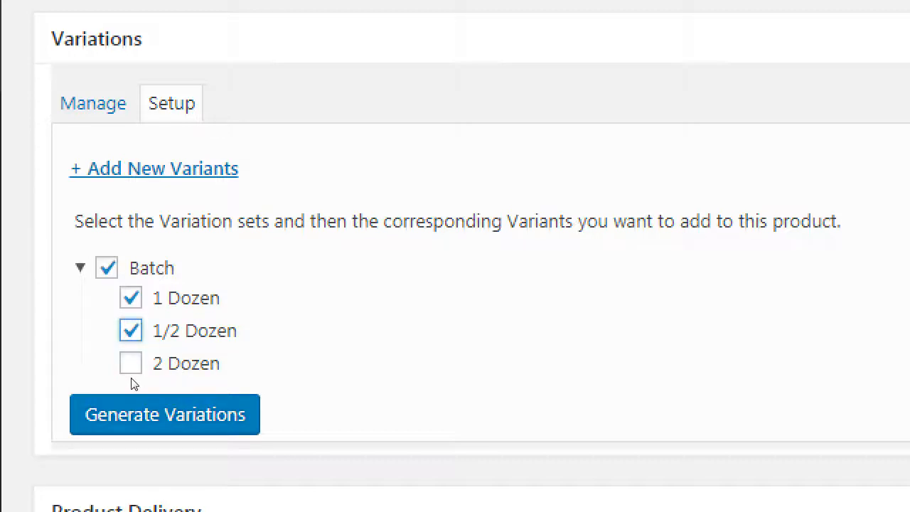
pyautogui.click(130, 363)
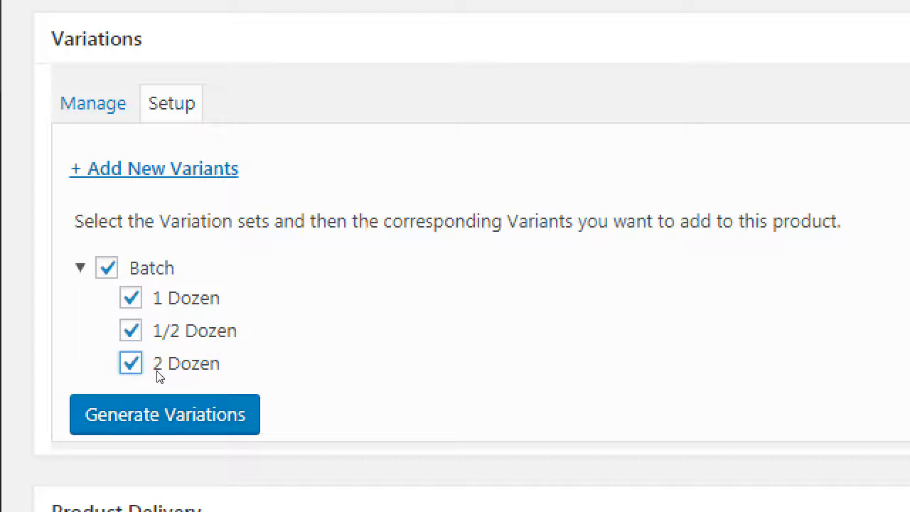
pyautogui.moveTo(170, 364)
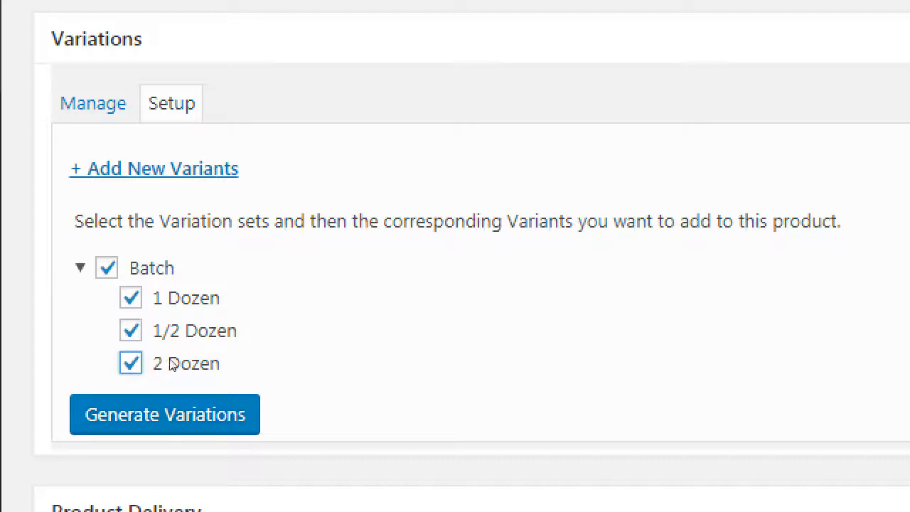
pyautogui.click(105, 268)
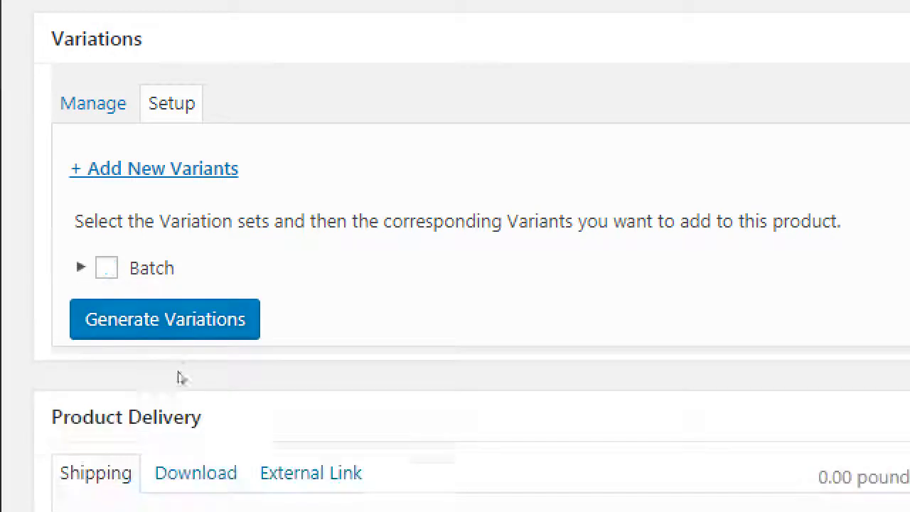
pyautogui.click(105, 268)
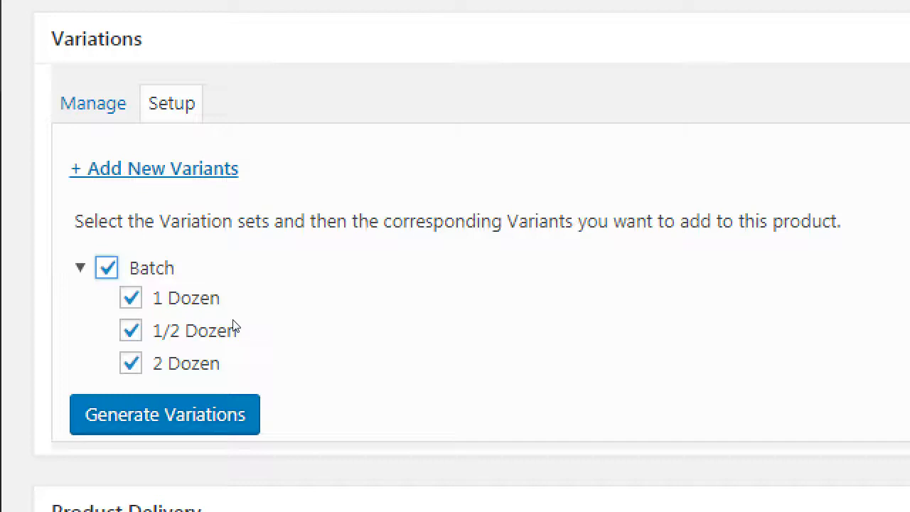
pyautogui.moveTo(238, 411)
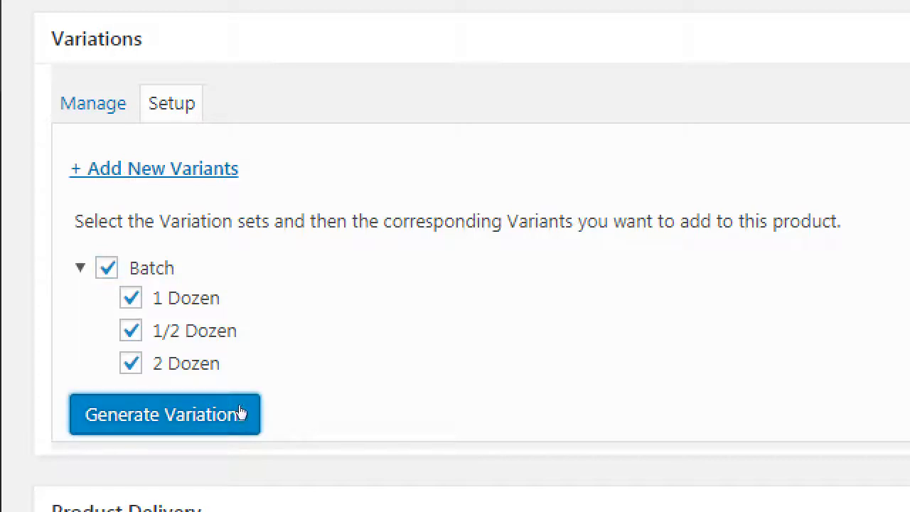
# Generate the Batch variations, then return to the Manage list showing three 0.00 drafts.
pyautogui.click(164, 414)
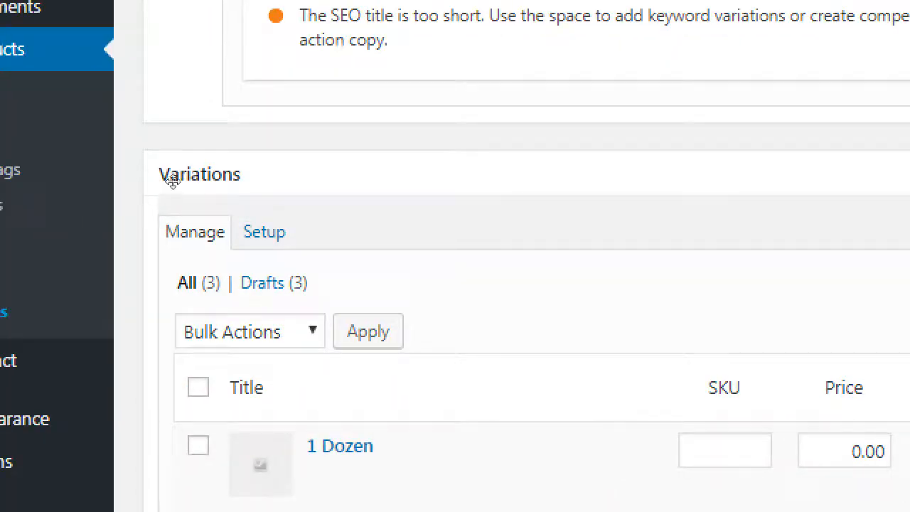
pyautogui.moveTo(149, 219)
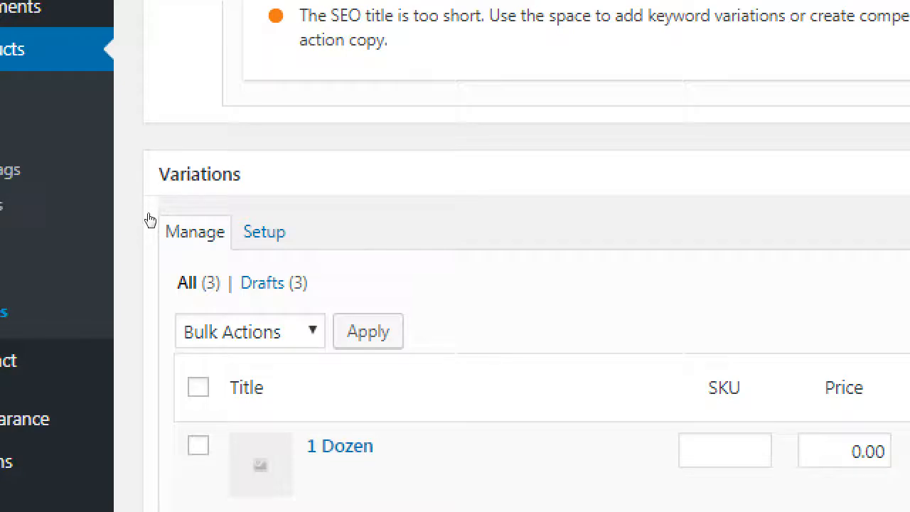
pyautogui.click(264, 231)
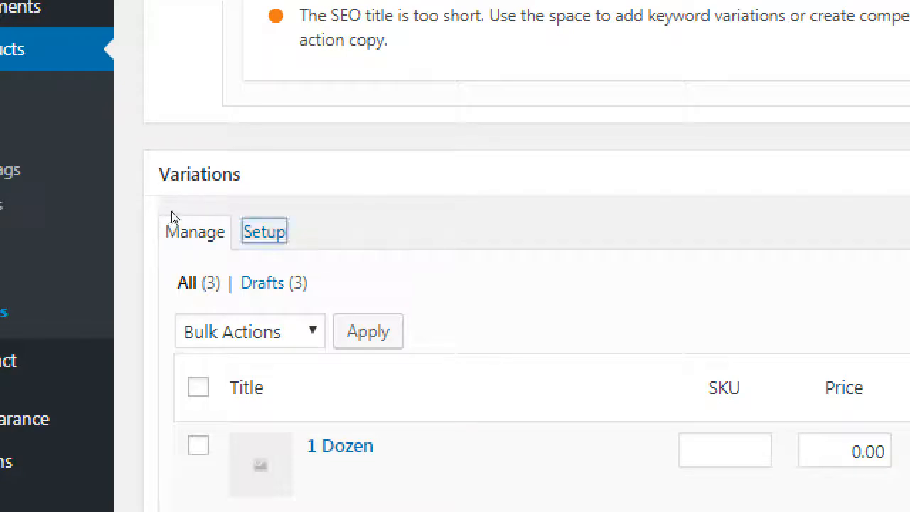
pyautogui.click(264, 231)
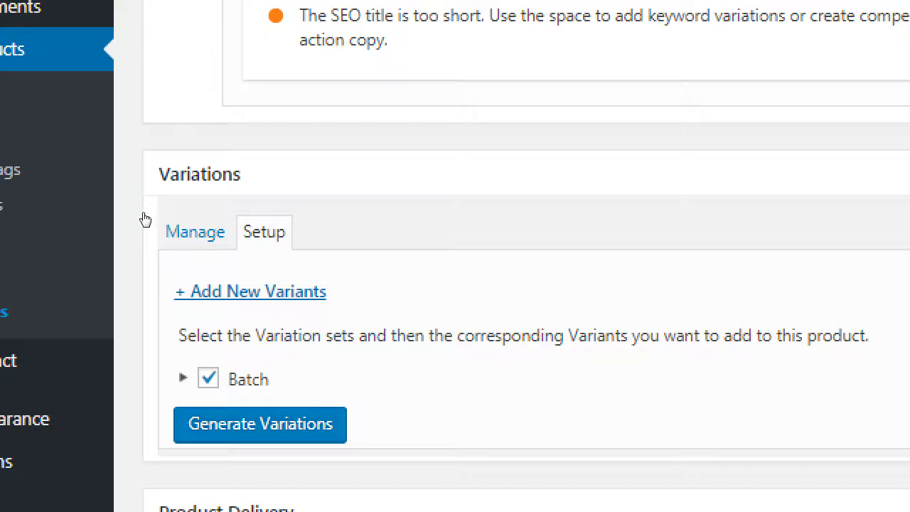
pyautogui.click(195, 231)
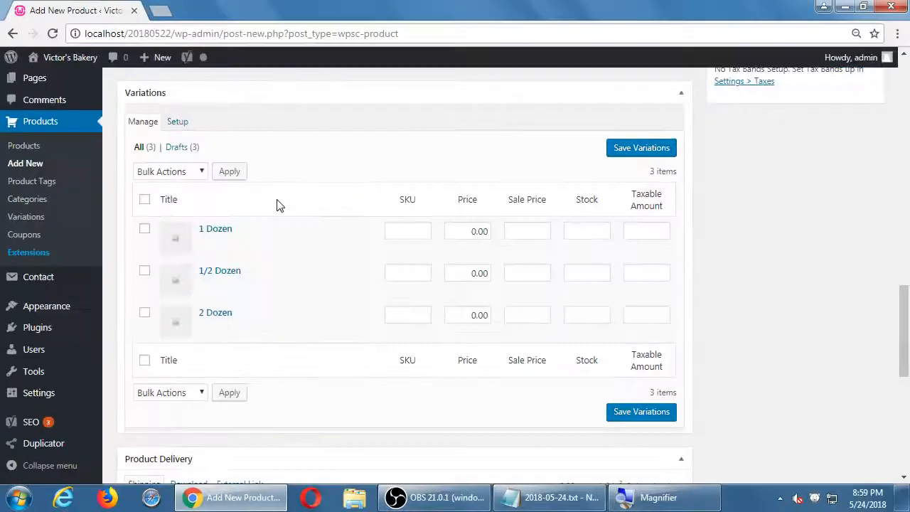
pyautogui.moveTo(544, 185)
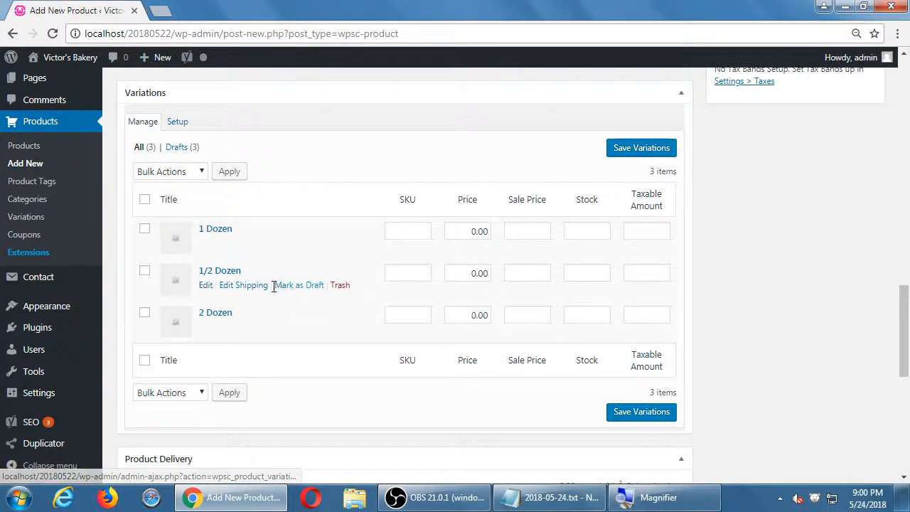
pyautogui.moveTo(155, 271)
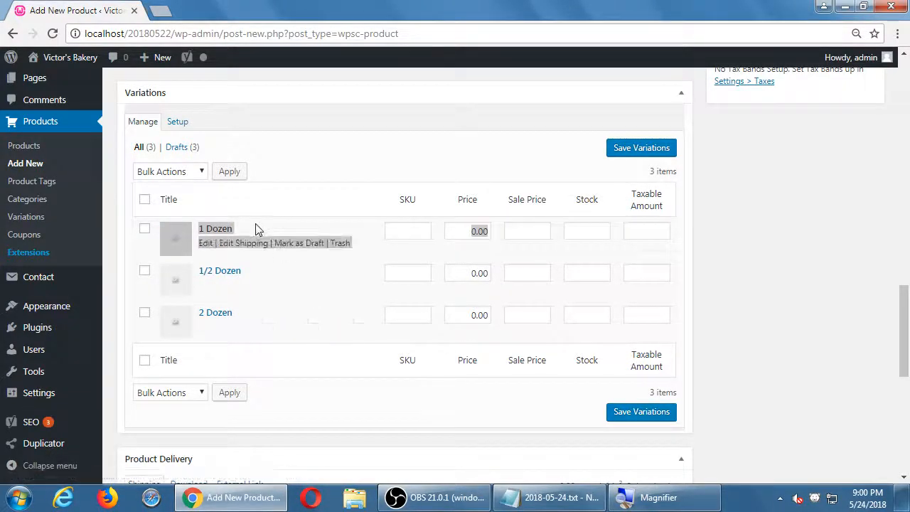
pyautogui.moveTo(477, 295)
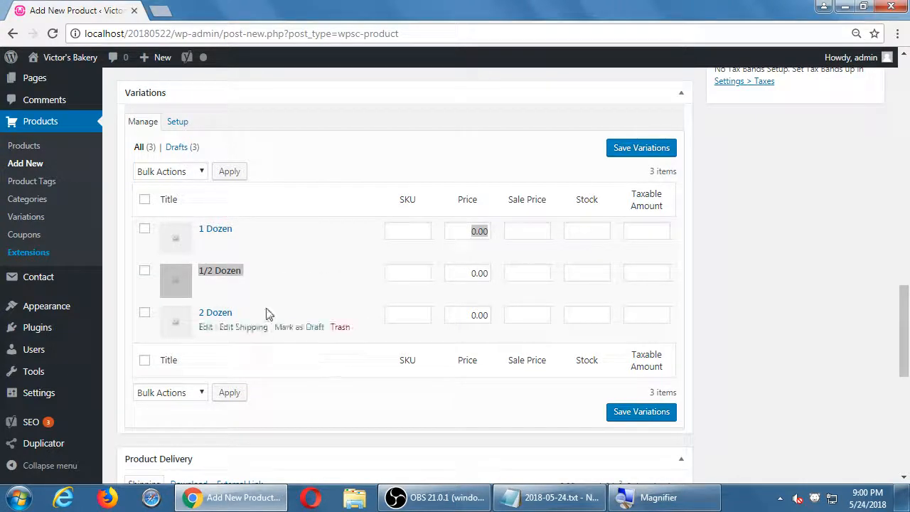
pyautogui.moveTo(329, 156)
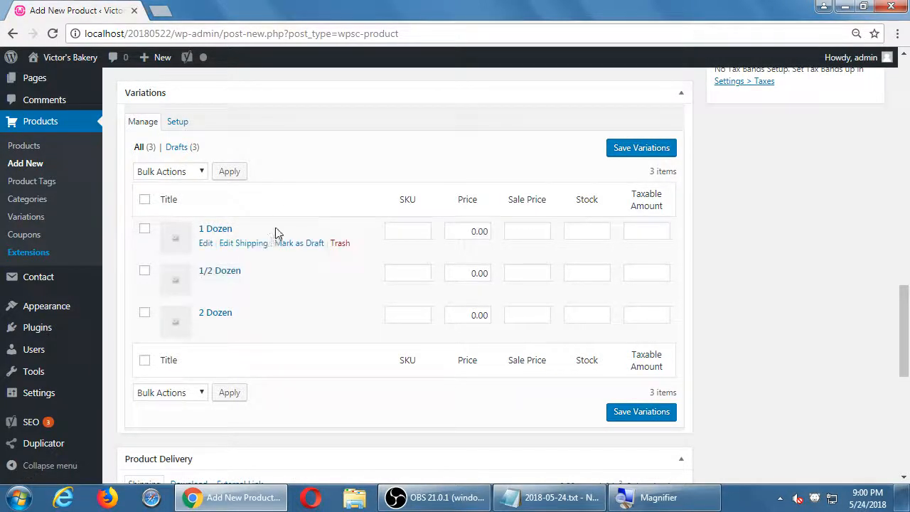
pyautogui.moveTo(206, 247)
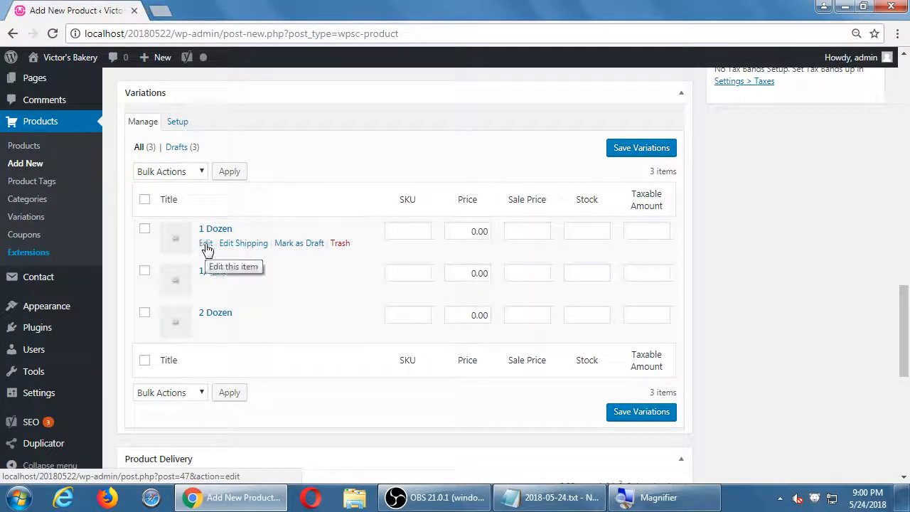
pyautogui.click(206, 242)
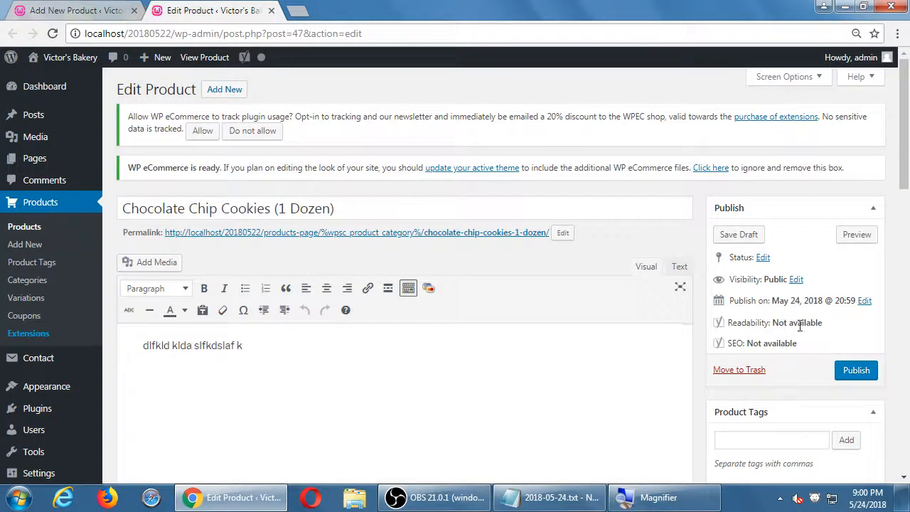
pyautogui.scroll(-3)
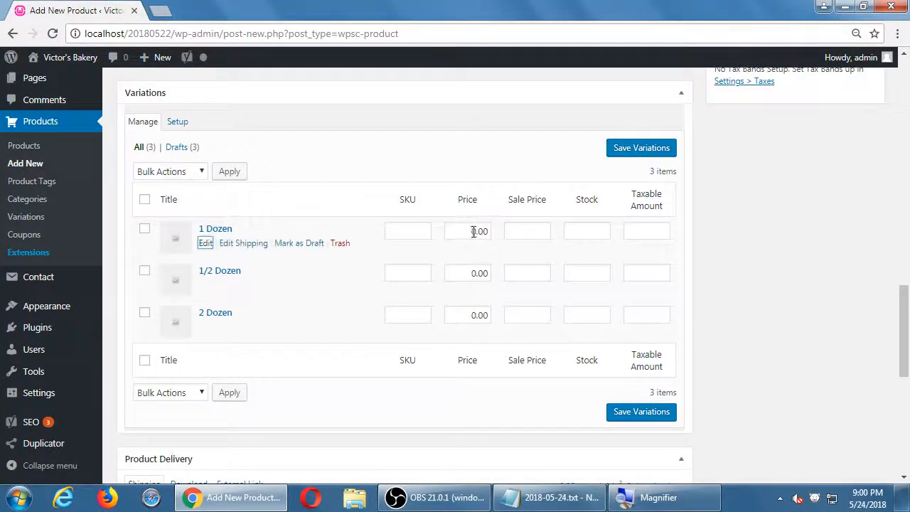
# Enter variation prices: 11.99 for 1 Dozen, 6 for 1/2 Dozen, 22.99 for 2 Dozen.
pyautogui.click(467, 230)
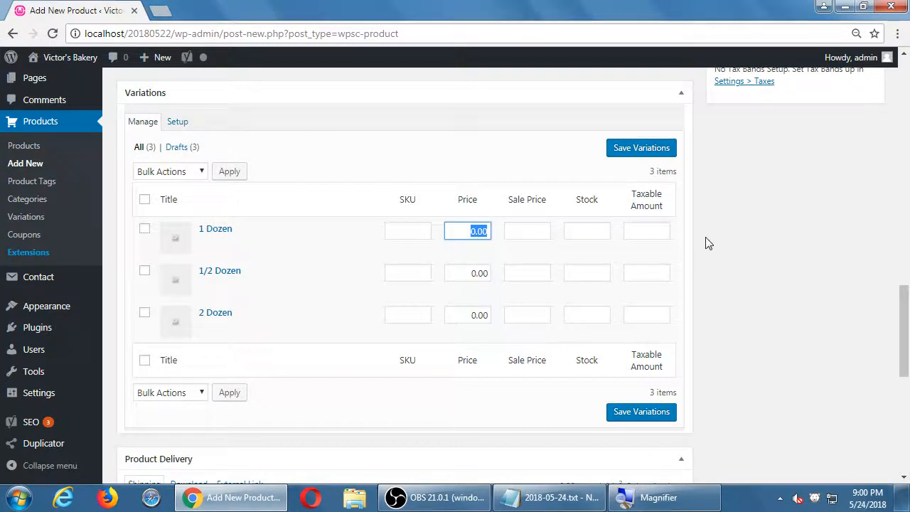
pyautogui.write('11.99')
pyautogui.click(468, 273)
pyautogui.write('7')
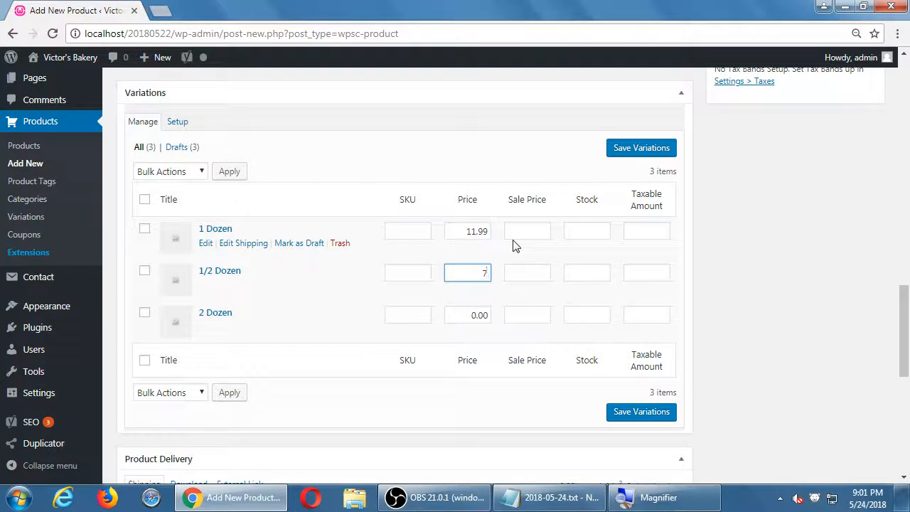
pyautogui.moveTo(501, 246)
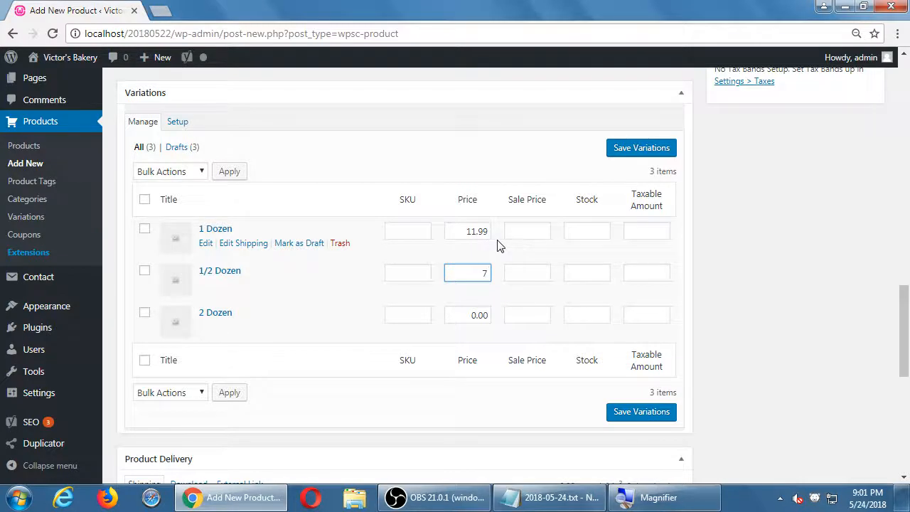
pyautogui.click(467, 314)
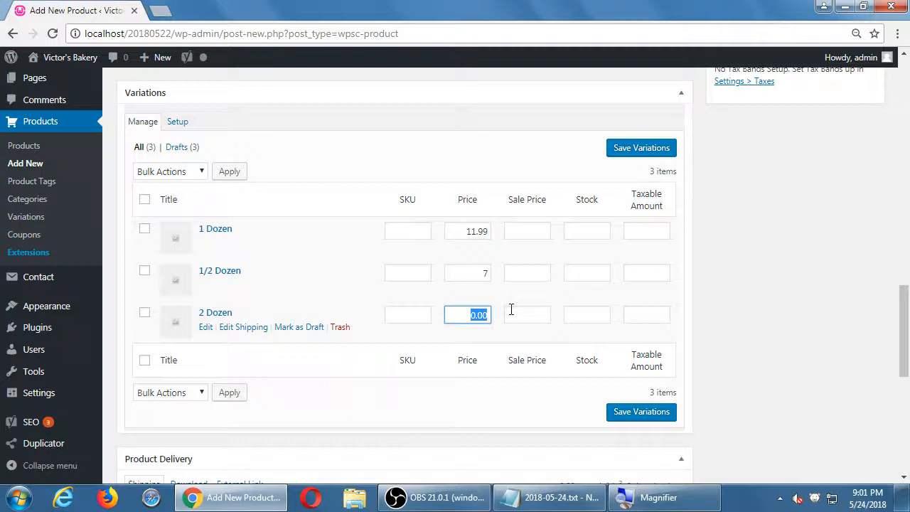
pyautogui.write('1')
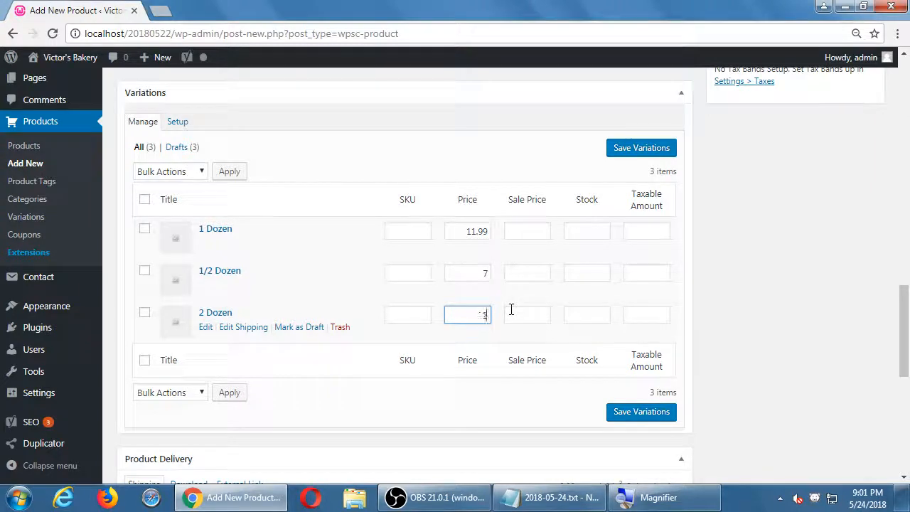
pyautogui.write('22.99')
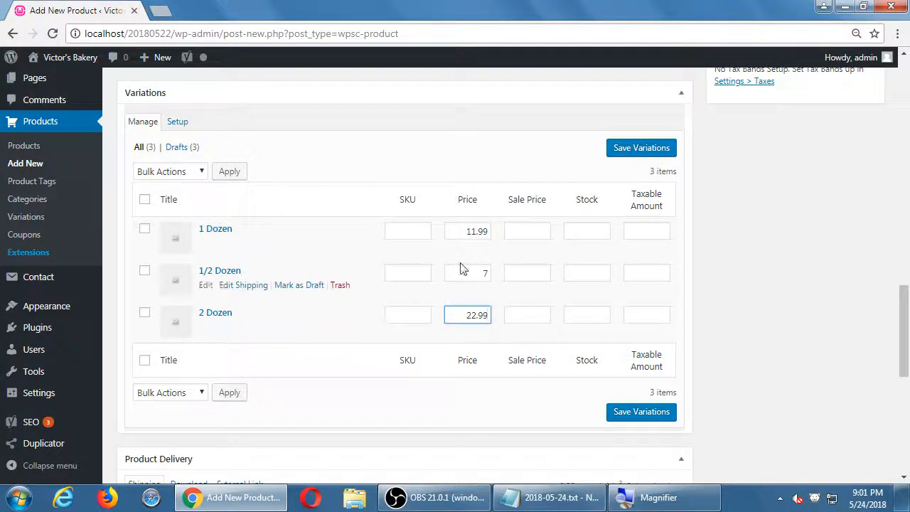
pyautogui.click(467, 272)
pyautogui.write('6')
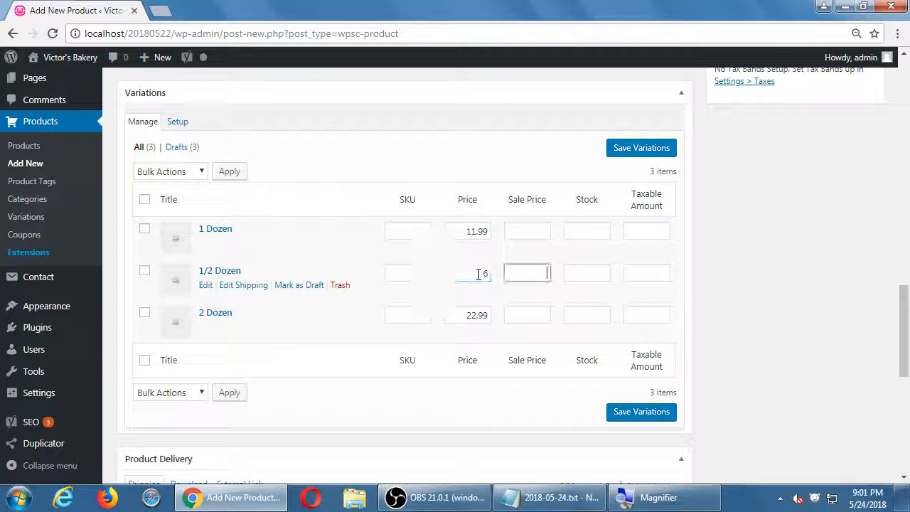
pyautogui.click(527, 273)
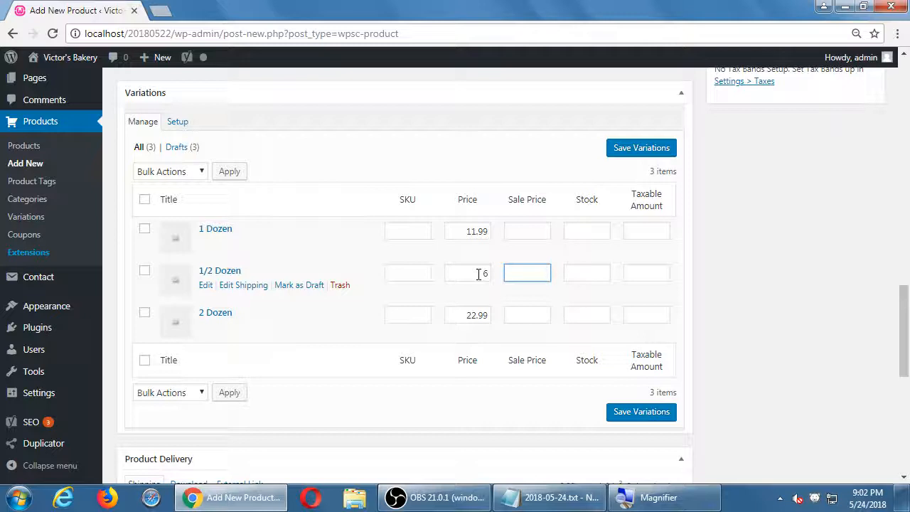
pyautogui.click(527, 273)
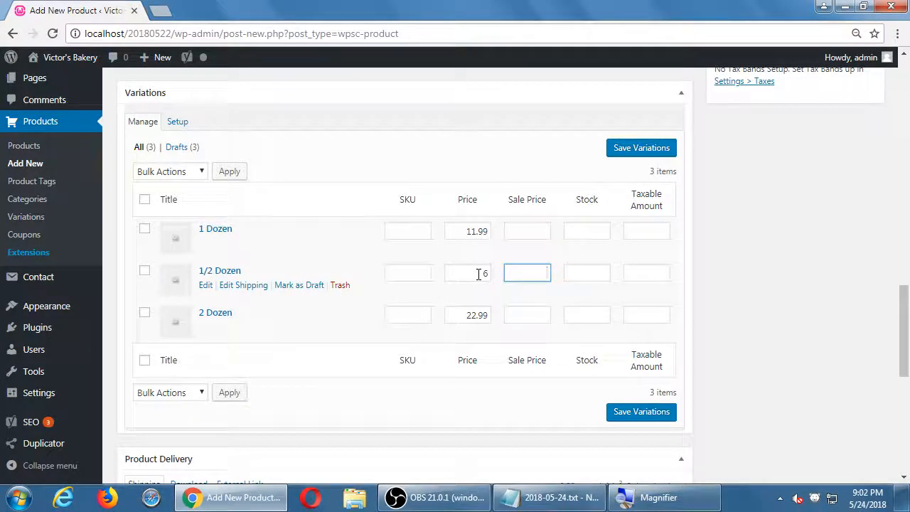
pyautogui.click(527, 272)
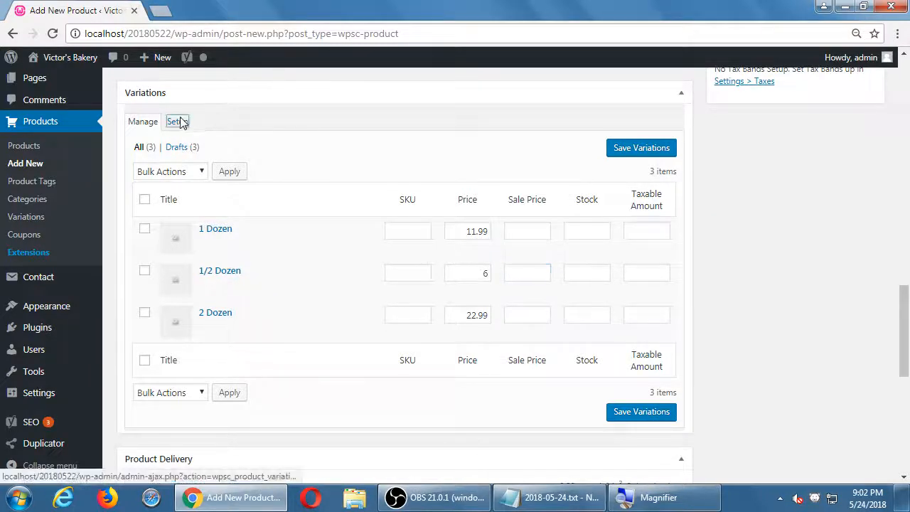
# Go back to Variations Setup and expand the Batch set to show its ticked sizes.
pyautogui.click(176, 121)
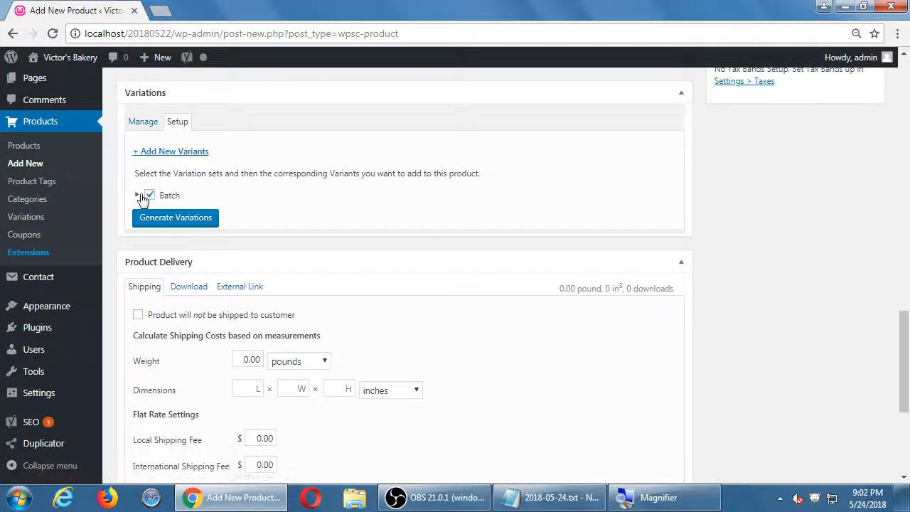
pyautogui.click(150, 196)
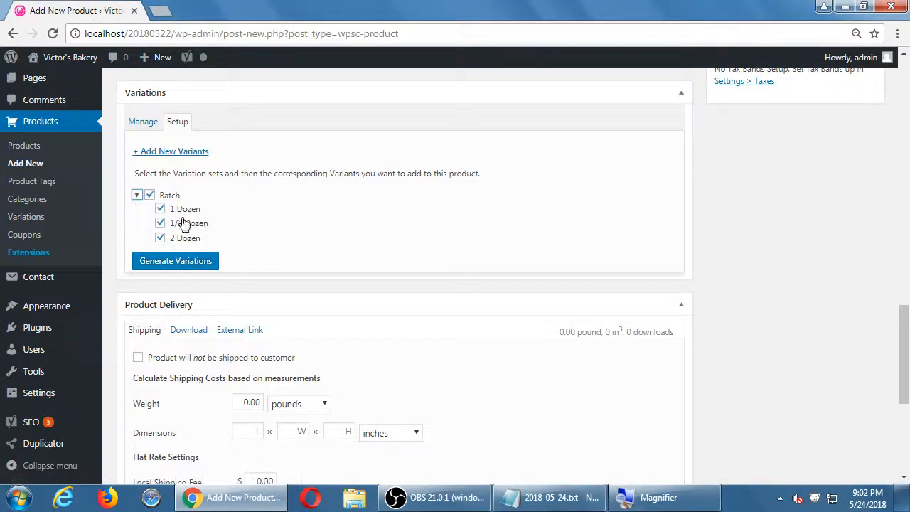
pyautogui.moveTo(184, 214)
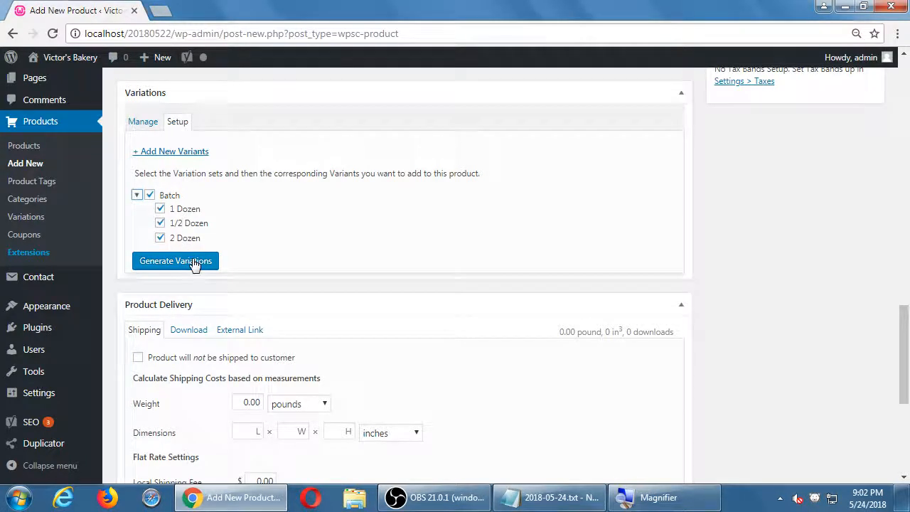
pyautogui.moveTo(143, 121)
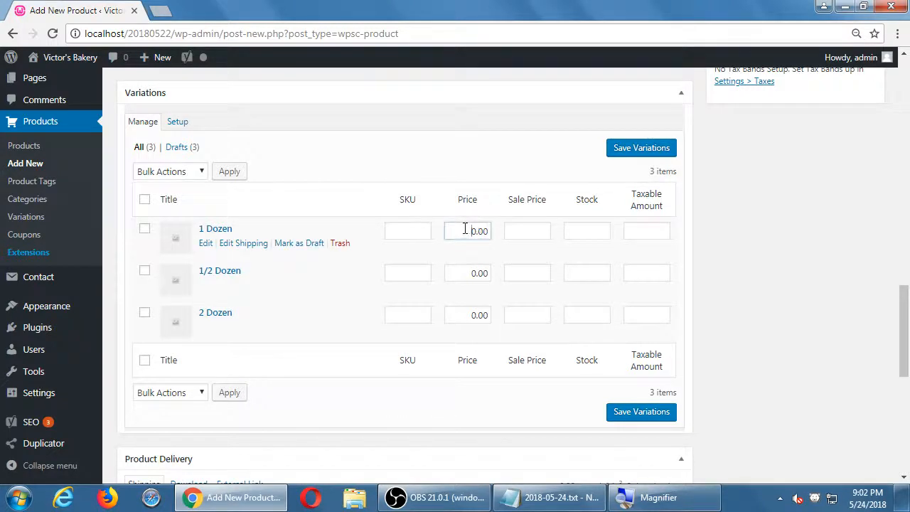
# Reprice 1 Dozen at 10.99, 1/2 Dozen at 6.00, 2 Dozen at 9.99 and save the variations.
pyautogui.write('11.99')
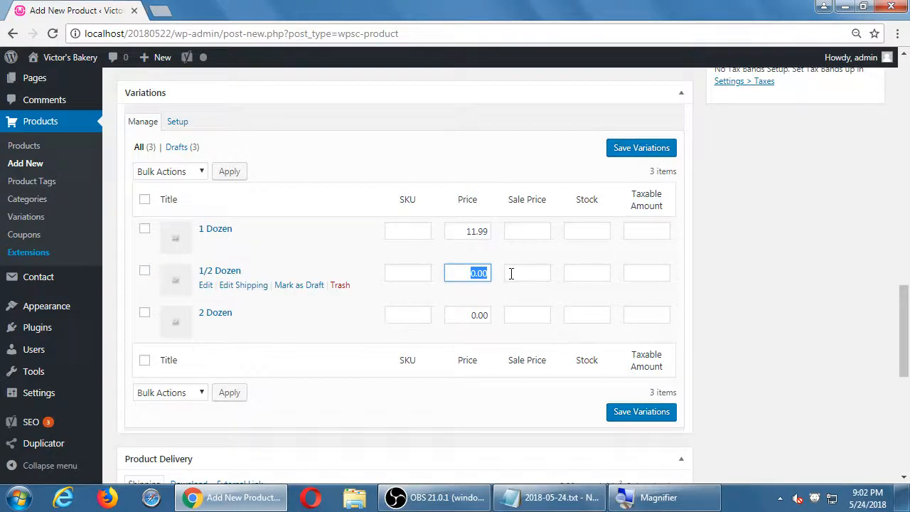
pyautogui.click(467, 314)
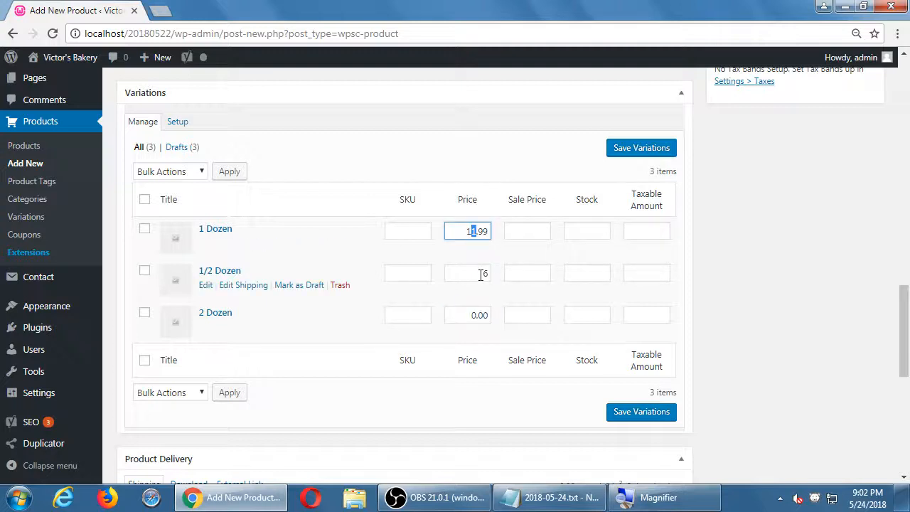
pyautogui.write('10,99')
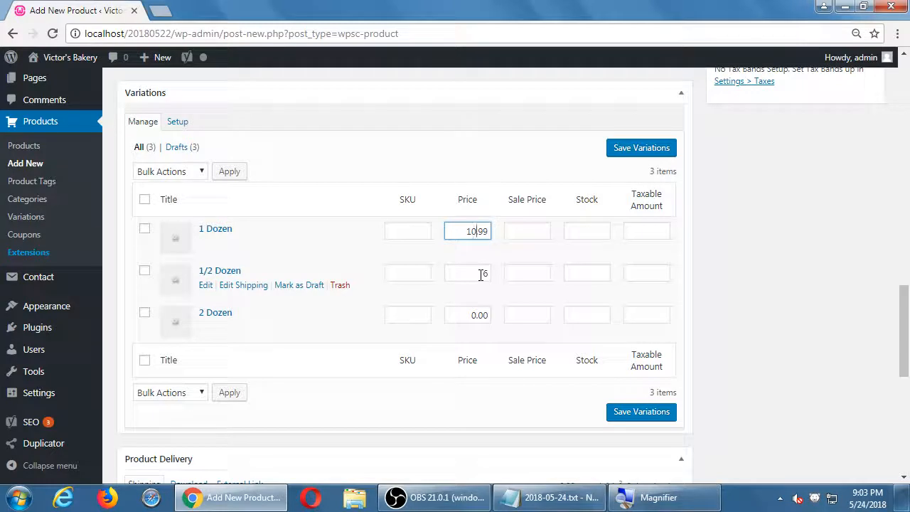
pyautogui.click(467, 315)
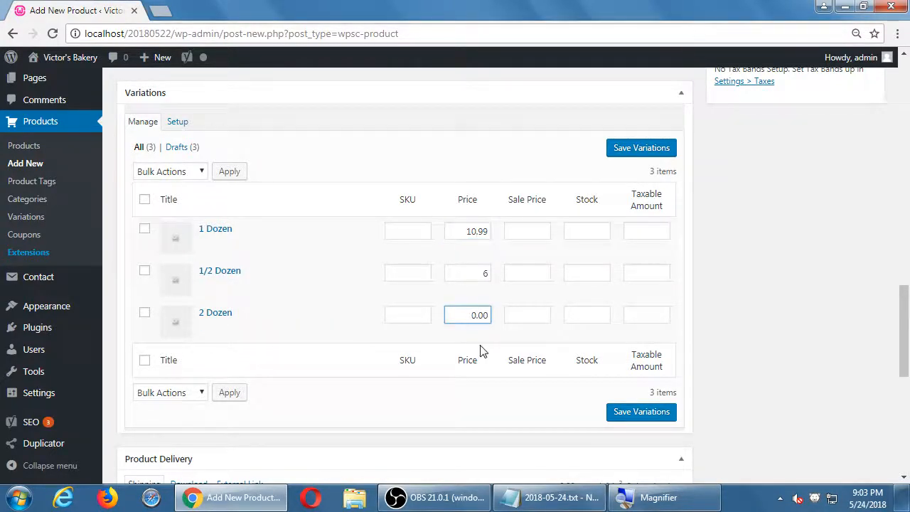
pyautogui.write('9.00')
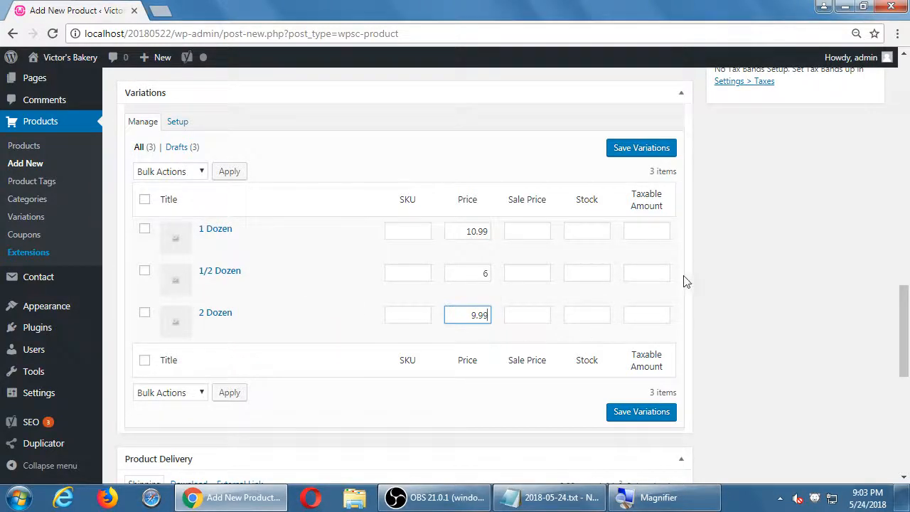
pyautogui.moveTo(789, 263)
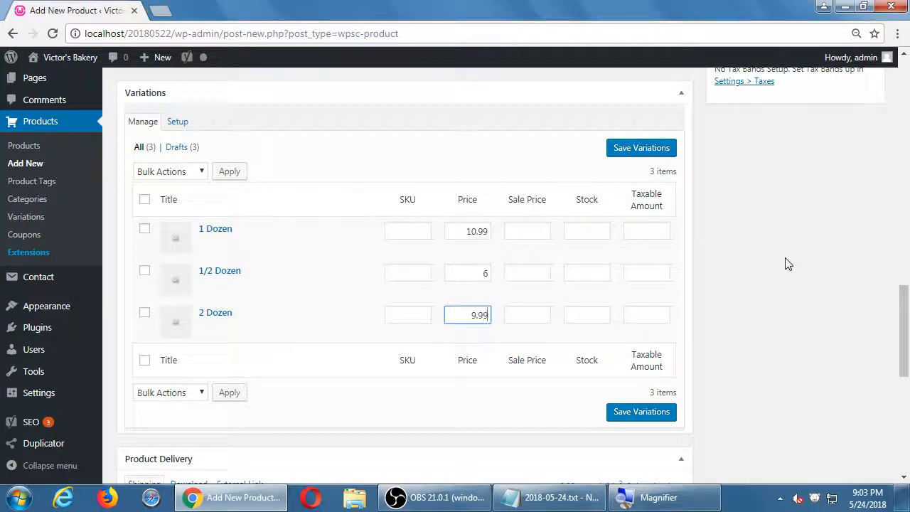
pyautogui.moveTo(682, 419)
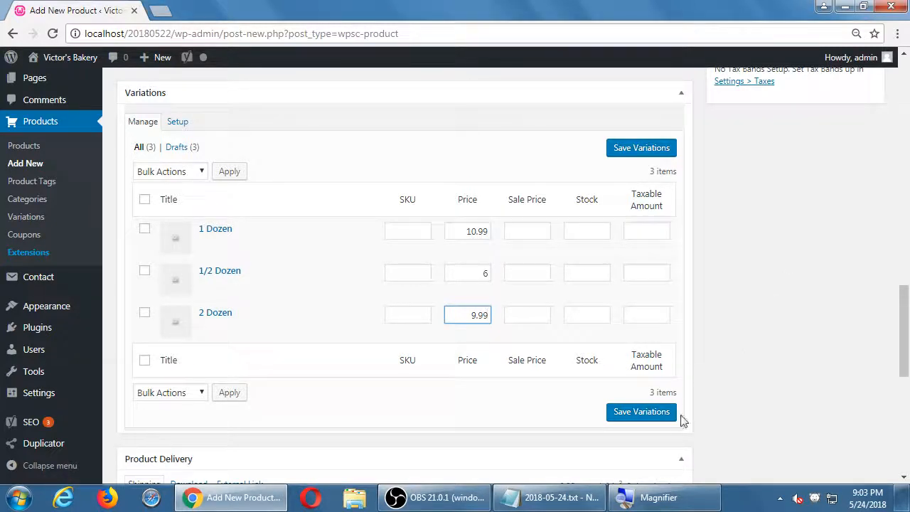
pyautogui.click(641, 411)
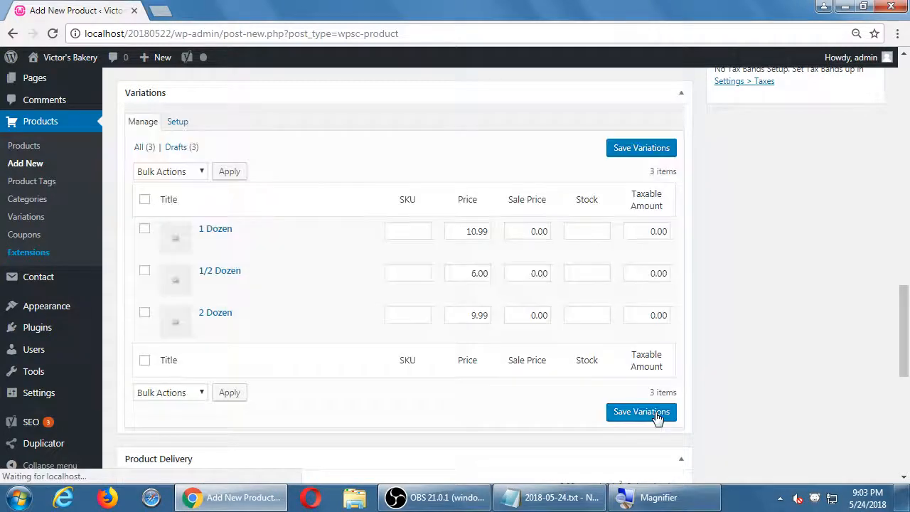
pyautogui.click(642, 412)
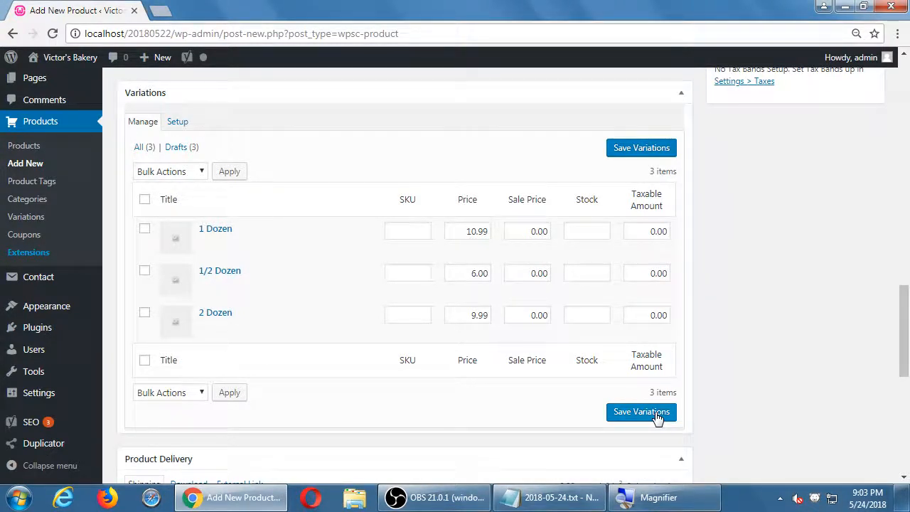
pyautogui.moveTo(653, 178)
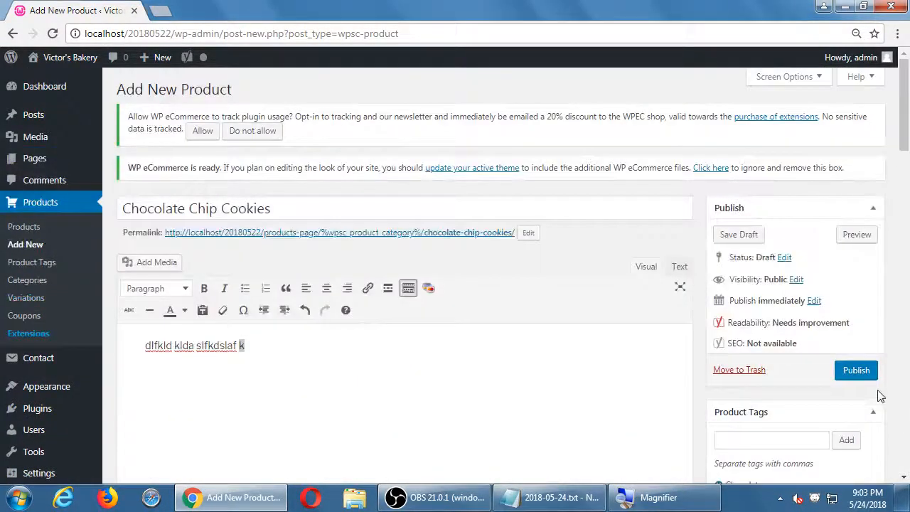
# Publish Chocolate Chip Cookies and visit the live bakery site.
pyautogui.click(856, 370)
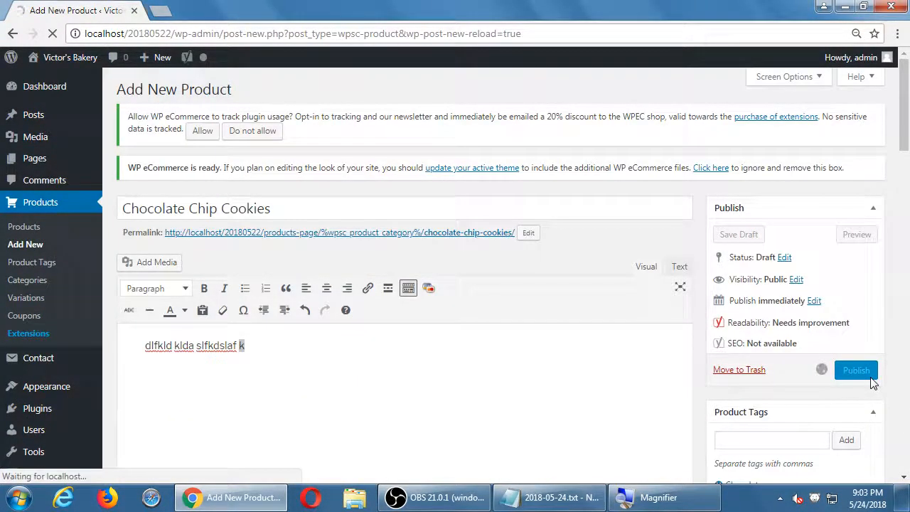
pyautogui.click(856, 370)
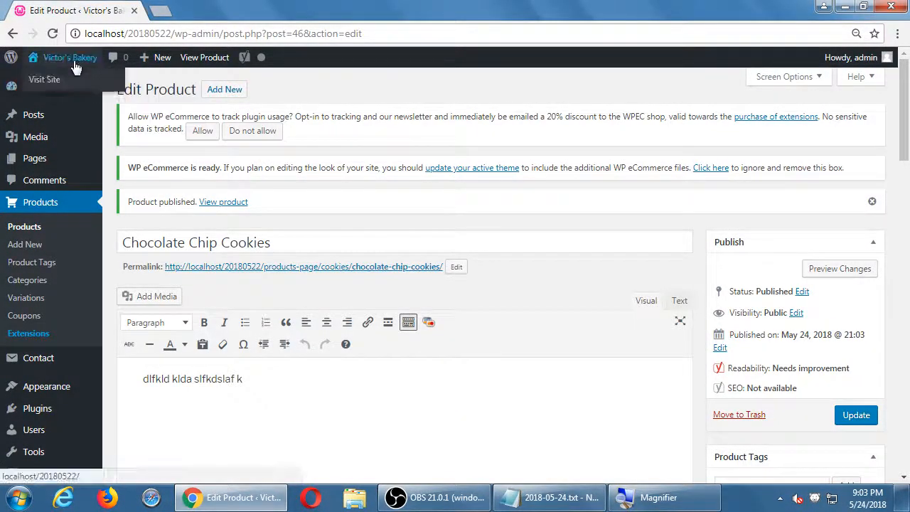
pyautogui.click(44, 79)
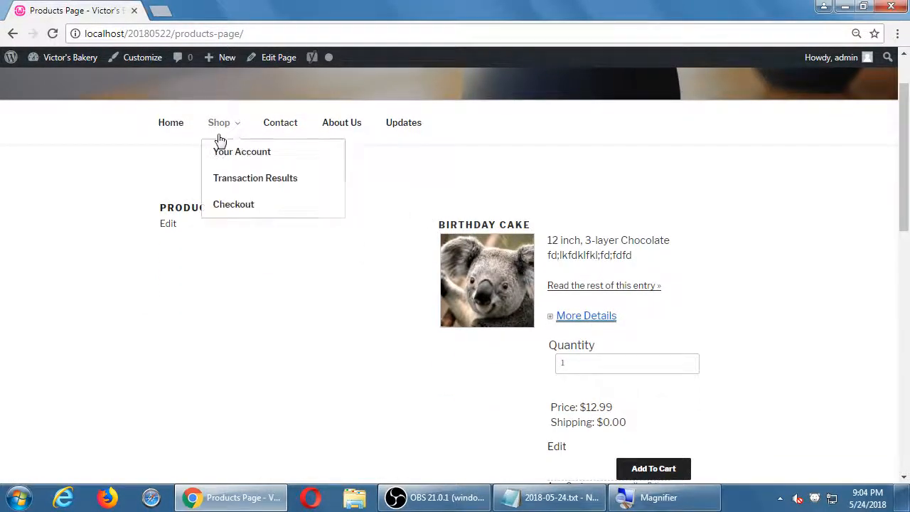
# Scroll the storefront Products Page from Birthday Cake down to Chocolate Chip Cookies, from $6.00.
pyautogui.scroll(-3)
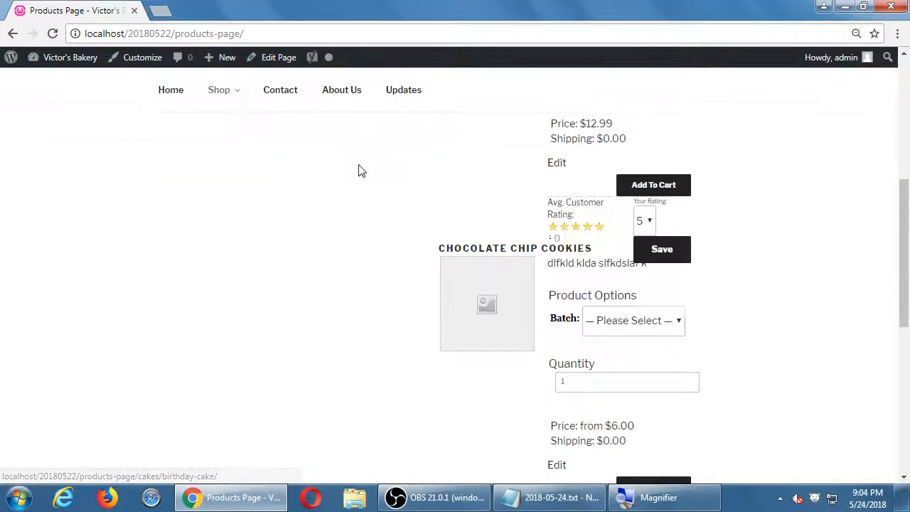
pyautogui.moveTo(380, 243)
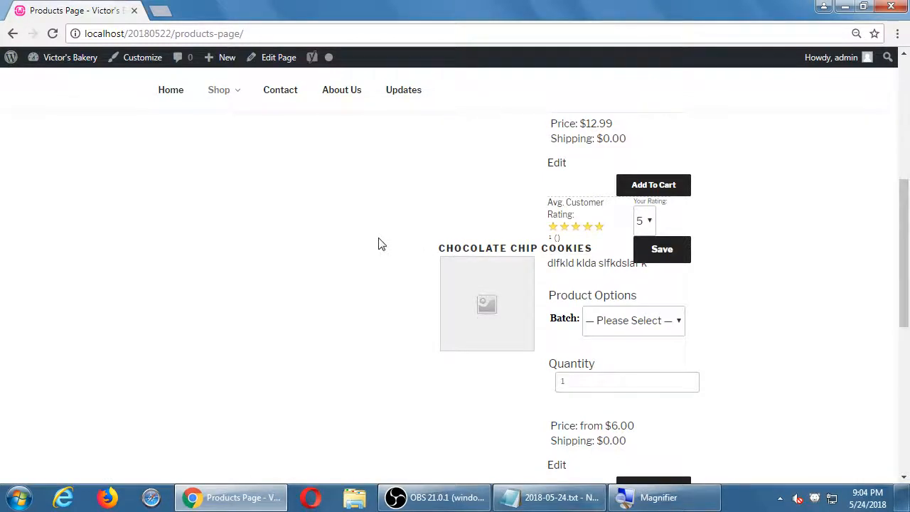
pyautogui.scroll(-3)
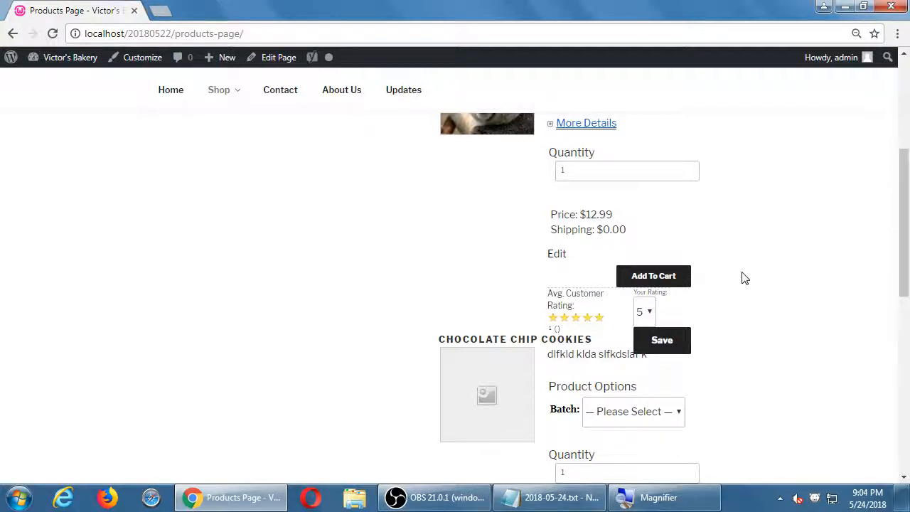
pyautogui.scroll(-3)
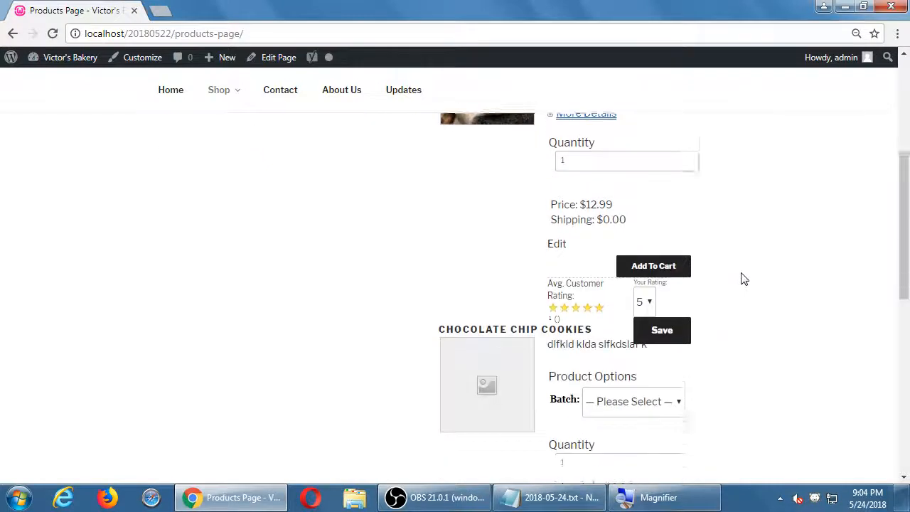
pyautogui.scroll(-3)
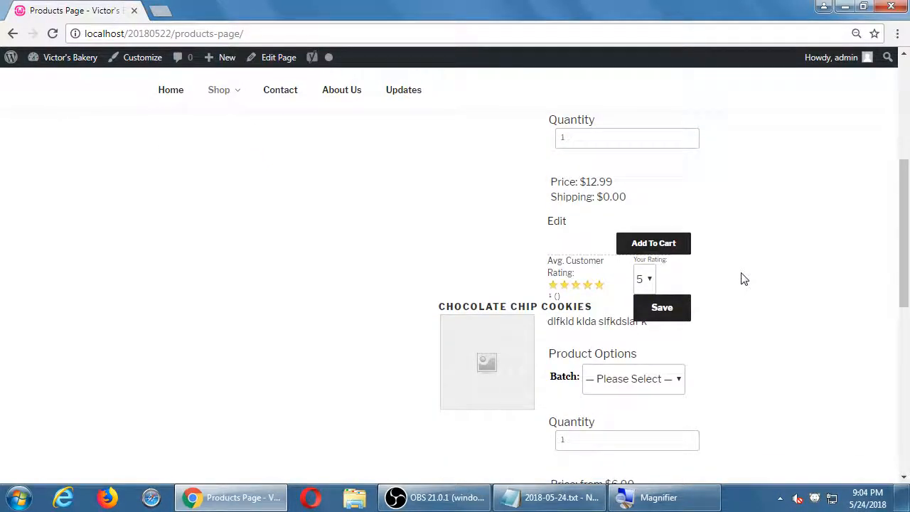
pyautogui.scroll(-3)
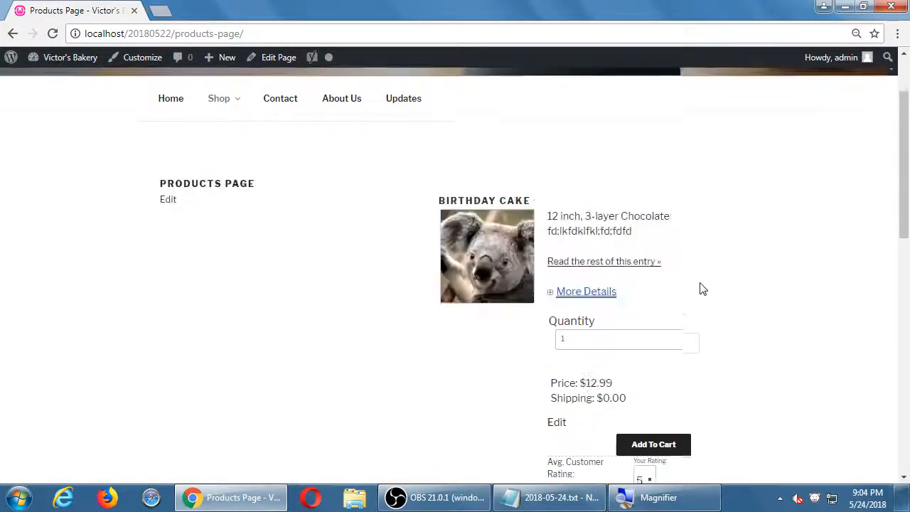
pyautogui.scroll(-3)
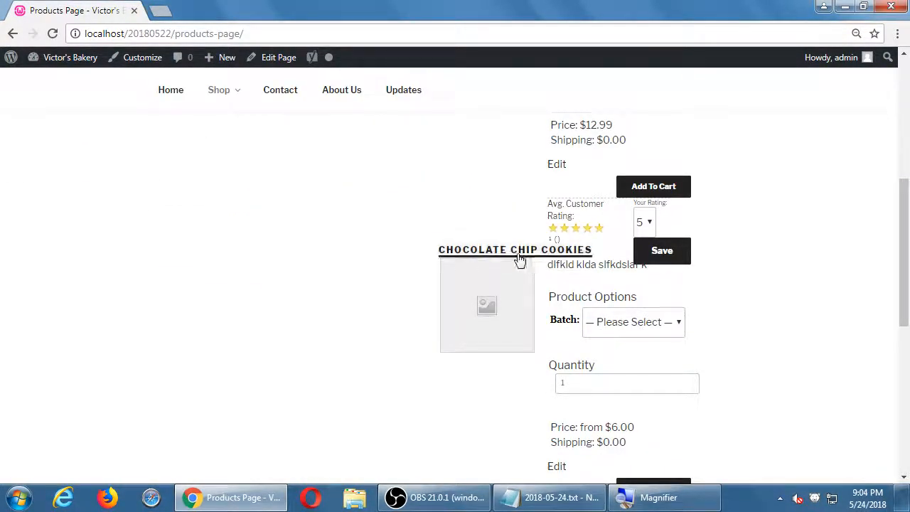
pyautogui.moveTo(583, 284)
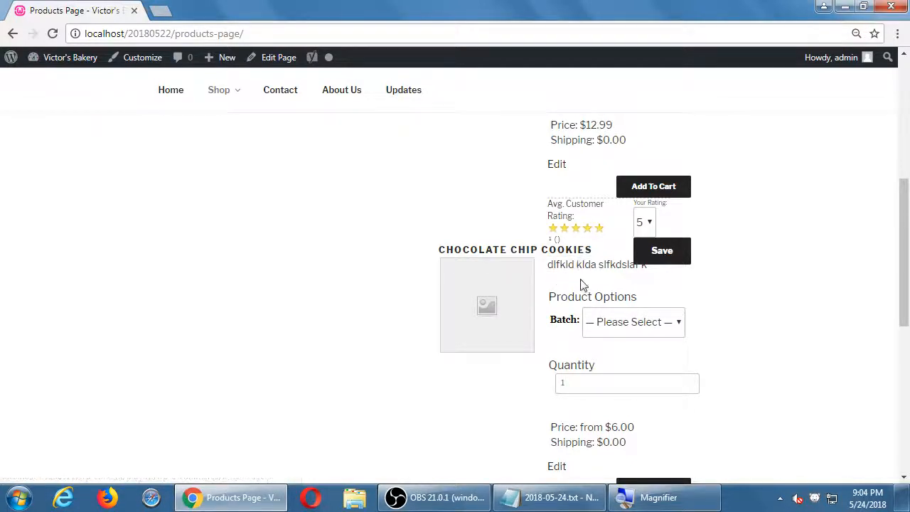
pyautogui.moveTo(518, 254)
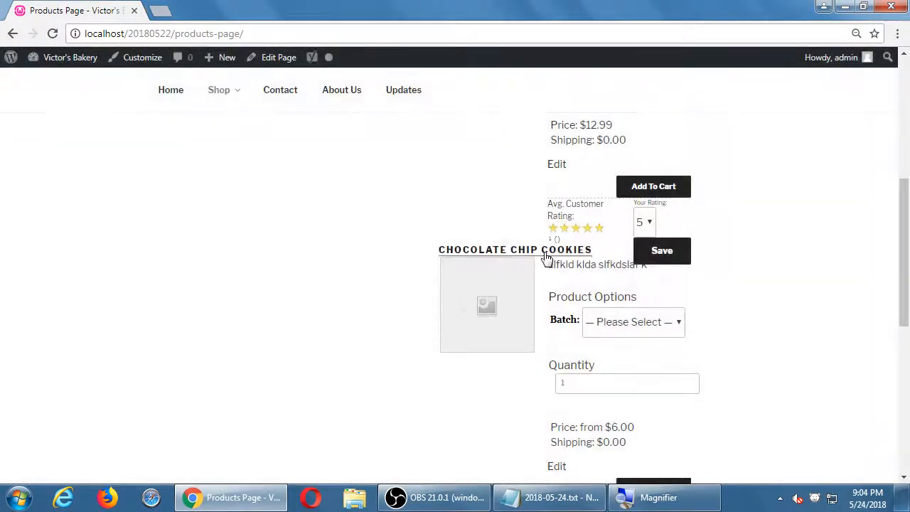
# Open the Chocolate Chip Cookies product page and pick the 1 Dozen batch ($10.99).
pyautogui.click(514, 249)
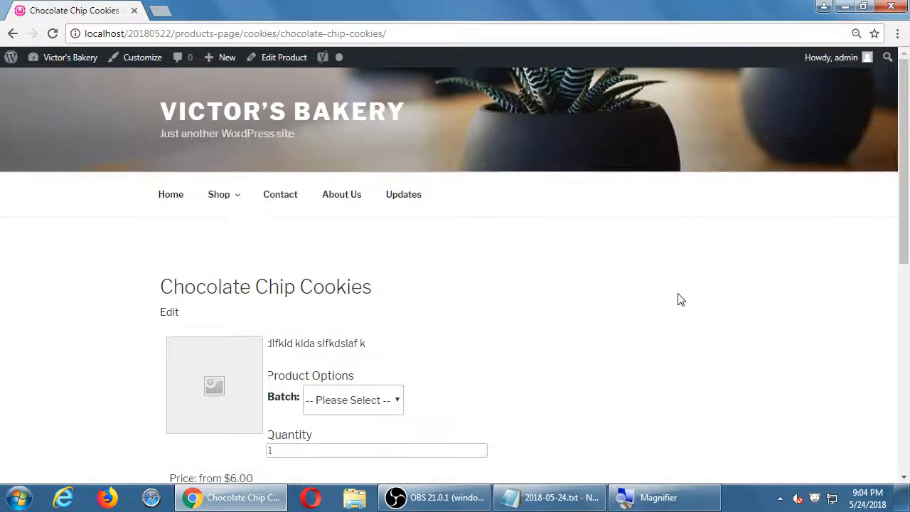
pyautogui.scroll(-3)
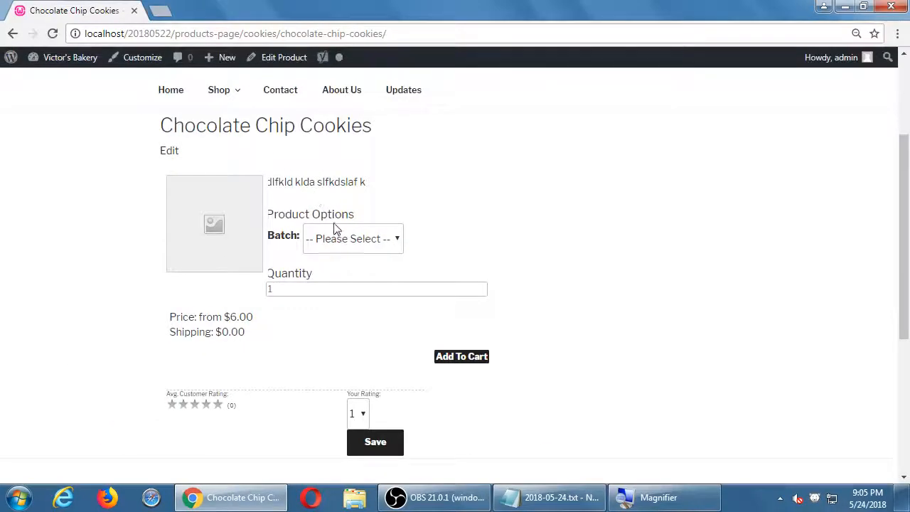
pyautogui.click(352, 238)
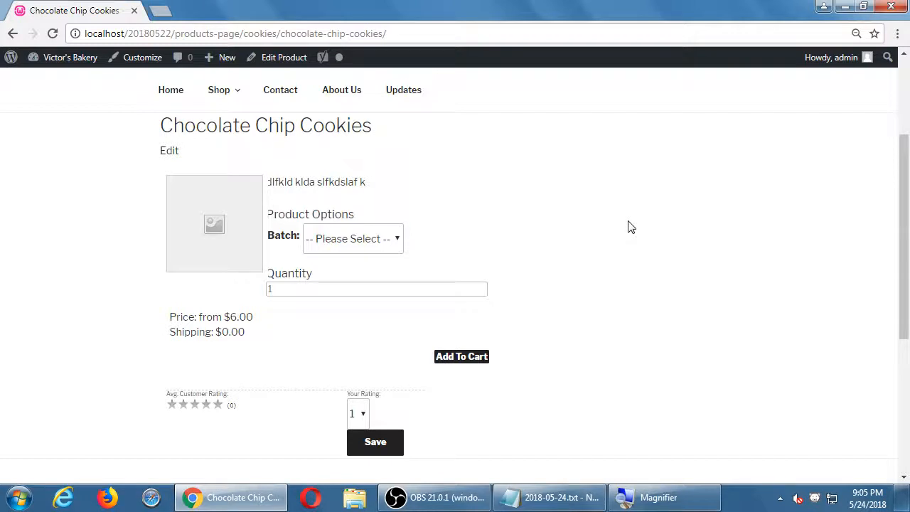
pyautogui.click(352, 238)
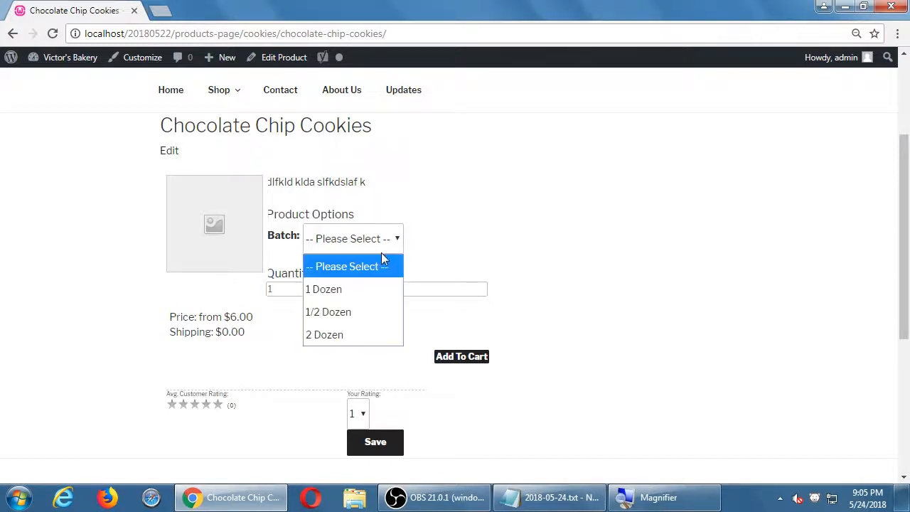
pyautogui.click(322, 288)
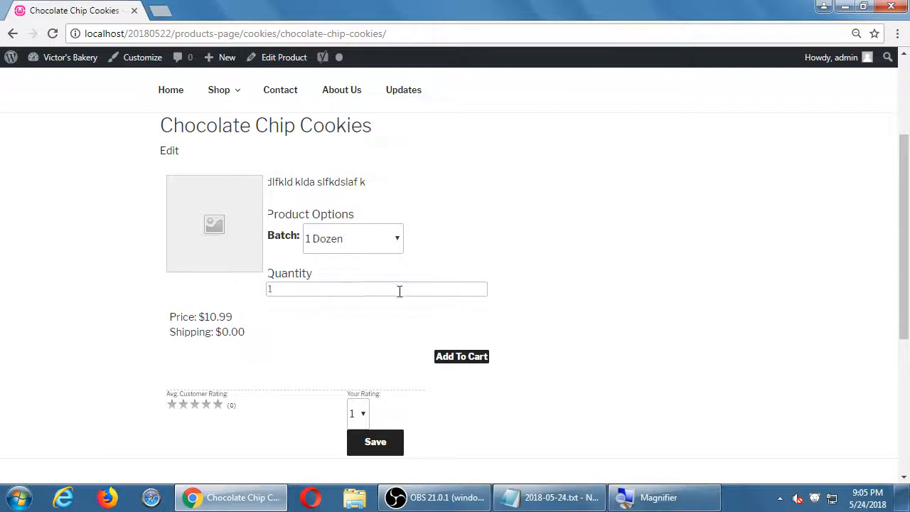
# Switch the batch to 1/2 Dozen ($6.00) and list the batch sizes again.
pyautogui.click(352, 238)
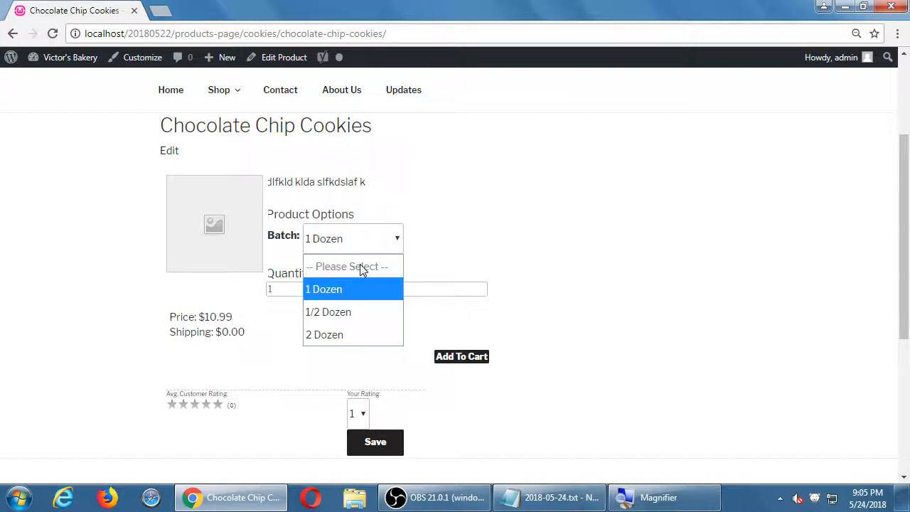
pyautogui.click(329, 311)
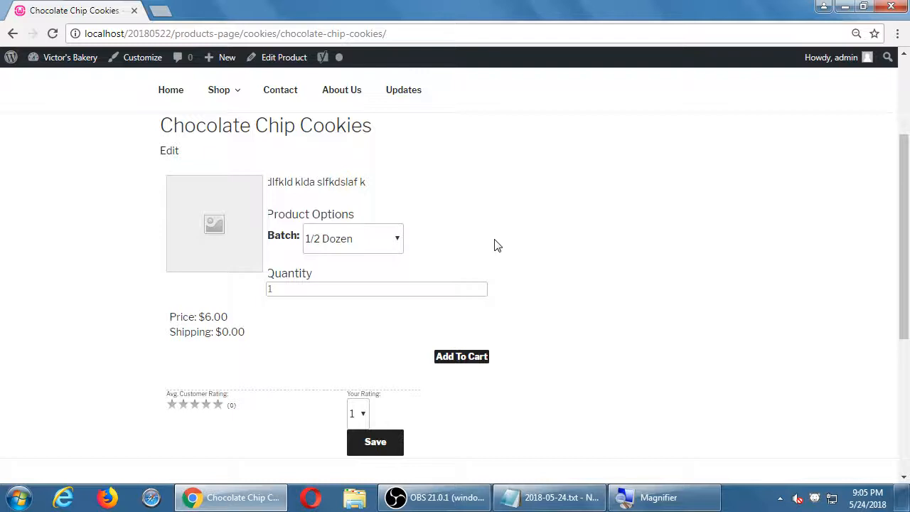
pyautogui.moveTo(416, 250)
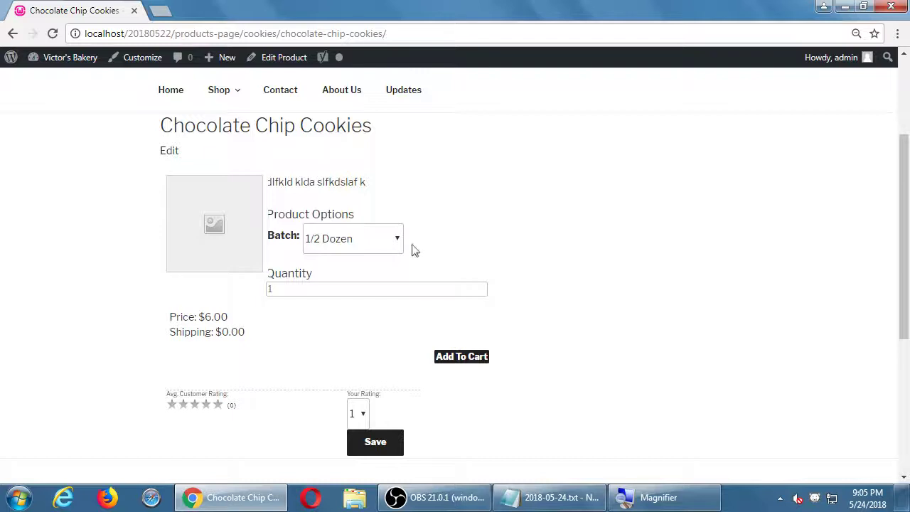
pyautogui.click(352, 238)
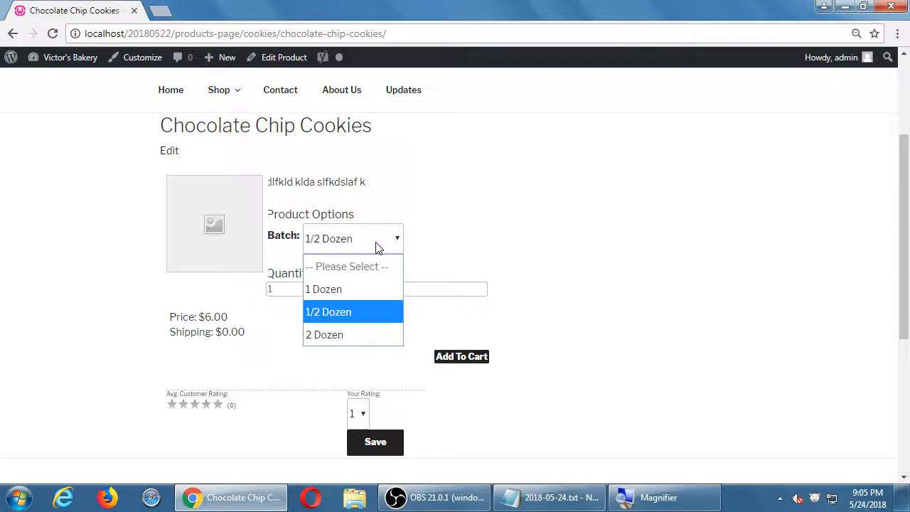
pyautogui.moveTo(298, 63)
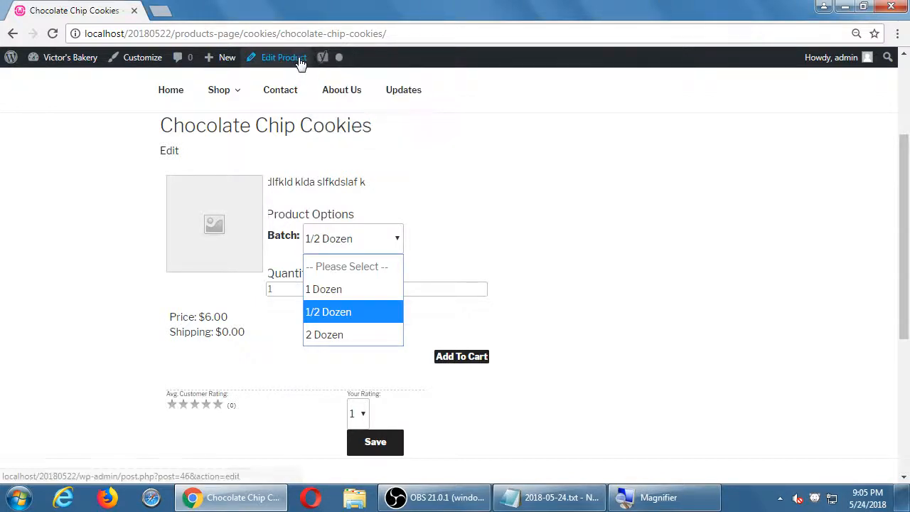
# Open Chocolate Chip Cookies in the product editor and scroll down to its Variations.
pyautogui.click(283, 58)
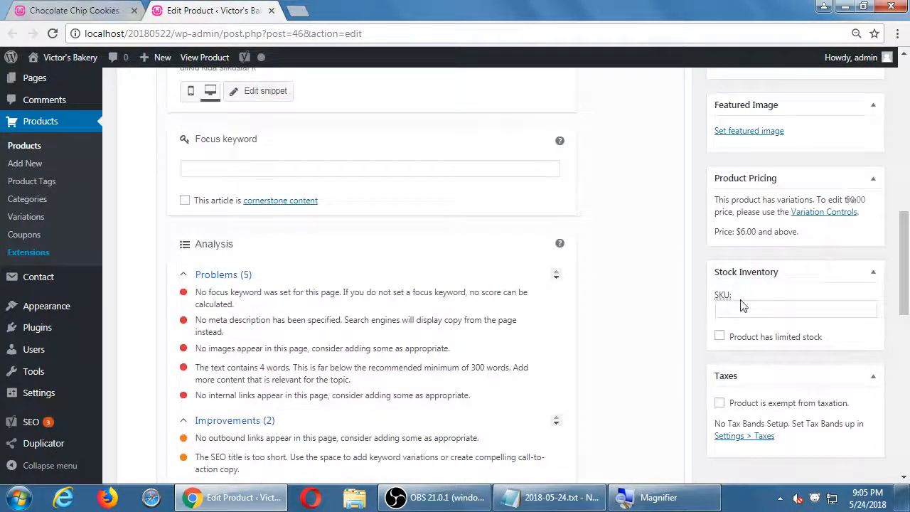
pyautogui.scroll(-3)
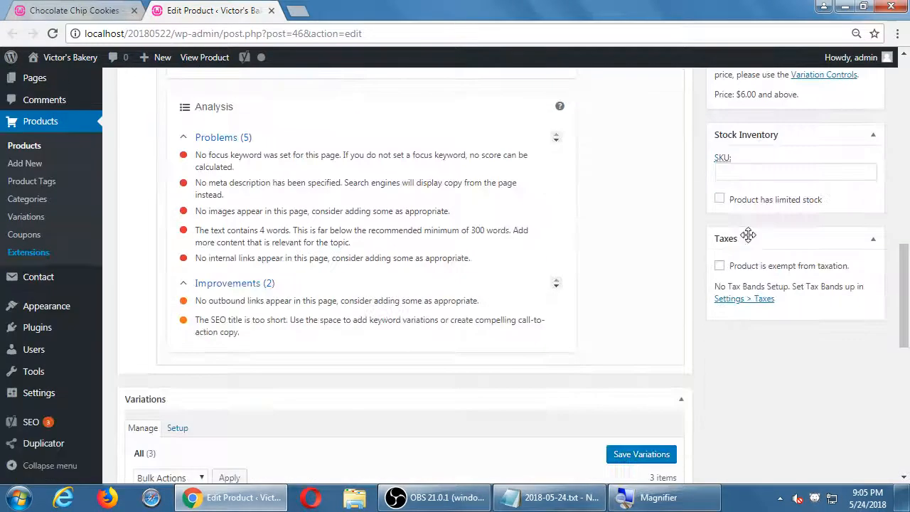
pyautogui.scroll(-3)
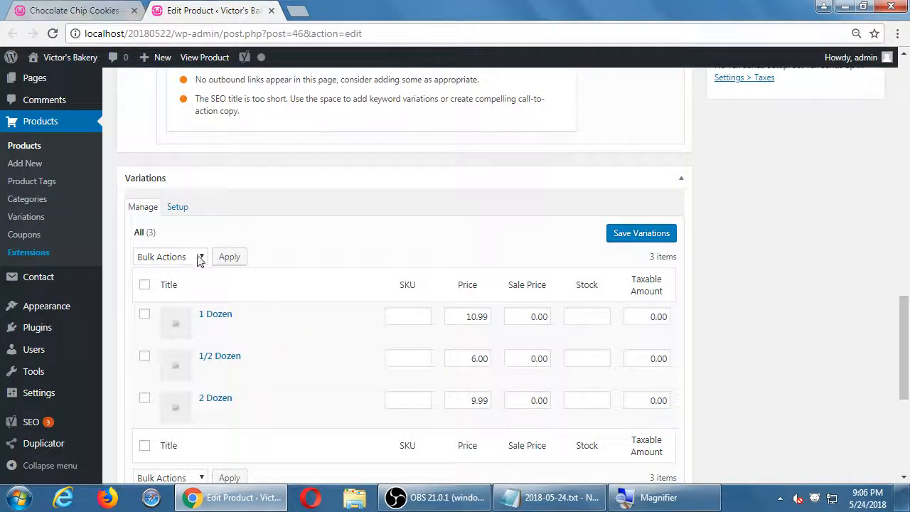
pyautogui.click(169, 257)
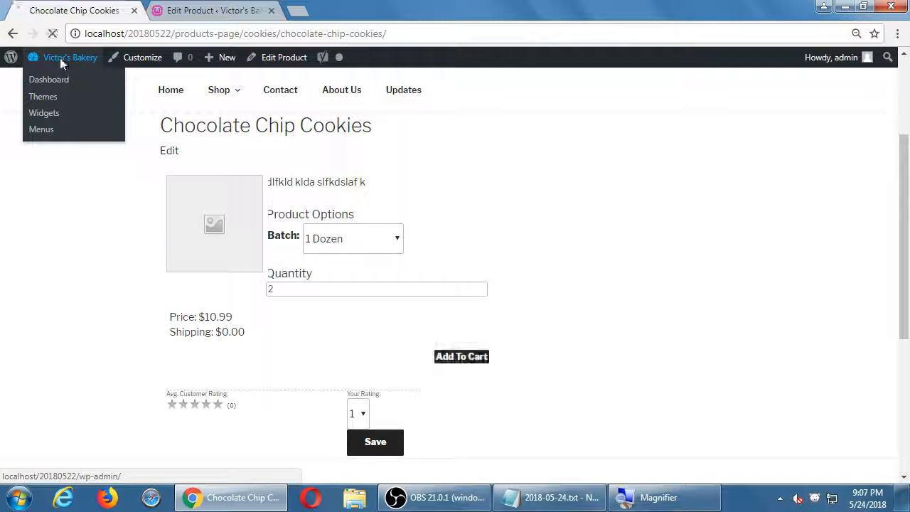
# Go from the admin dashboard through Posts to the Products list.
pyautogui.click(48, 79)
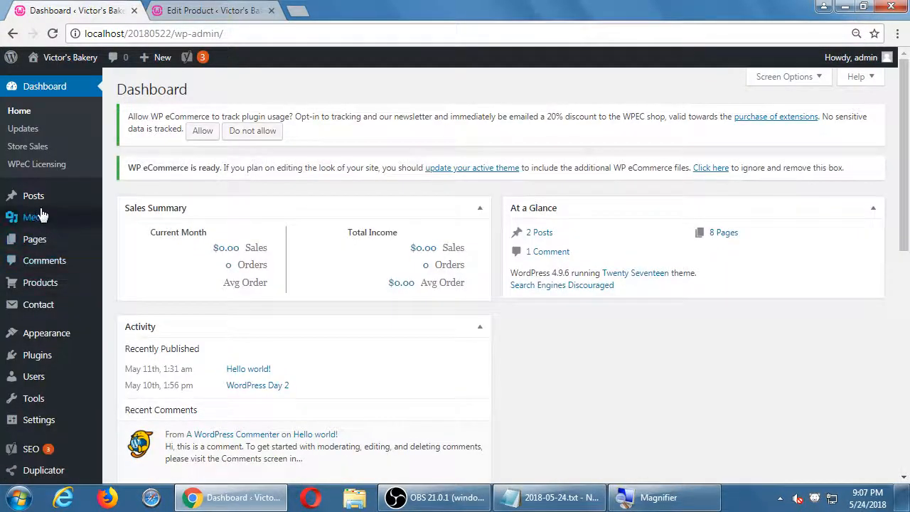
pyautogui.click(34, 196)
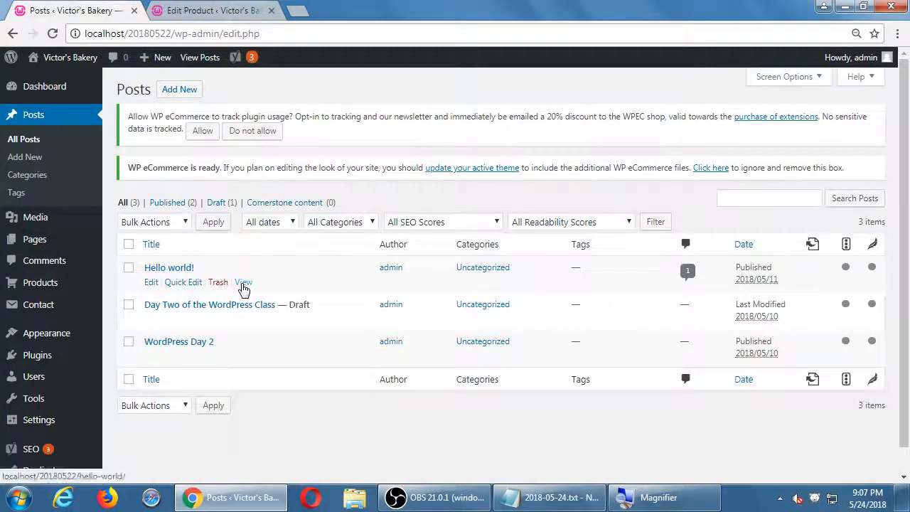
pyautogui.moveTo(37, 355)
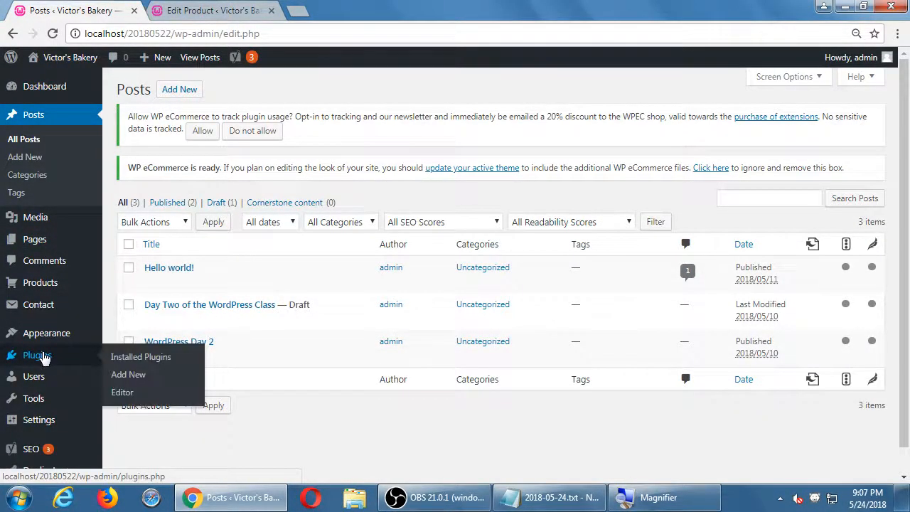
pyautogui.click(141, 356)
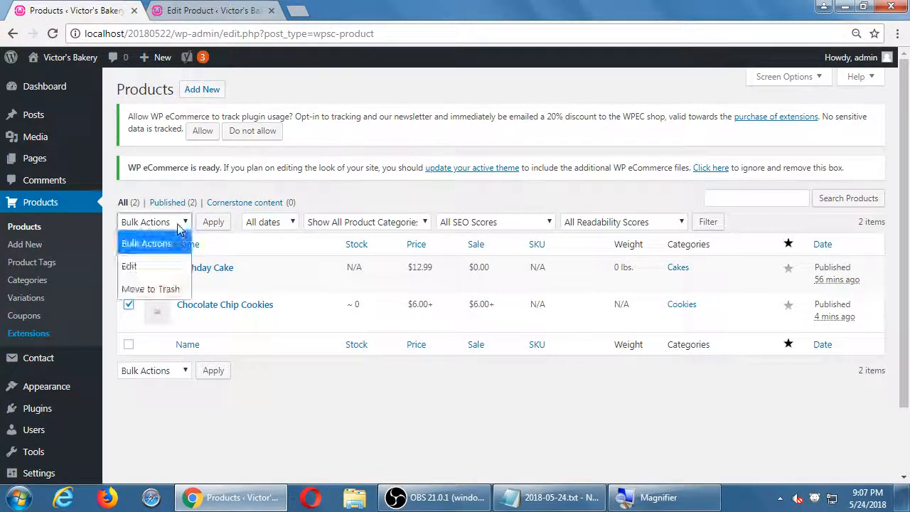
# Dismiss the bulk actions and duplicate the Chocolate Chip Cookies product.
pyautogui.click(642, 375)
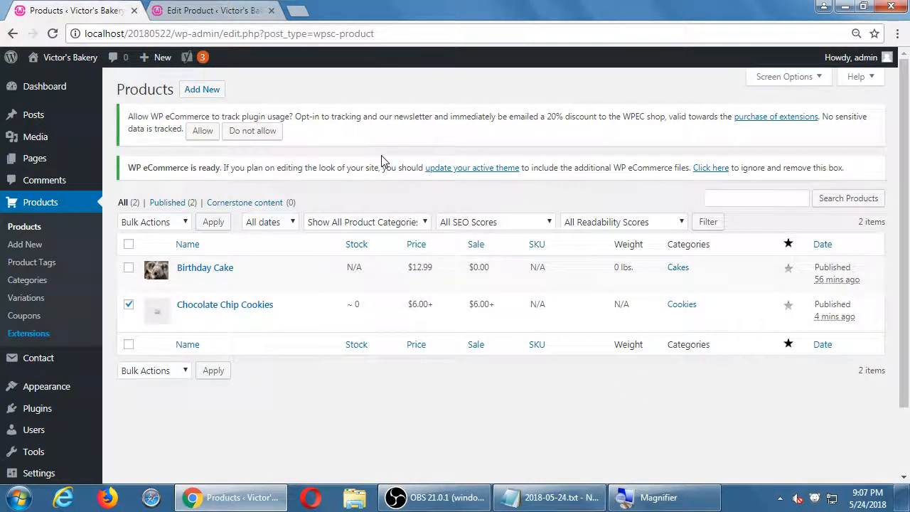
pyautogui.click(153, 221)
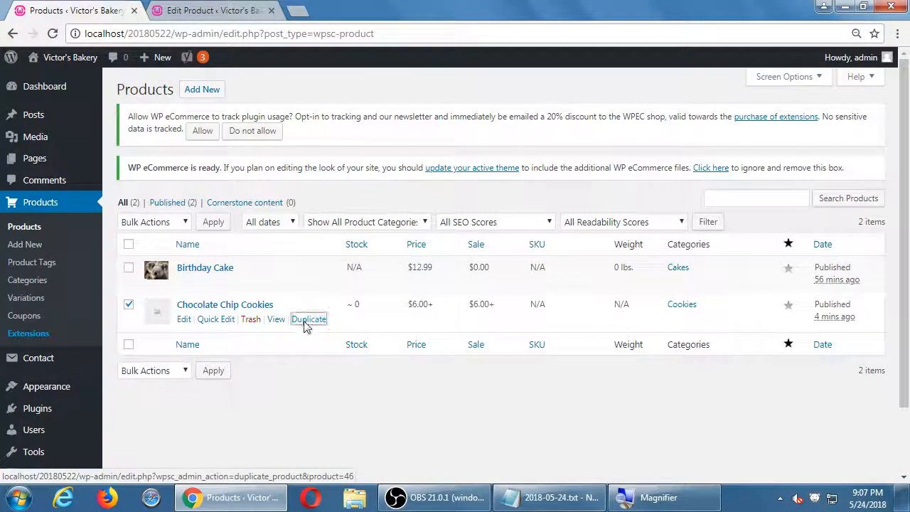
pyautogui.click(309, 319)
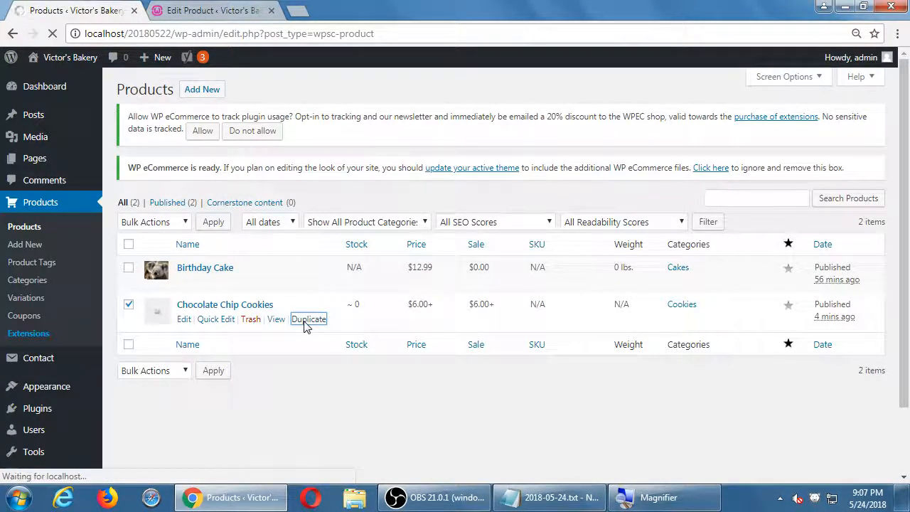
pyautogui.click(309, 319)
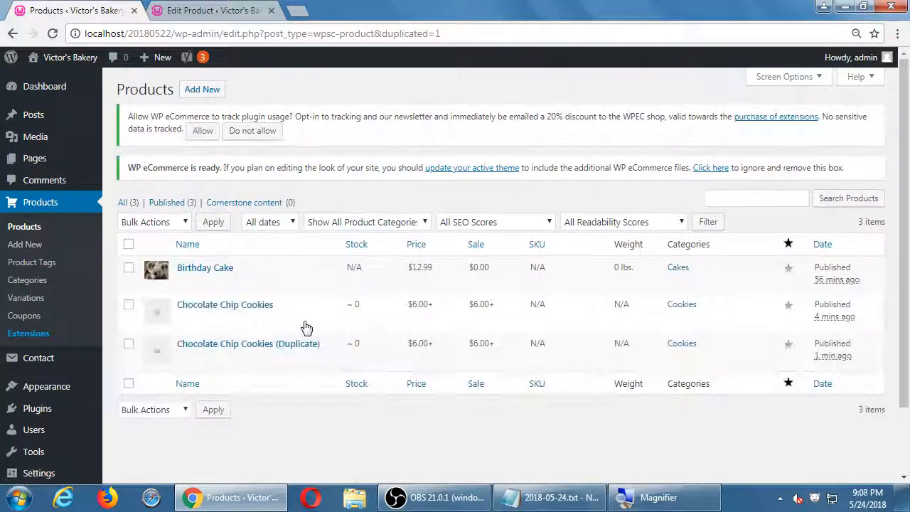
pyautogui.moveTo(252, 344)
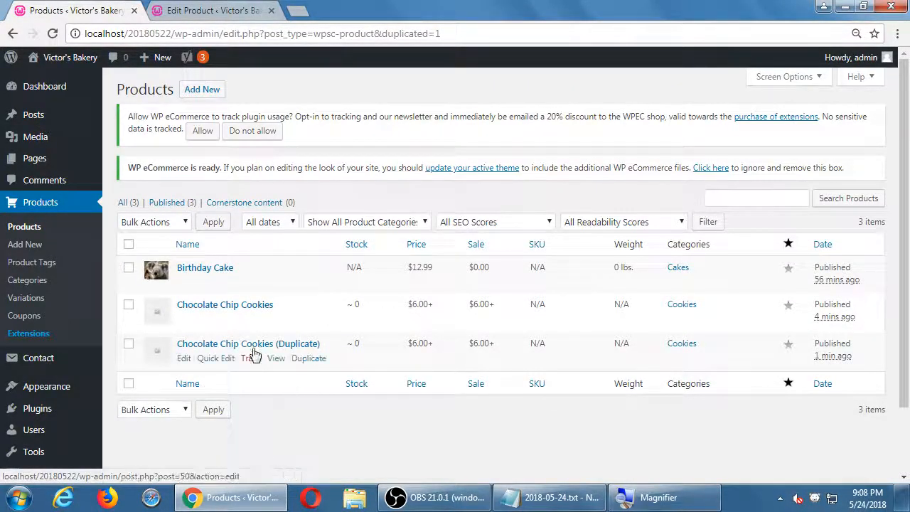
# Open Chocolate Chip Cookies (Duplicate) for editing and select its title.
pyautogui.click(183, 358)
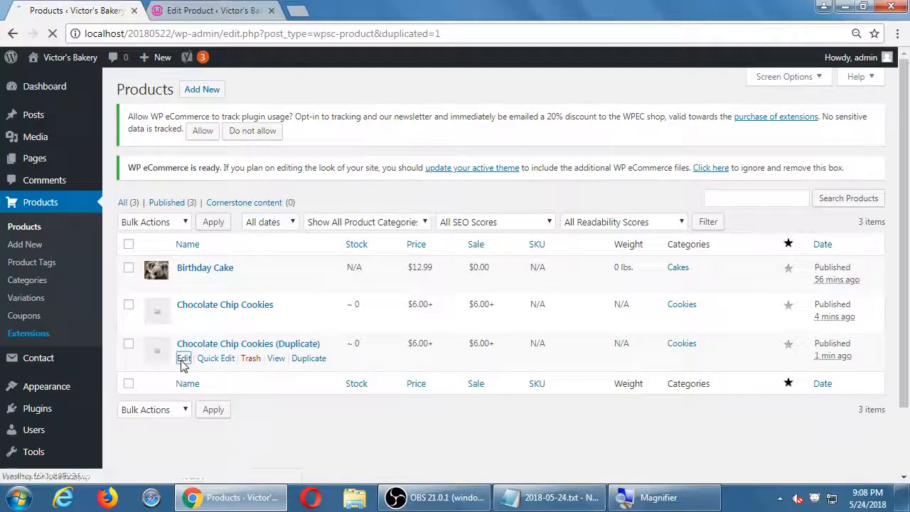
pyautogui.click(183, 359)
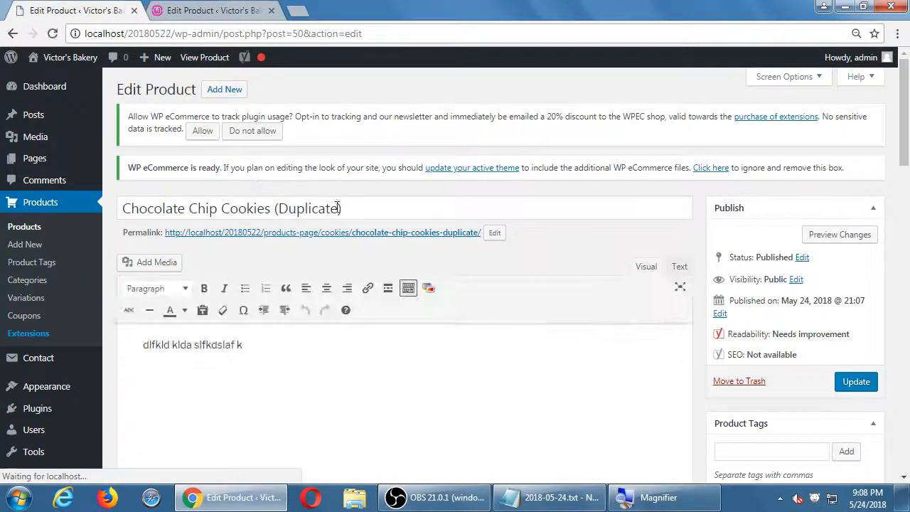
pyautogui.click(359, 208)
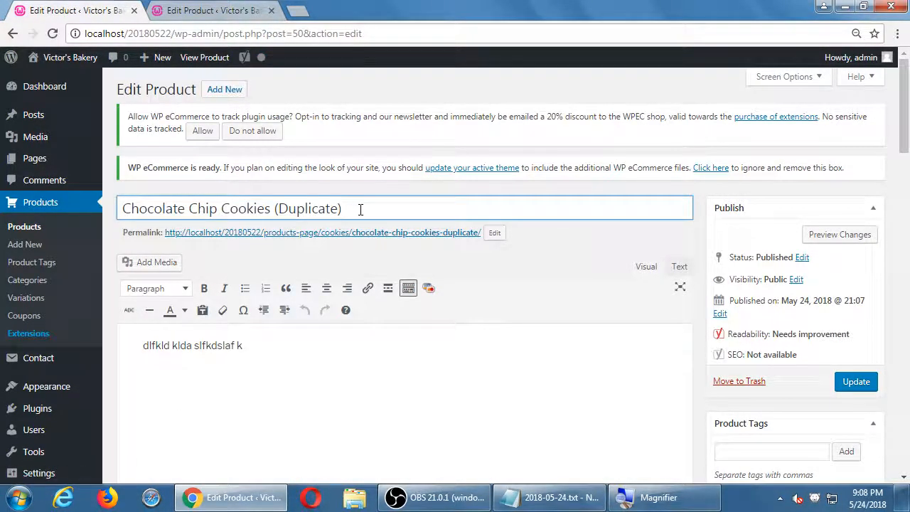
# Retitle the duplicate 'Macadamia' and add 'asd fdfda' to its description.
pyautogui.tripleClick(232, 208)
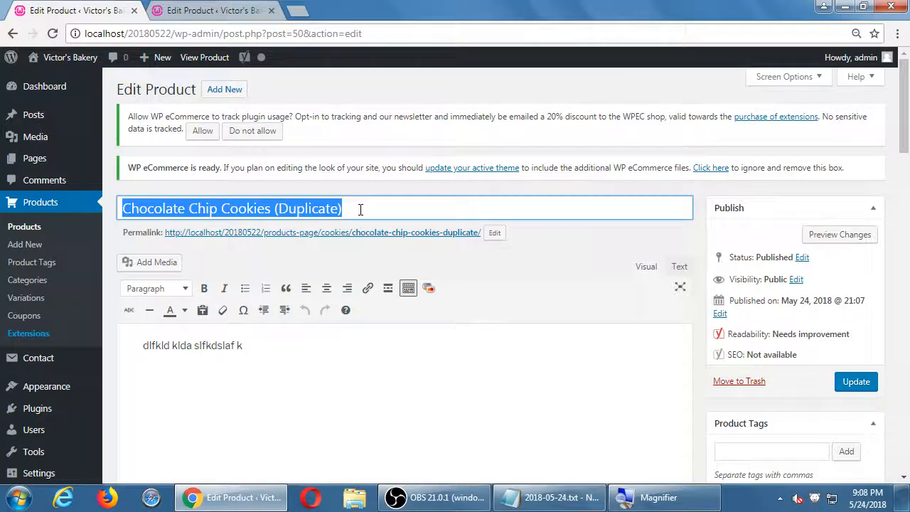
pyautogui.write('Macada')
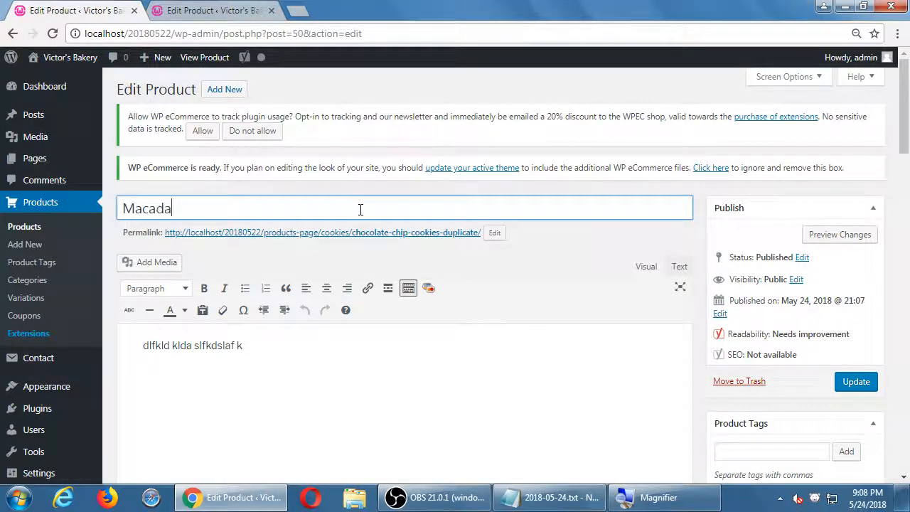
pyautogui.write('mia')
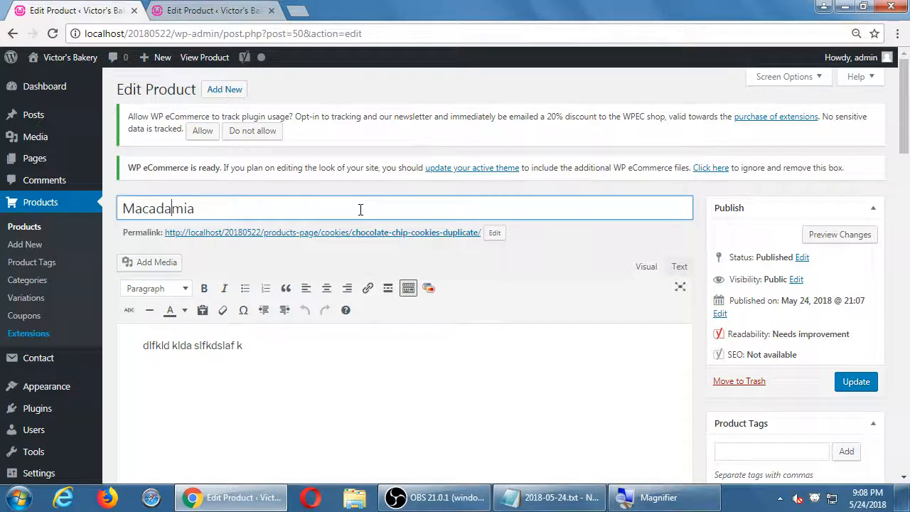
pyautogui.write('asd fdfda')
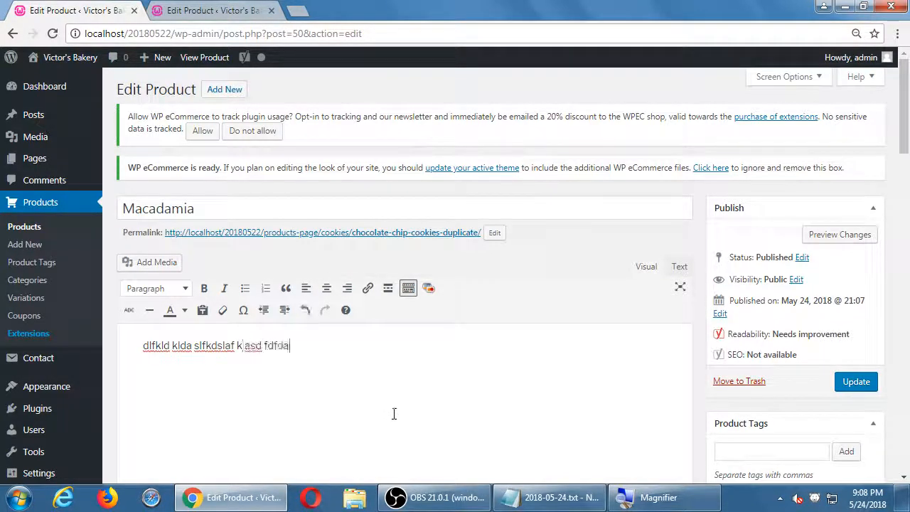
pyautogui.scroll(-3)
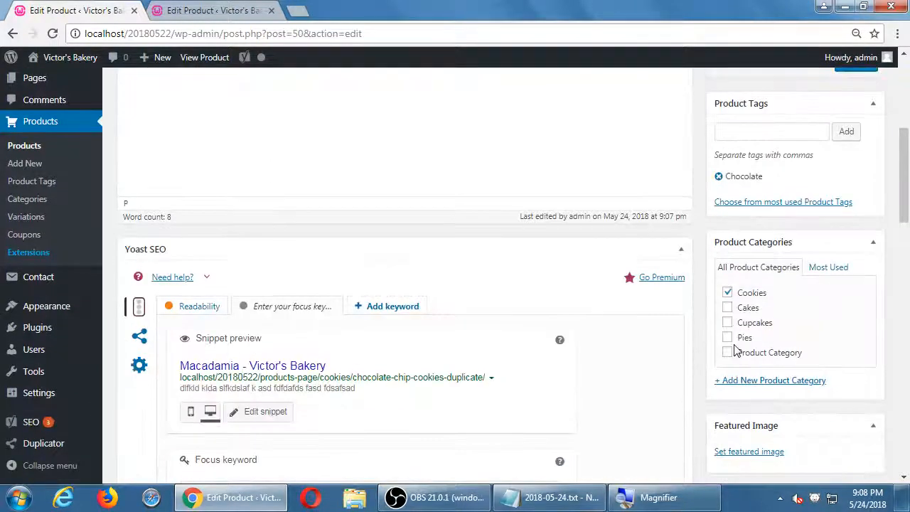
pyautogui.scroll(-3)
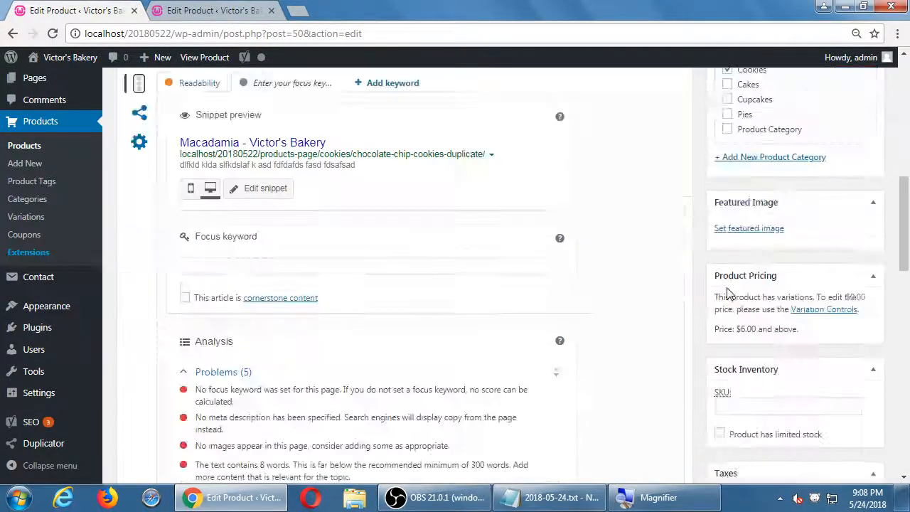
pyautogui.scroll(-3)
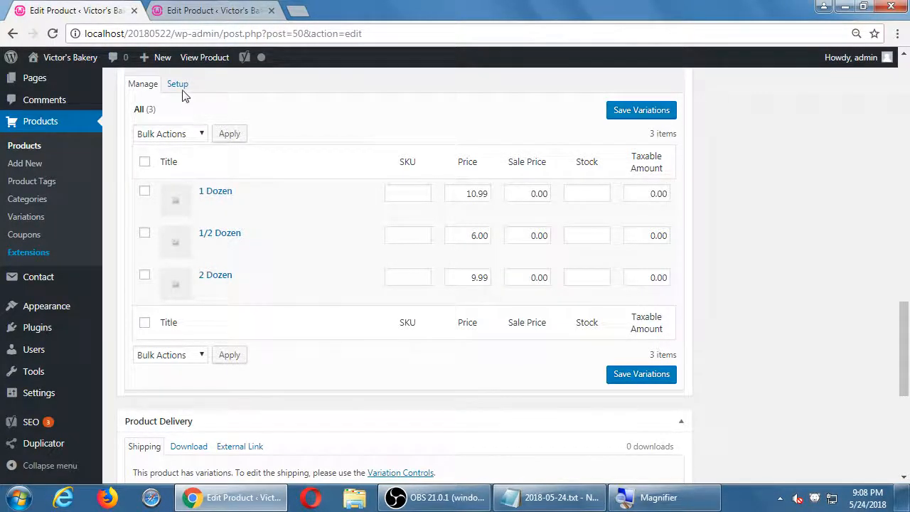
# Keep only 1 Dozen and 2 Dozen Batch variations and enter a 19.99 price.
pyautogui.click(177, 84)
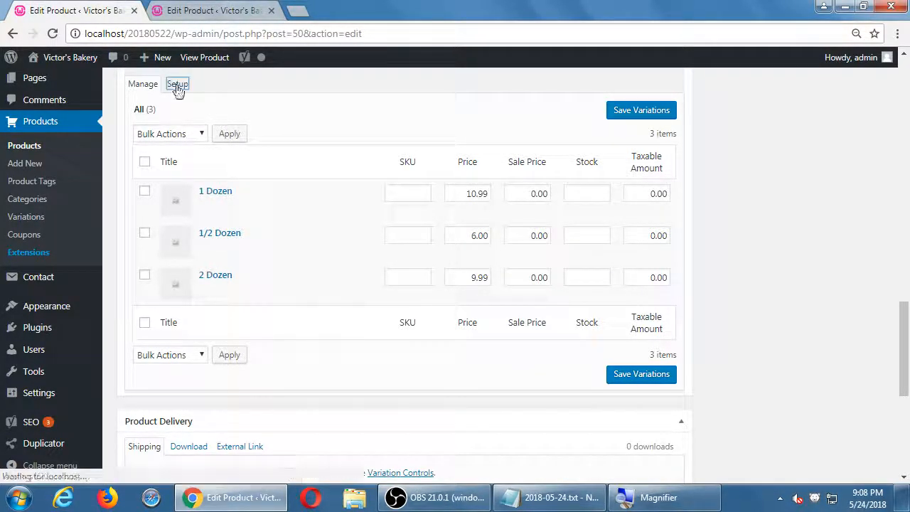
pyautogui.click(177, 83)
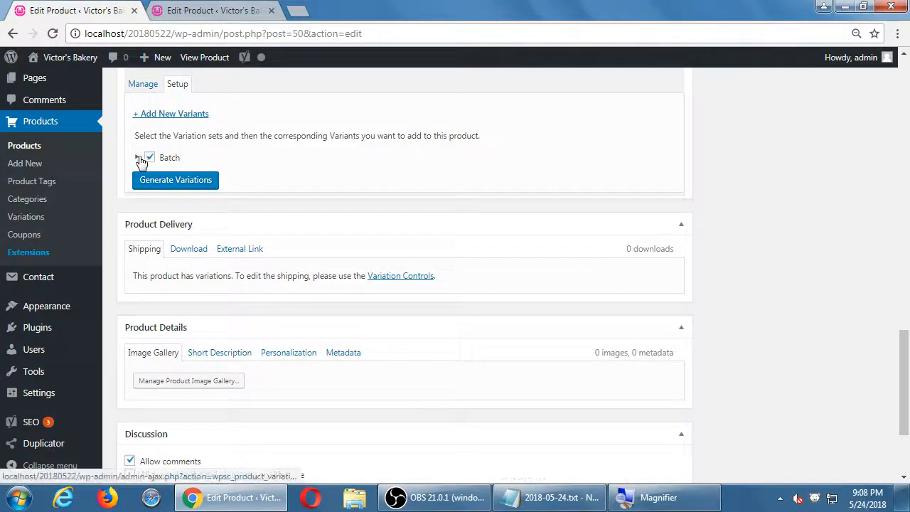
pyautogui.click(136, 157)
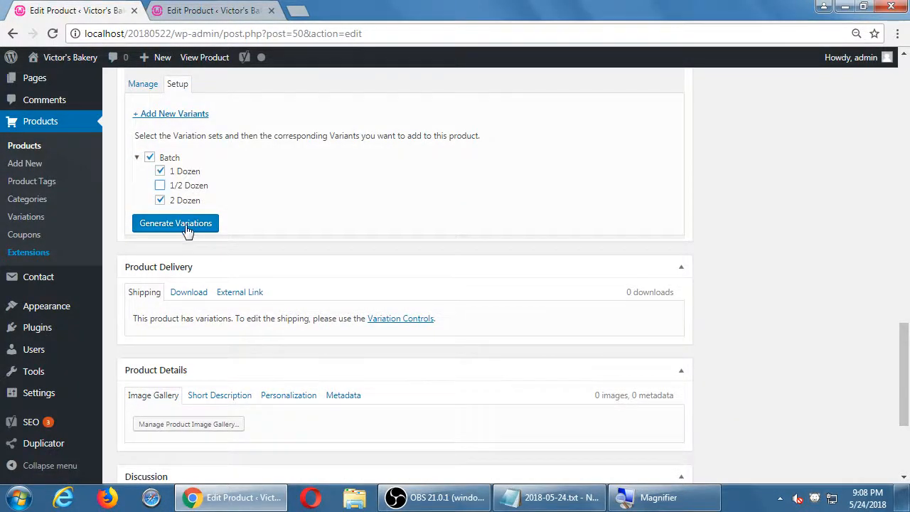
pyautogui.click(175, 223)
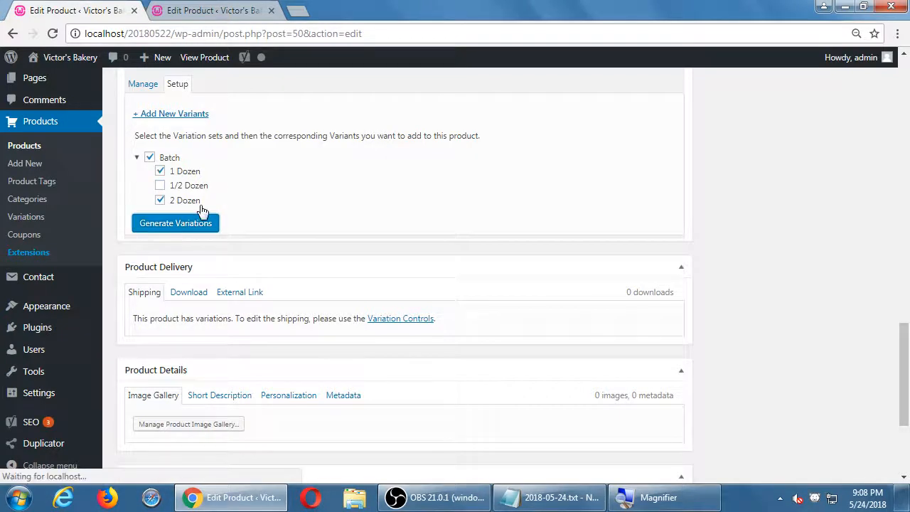
pyautogui.click(175, 223)
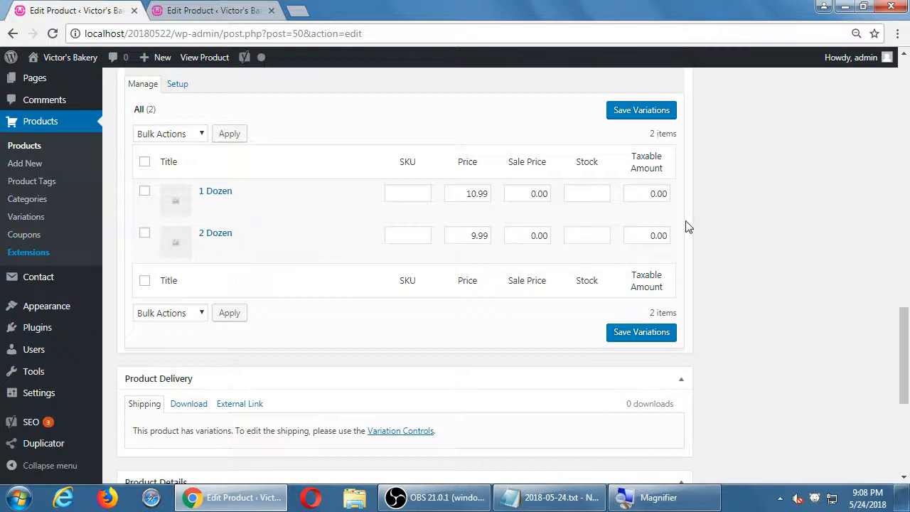
pyautogui.moveTo(800, 247)
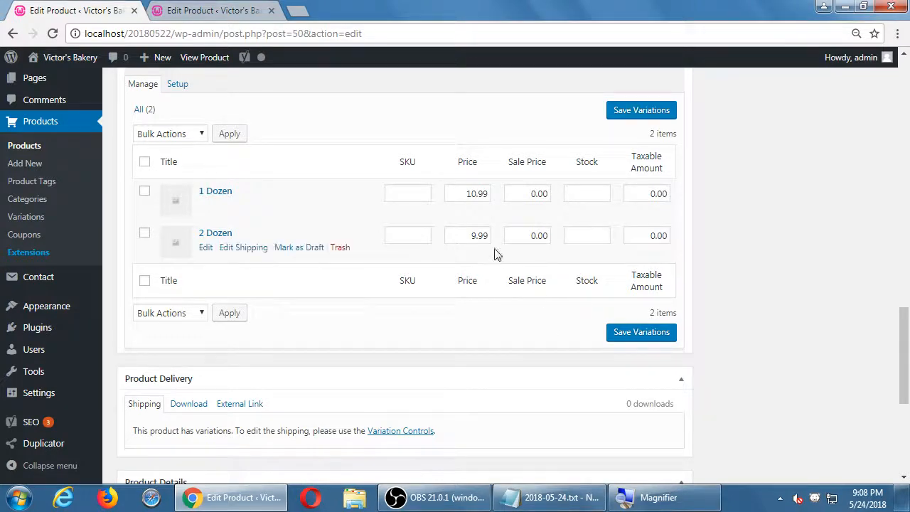
pyautogui.write('19.99')
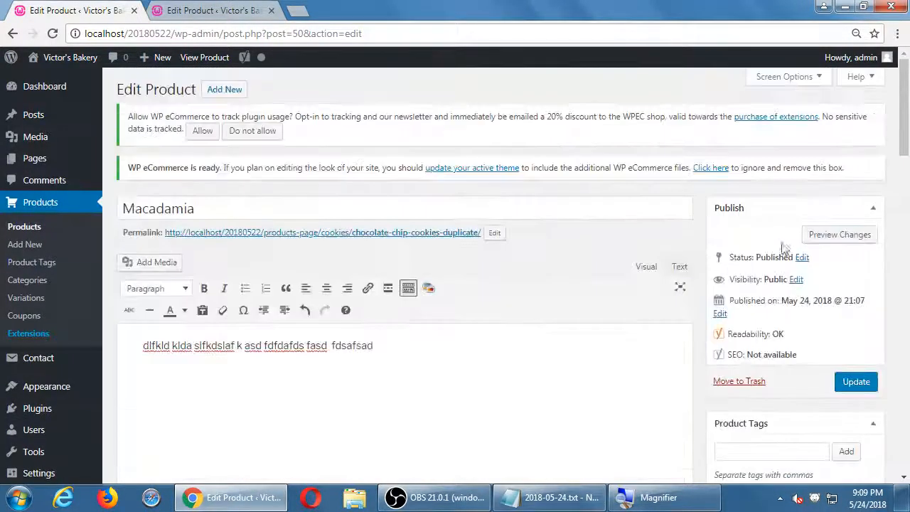
# Update the Macadamia product and scroll down the saved edit page.
pyautogui.click(856, 381)
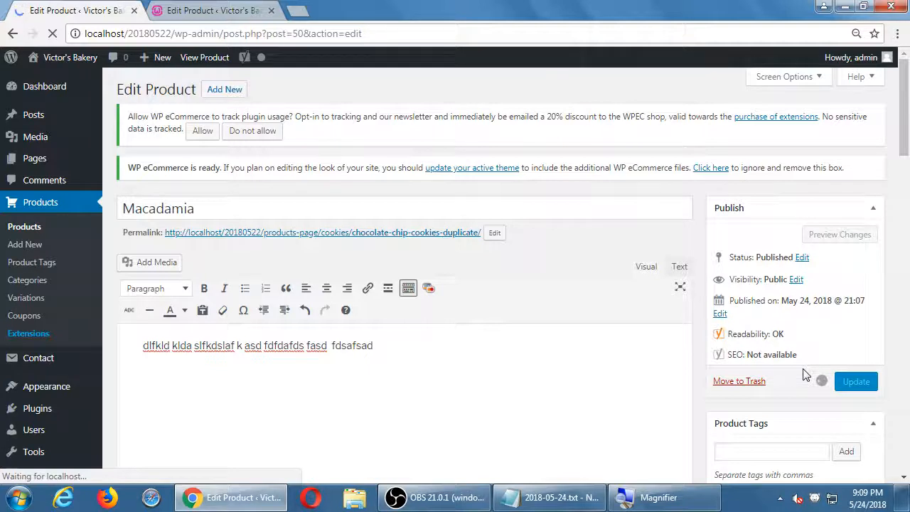
pyautogui.scroll(-3)
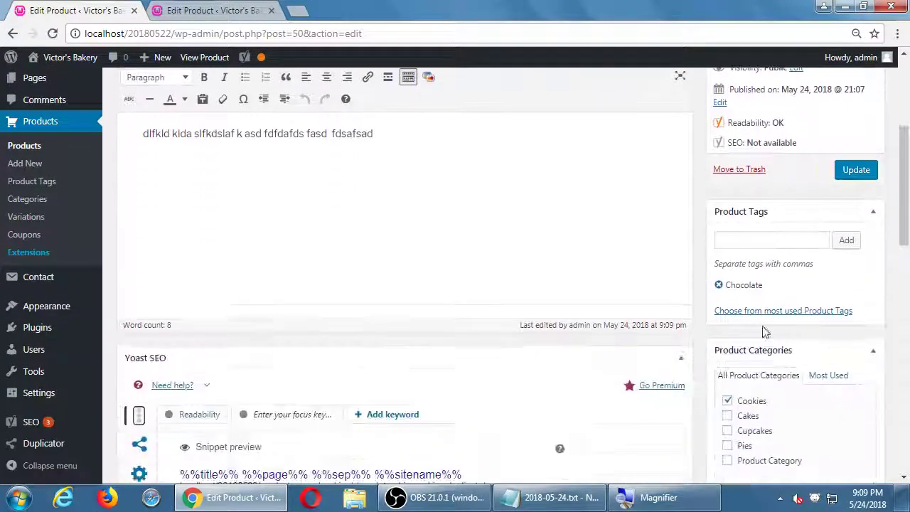
pyautogui.scroll(-3)
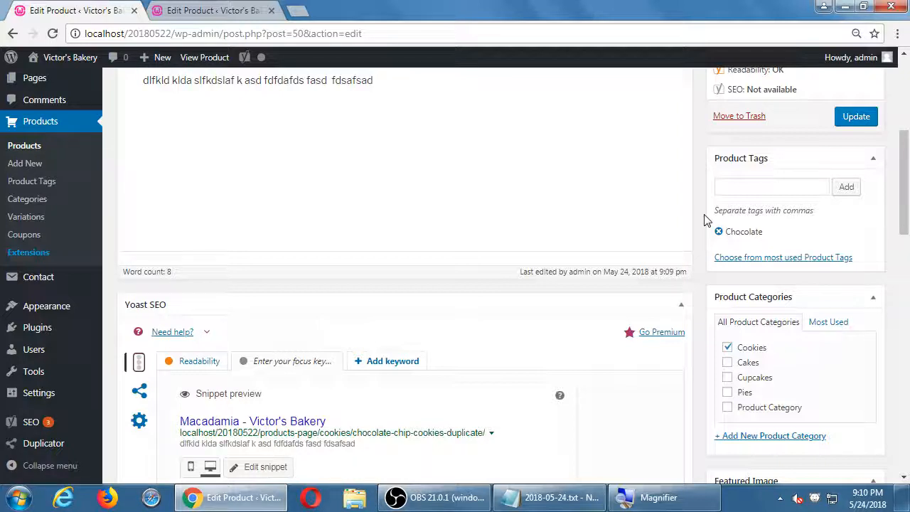
pyautogui.moveTo(630, 114)
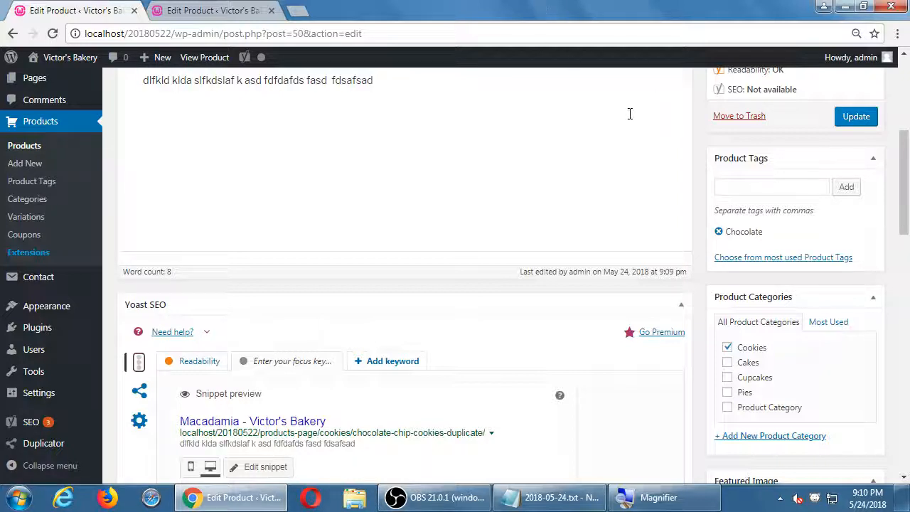
pyautogui.moveTo(703, 166)
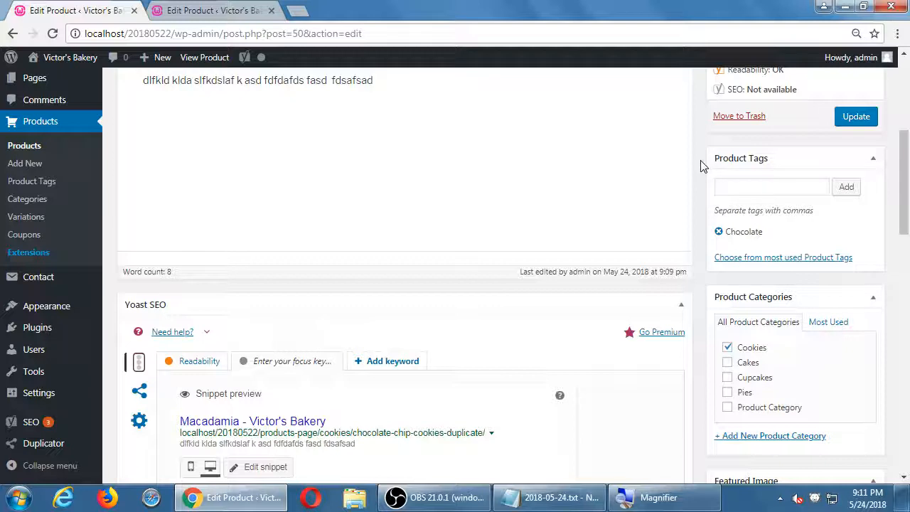
# Scroll to Macadamia's Variations box and show Setup with 1 Dozen and 2 Dozen ticked.
pyautogui.click(855, 115)
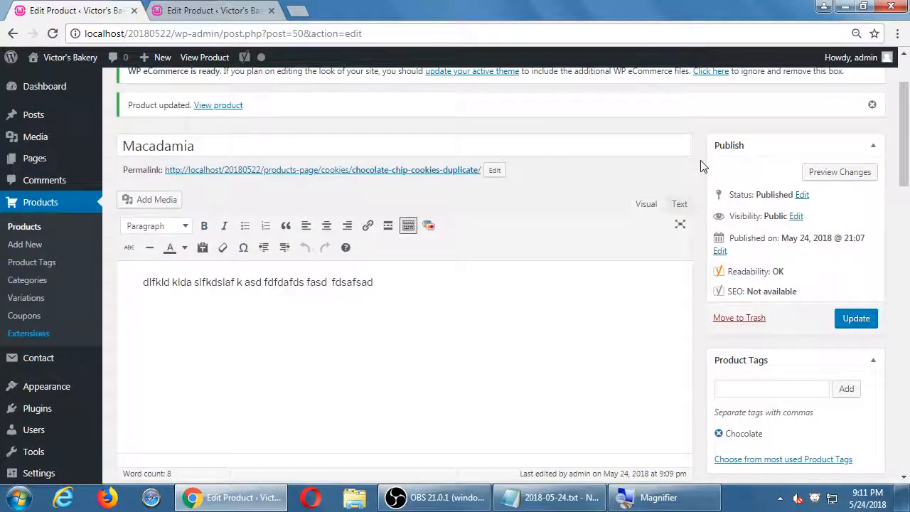
pyautogui.scroll(-3)
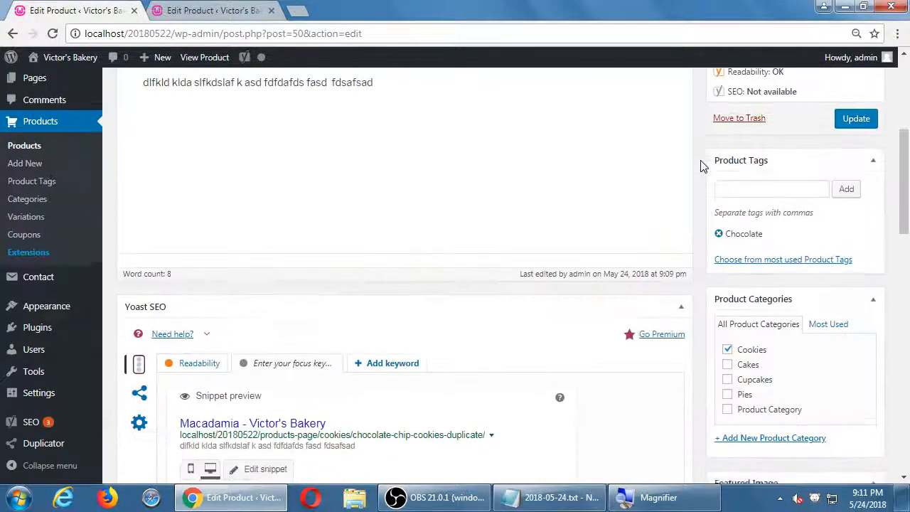
pyautogui.scroll(-3)
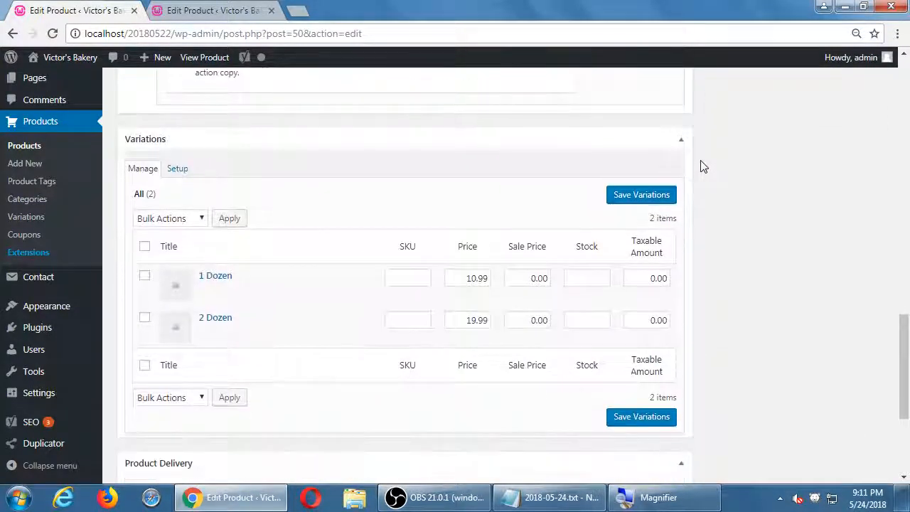
pyautogui.moveTo(751, 172)
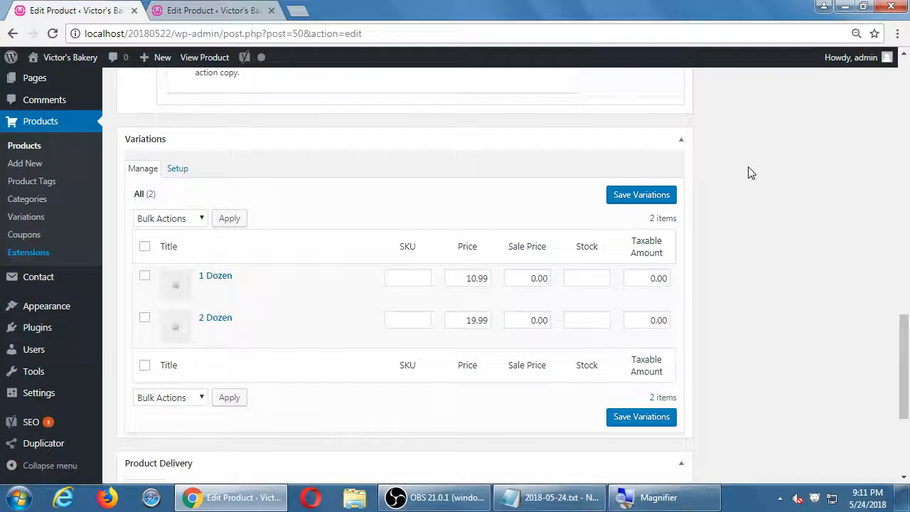
pyautogui.moveTo(173, 165)
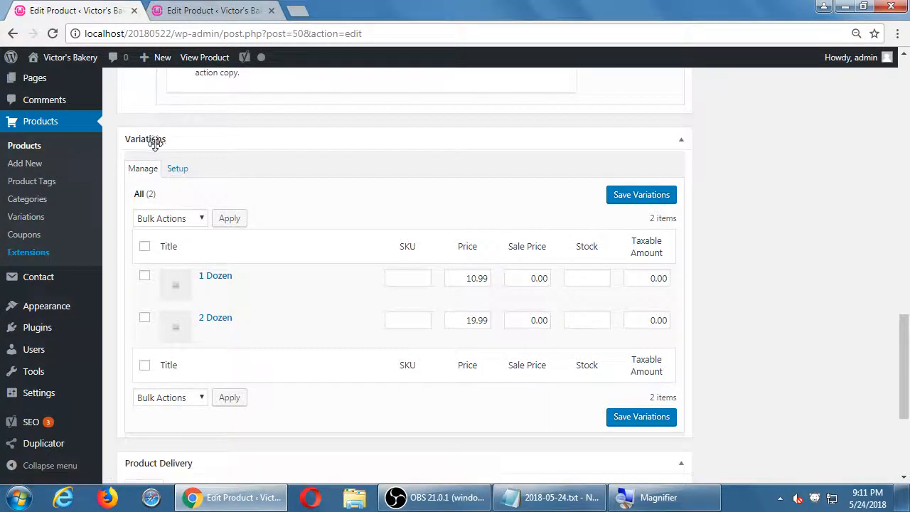
pyautogui.moveTo(178, 172)
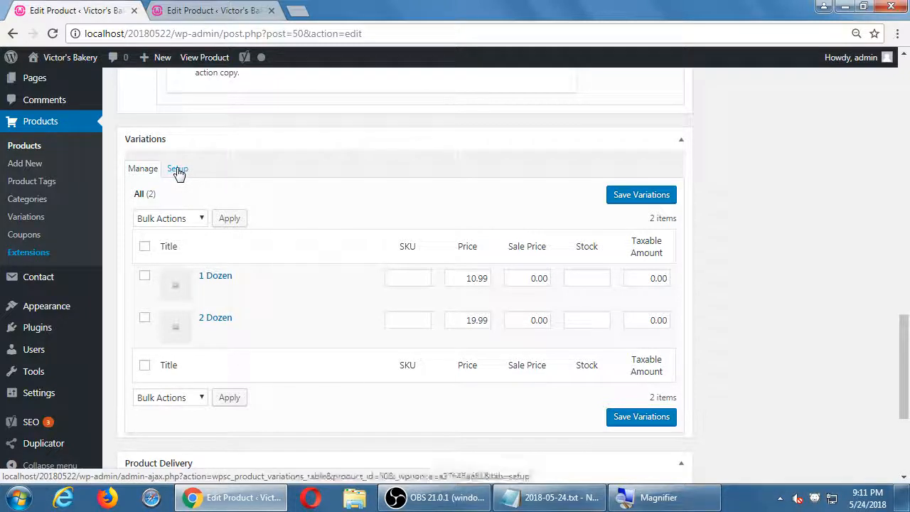
pyautogui.click(177, 168)
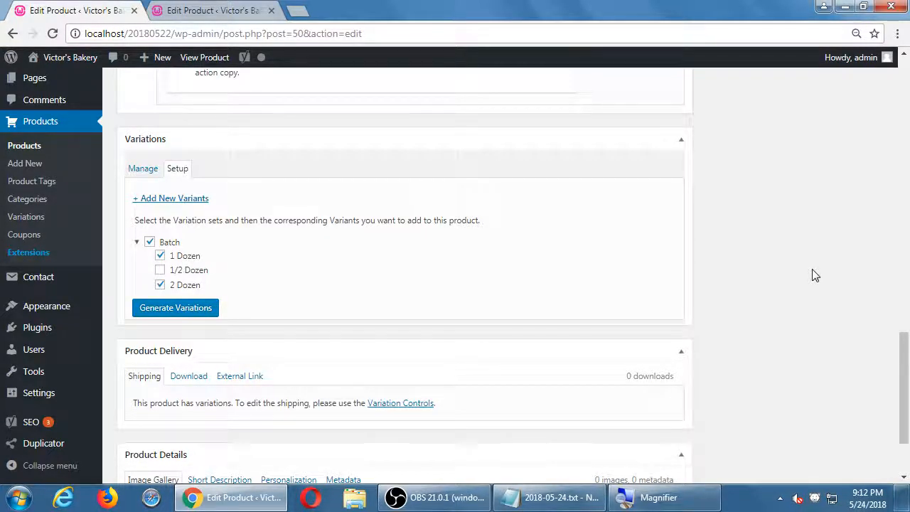
# Visit Product Tags, then the Products list now including Macadamia.
pyautogui.click(31, 181)
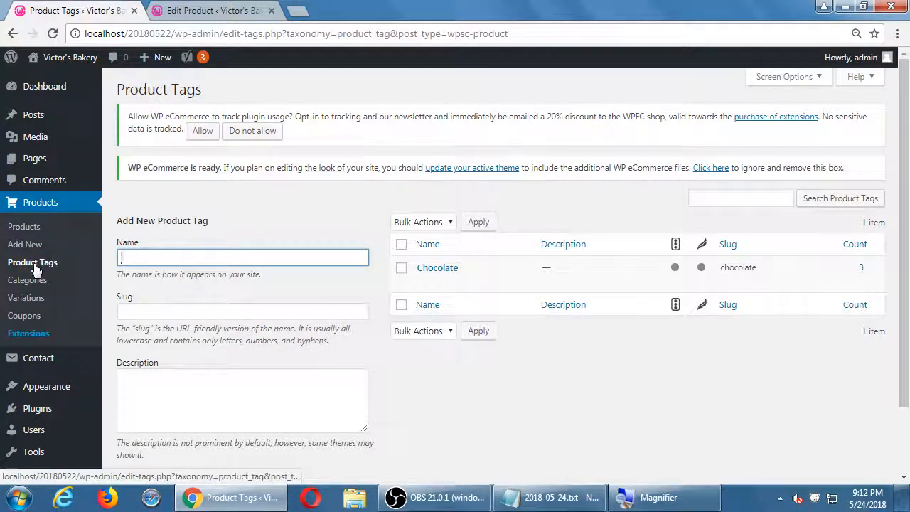
pyautogui.click(23, 226)
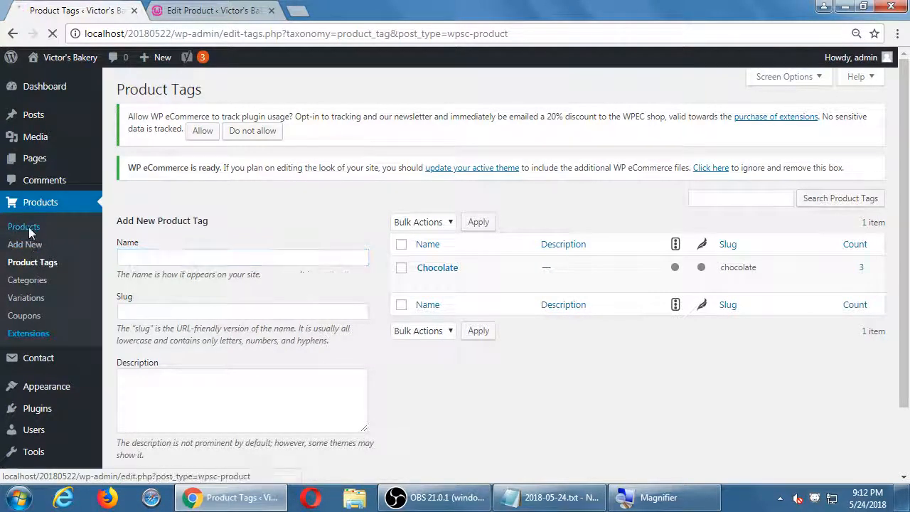
pyautogui.click(24, 226)
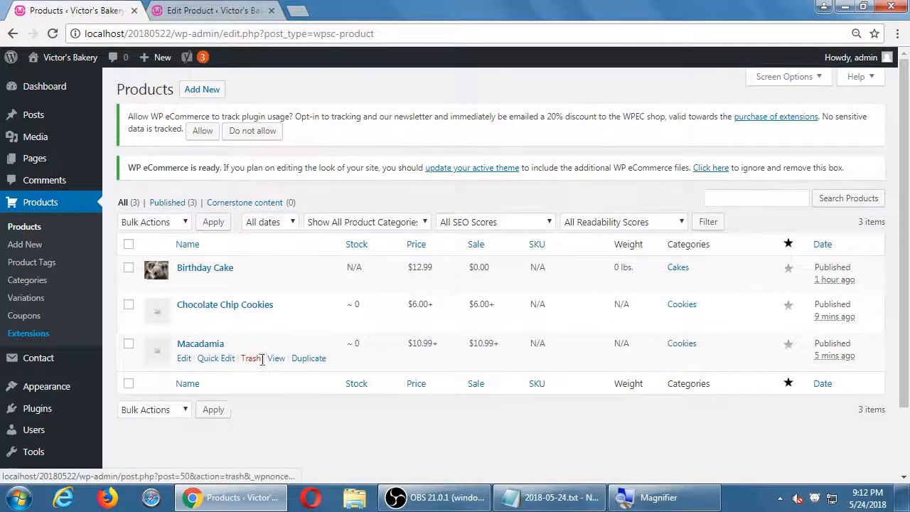
# Quick-edit Macadamia's slug from the duplicate to 'macadamia', save, and switch to OBS.
pyautogui.click(216, 358)
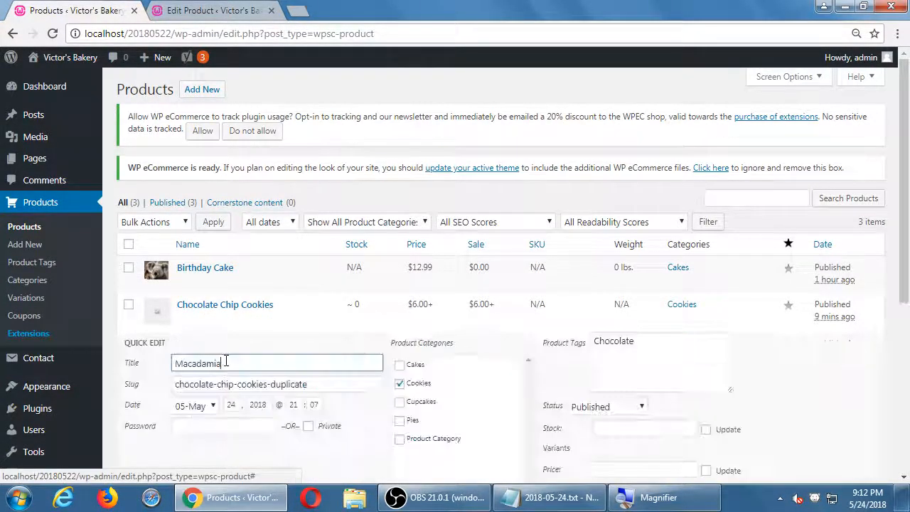
pyautogui.scroll(-3)
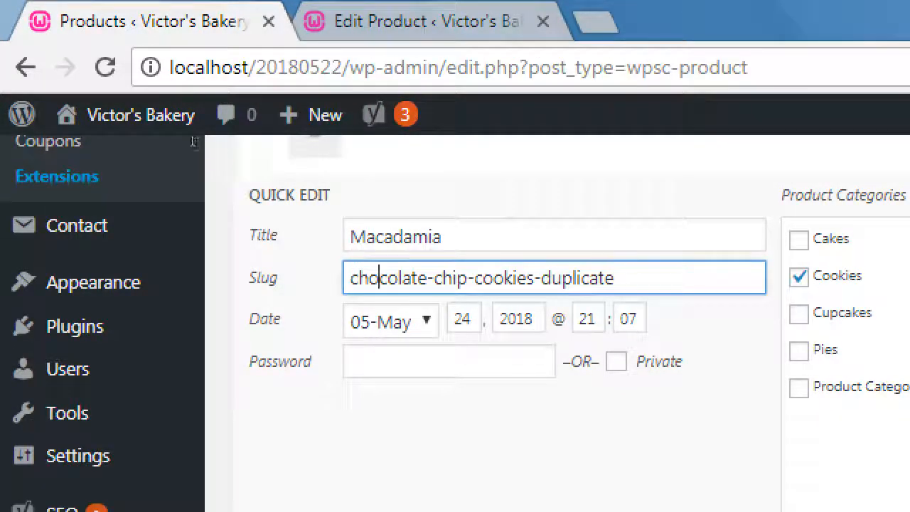
pyautogui.doubleClick(389, 278)
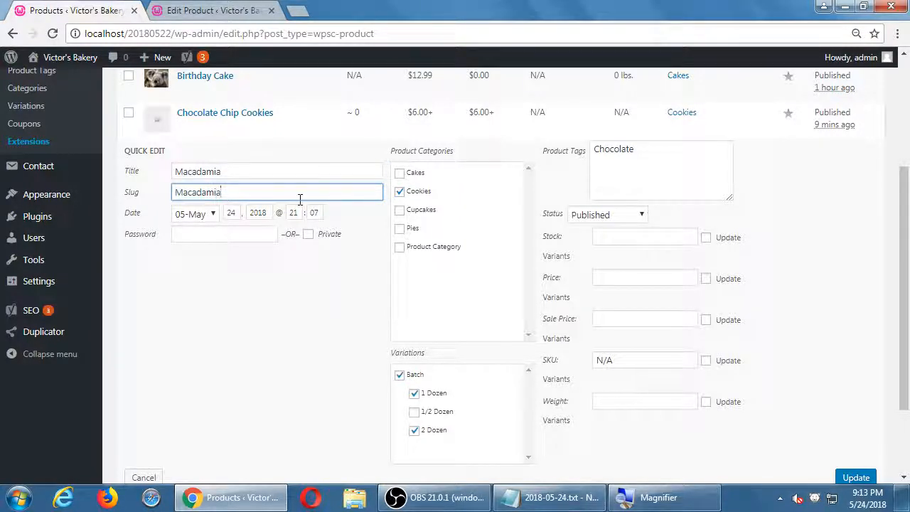
pyautogui.write('macadamia')
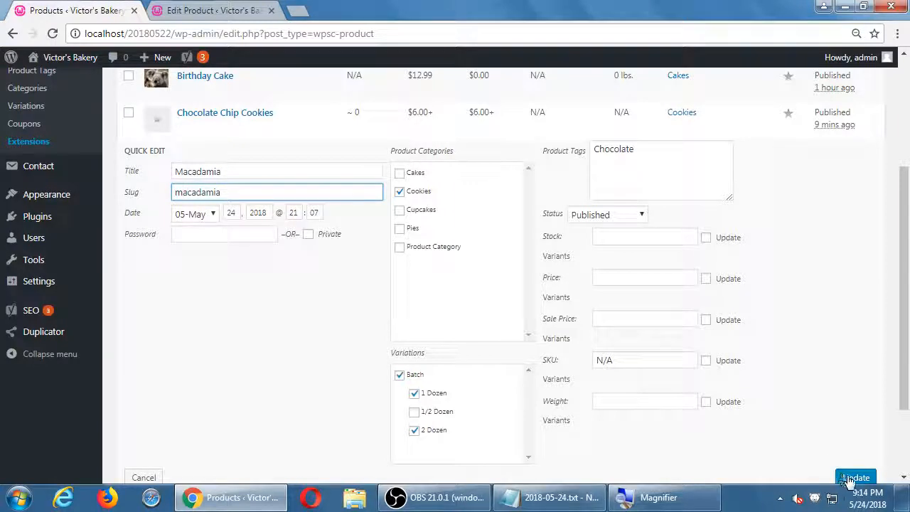
pyautogui.click(861, 477)
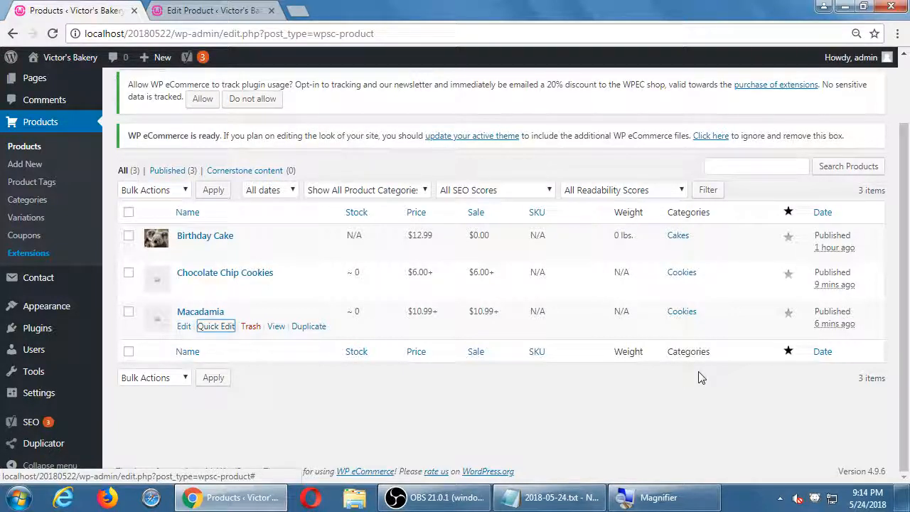
pyautogui.moveTo(604, 385)
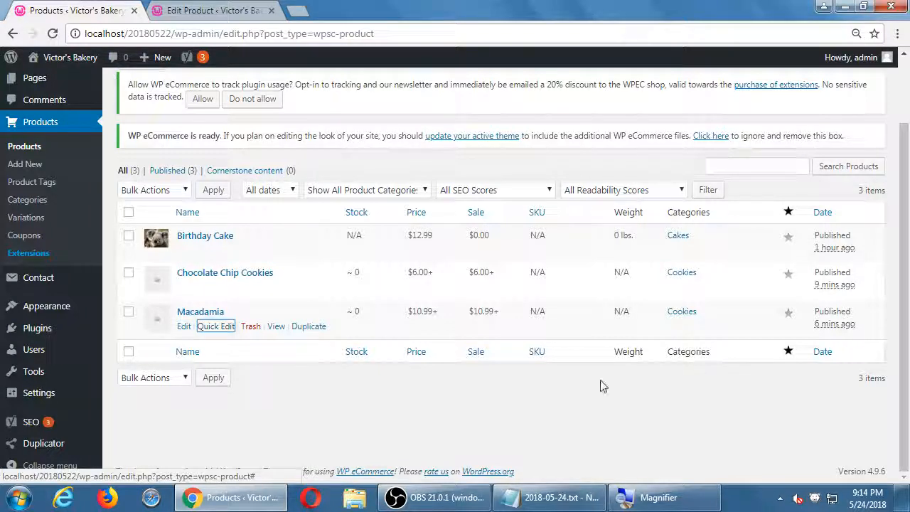
pyautogui.click(433, 497)
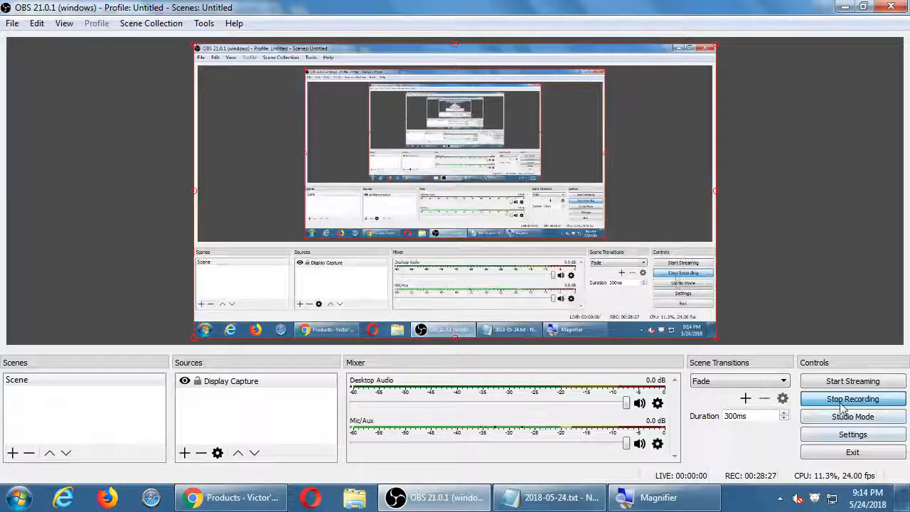